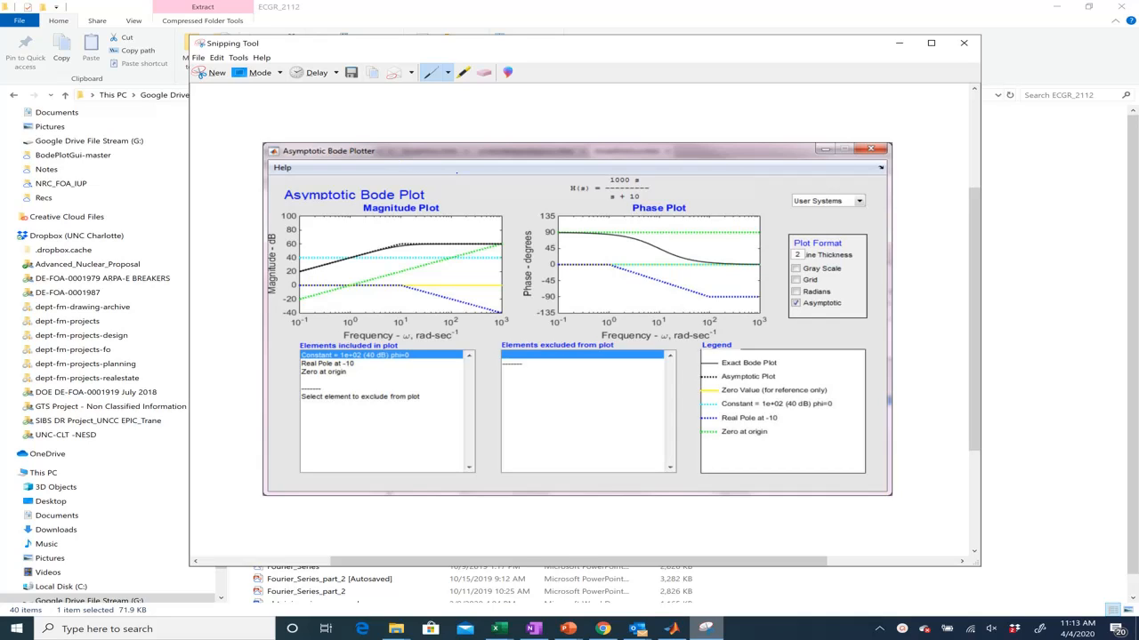
mouse_move(637, 25)
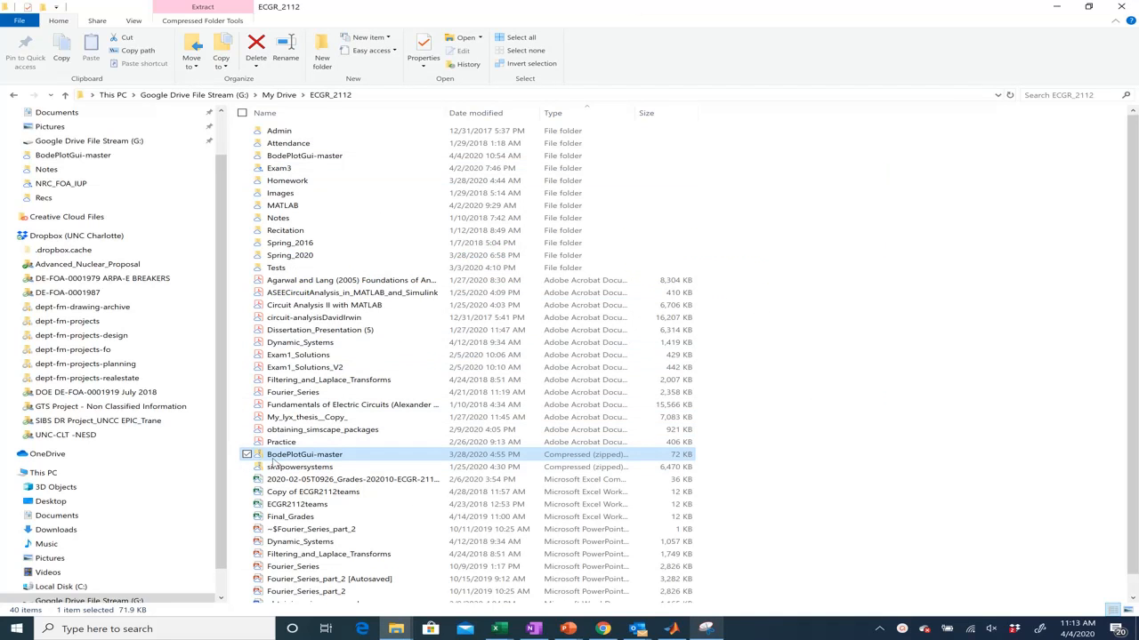
mouse_move(345, 461)
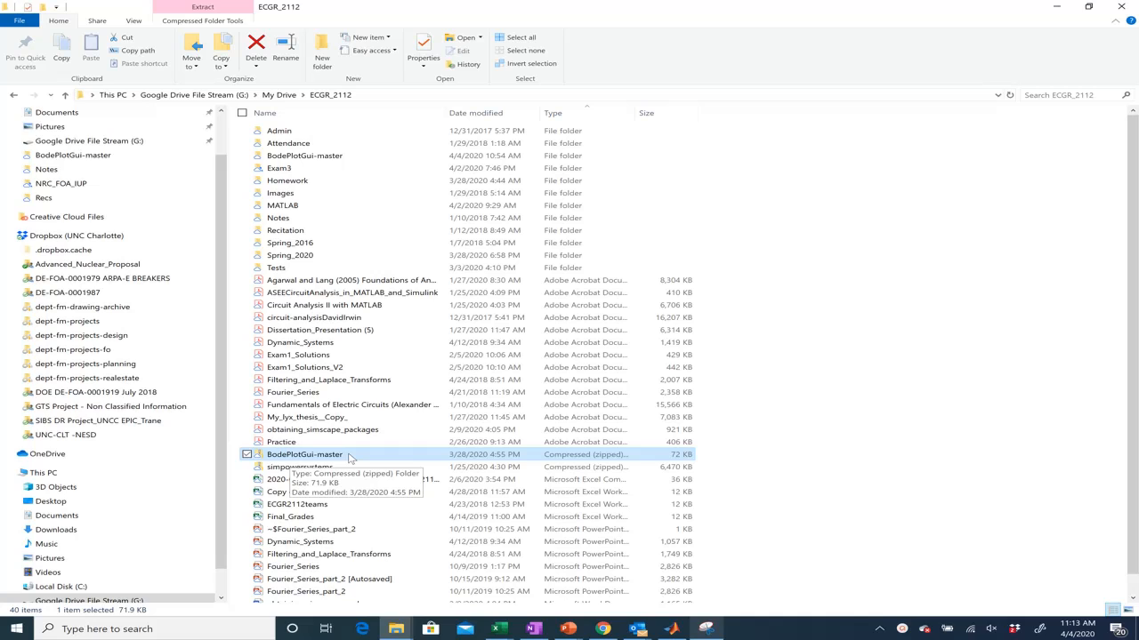
Extract the BodePlotGui-master zip and open the resulting folder of MATLAB GUI files
right_click(306, 455)
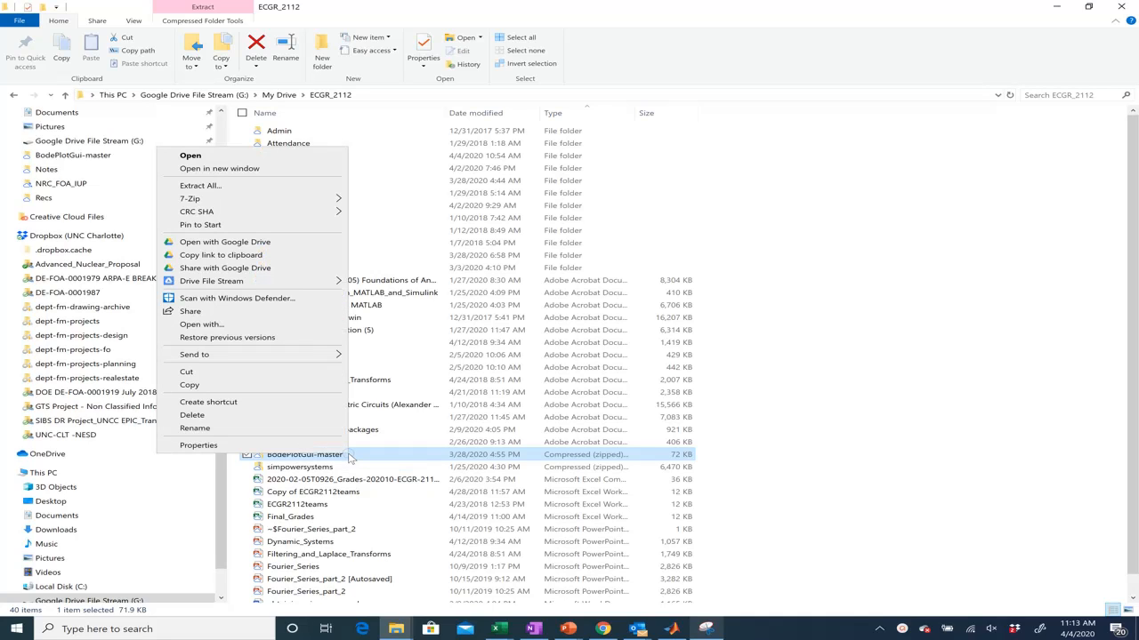
mouse_move(852, 214)
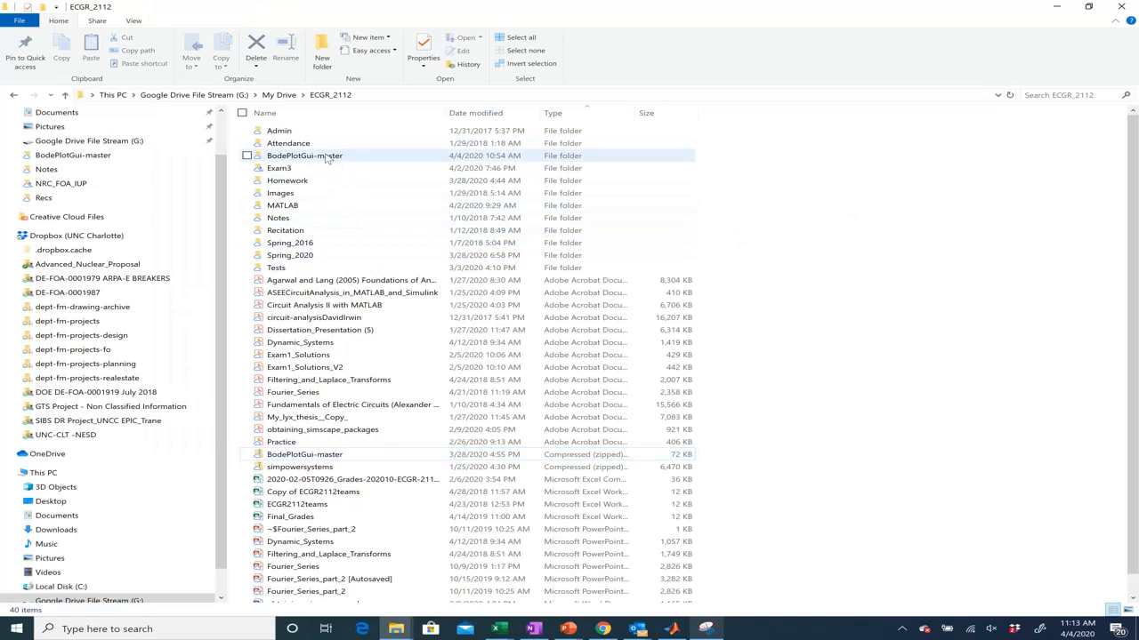
mouse_move(377, 160)
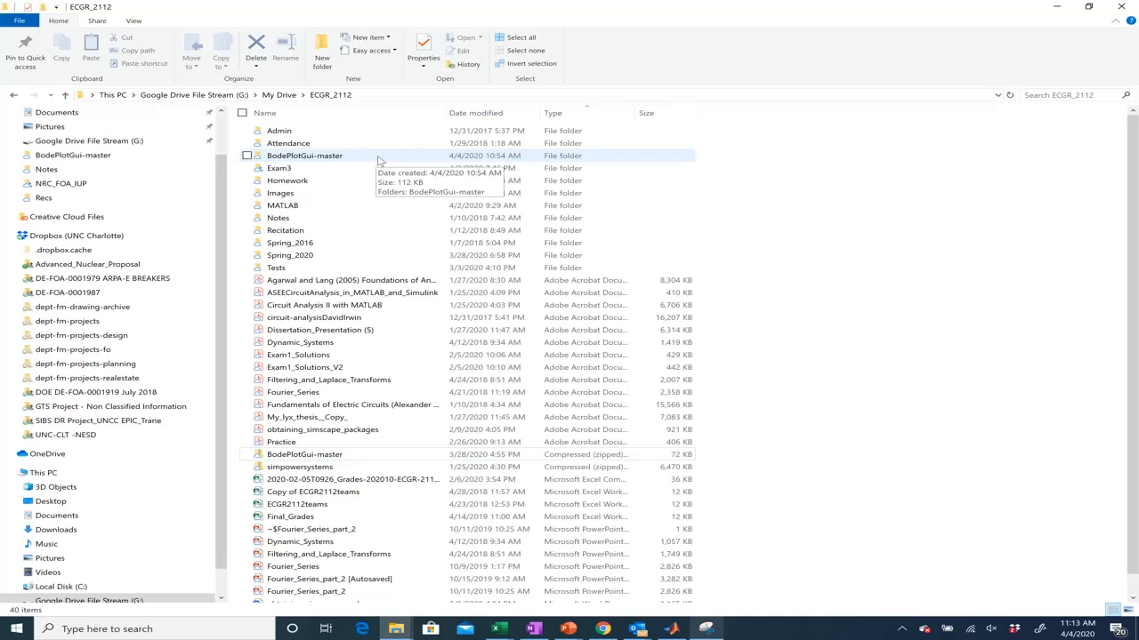
double_click(304, 156)
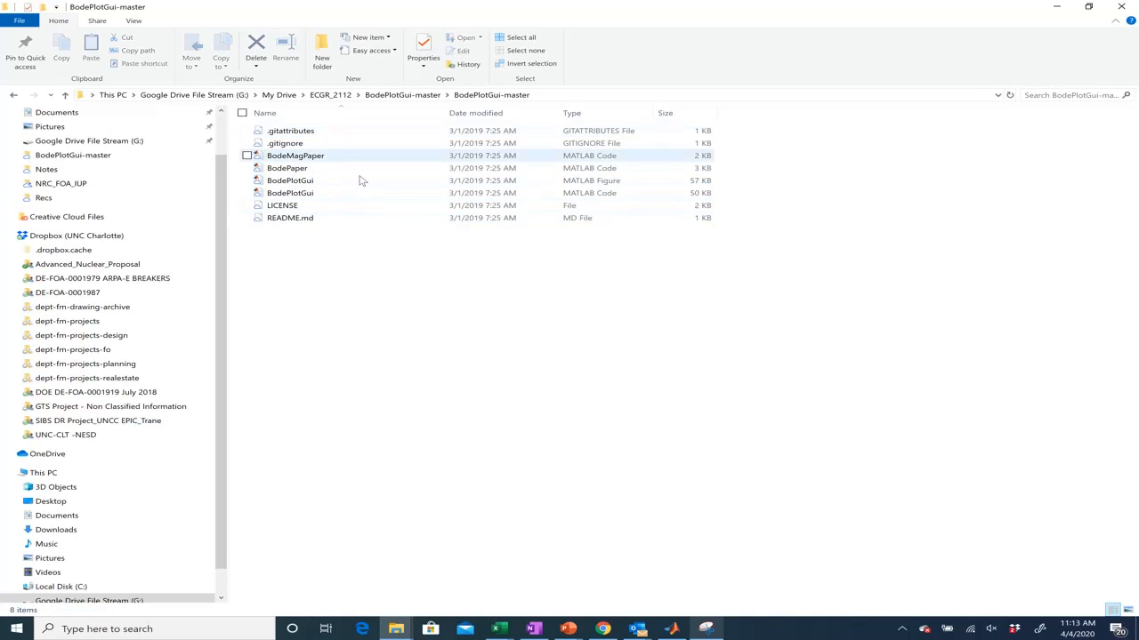
left_click(347, 204)
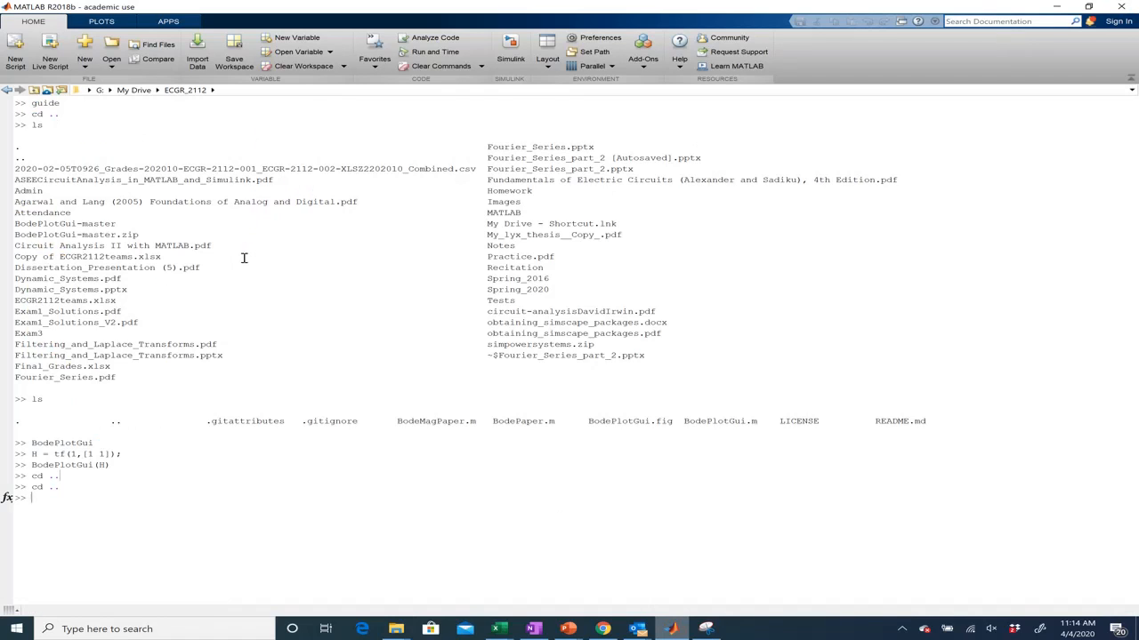
mouse_move(719, 331)
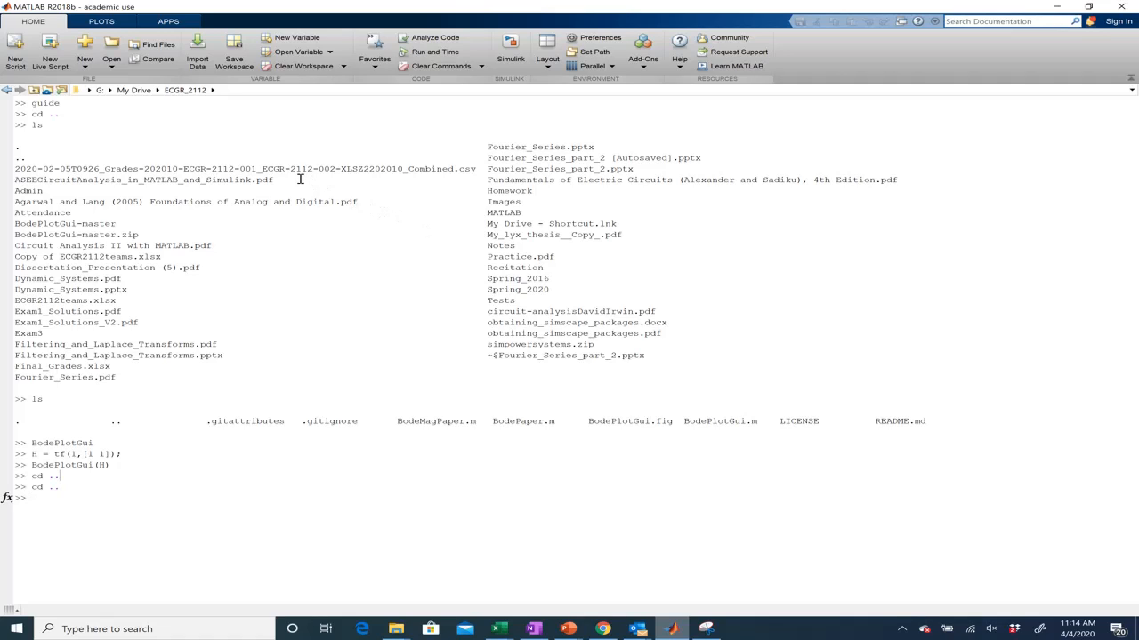
mouse_move(966, 342)
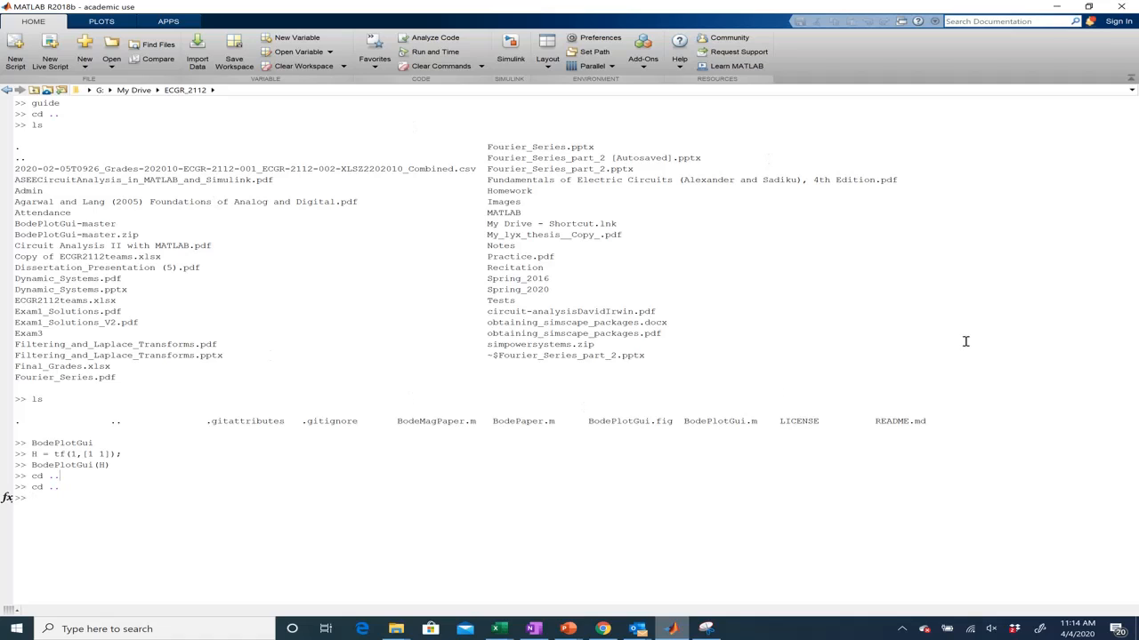
mouse_move(224, 235)
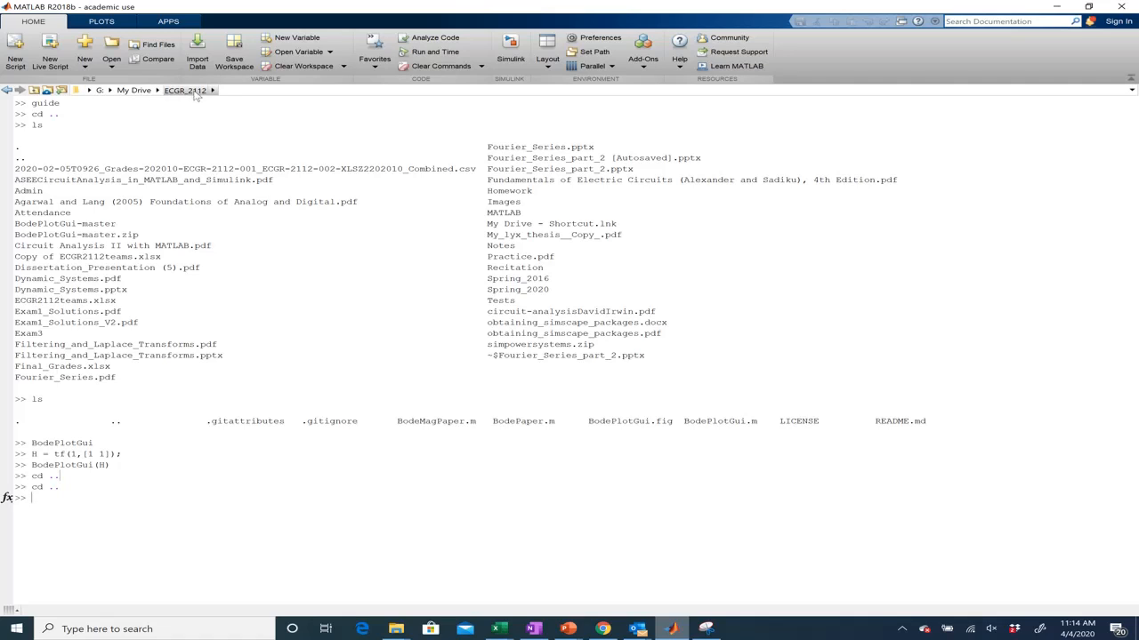
mouse_move(189, 96)
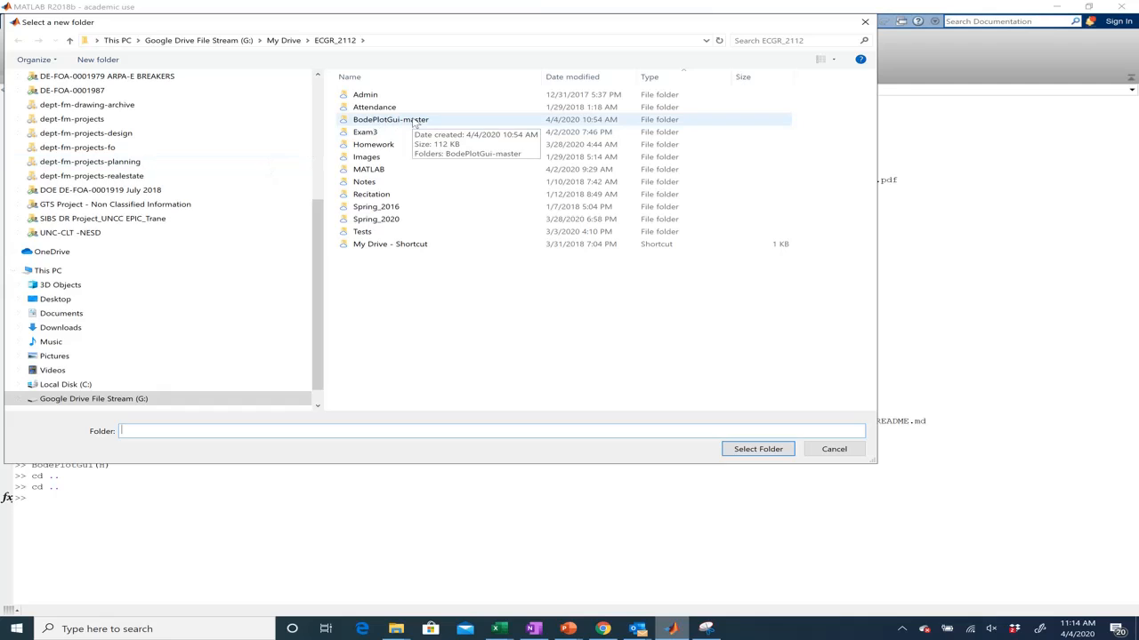
Select the nested BodePlotGui-master folder as current and list its files with ls
double_click(391, 119)
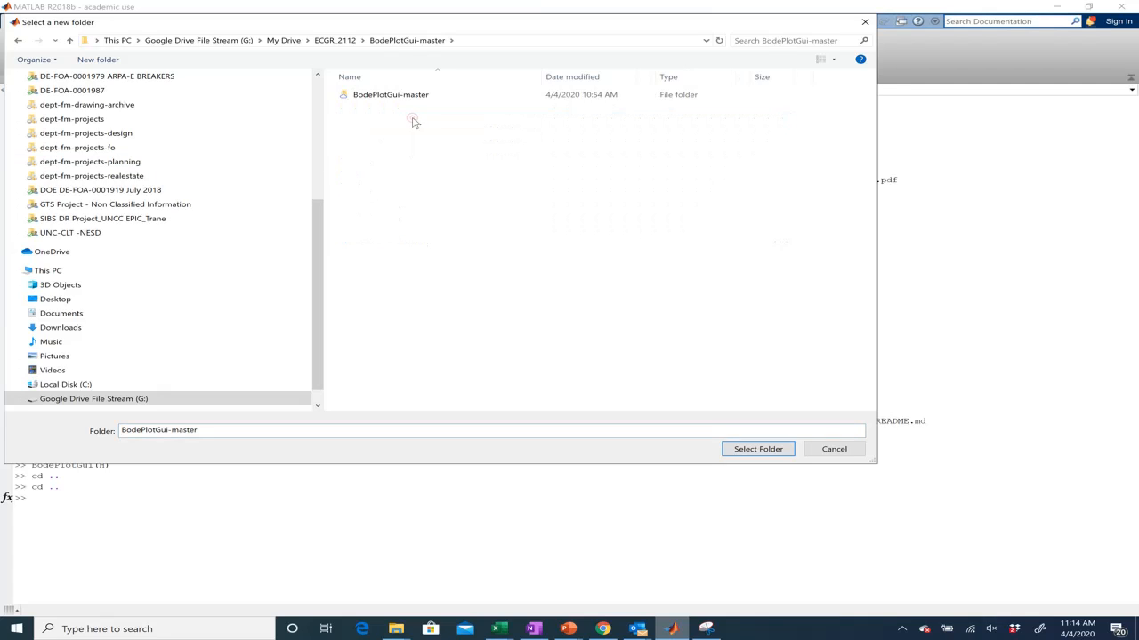
double_click(391, 95)
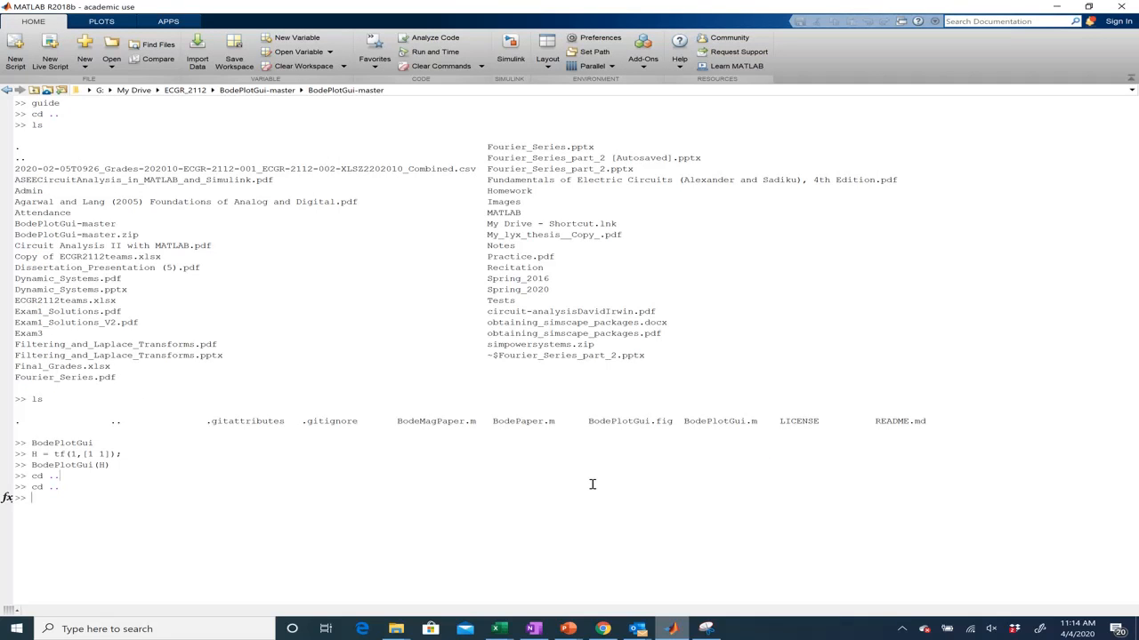
type("ls")
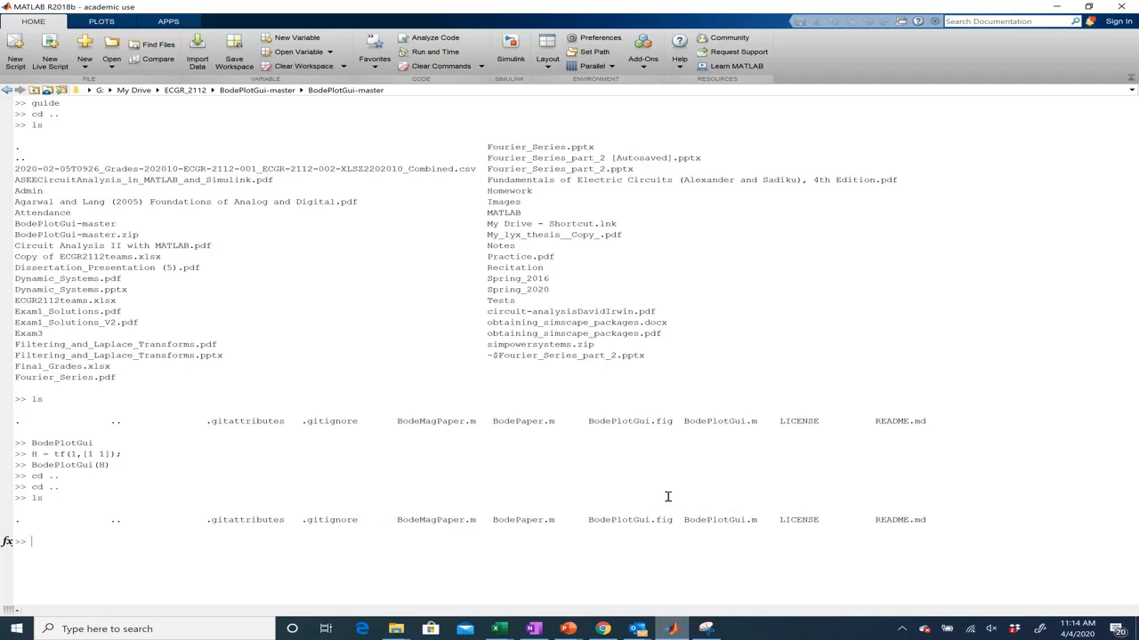
mouse_move(676, 459)
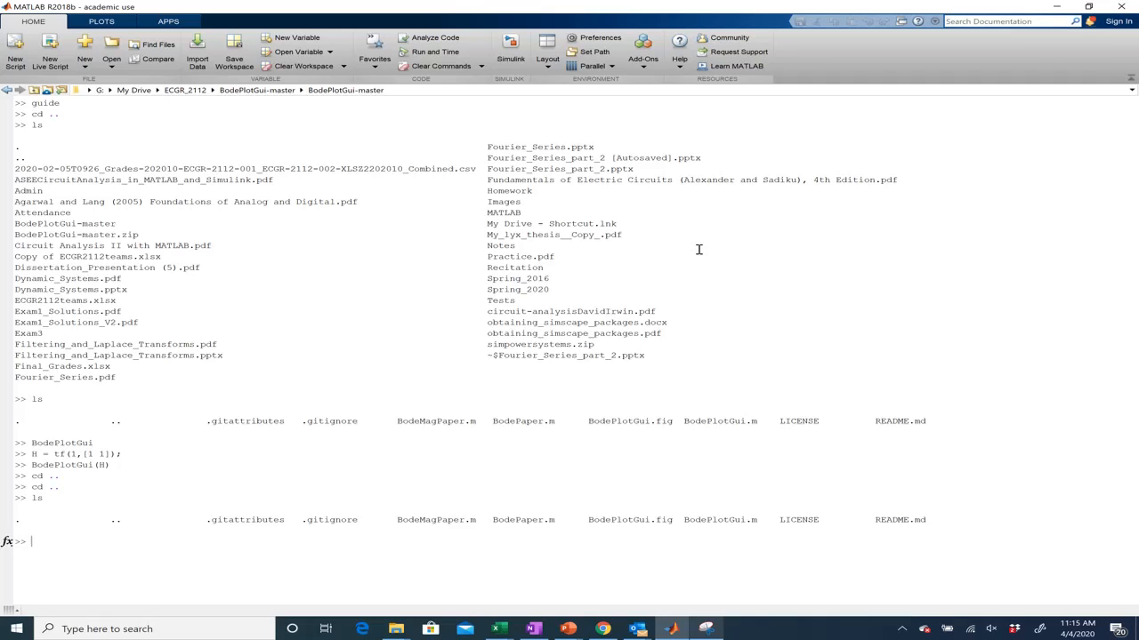
Enter H = tf(1,[1 1]) and display it as 1/(s+1), starting the Bode command
type("H")
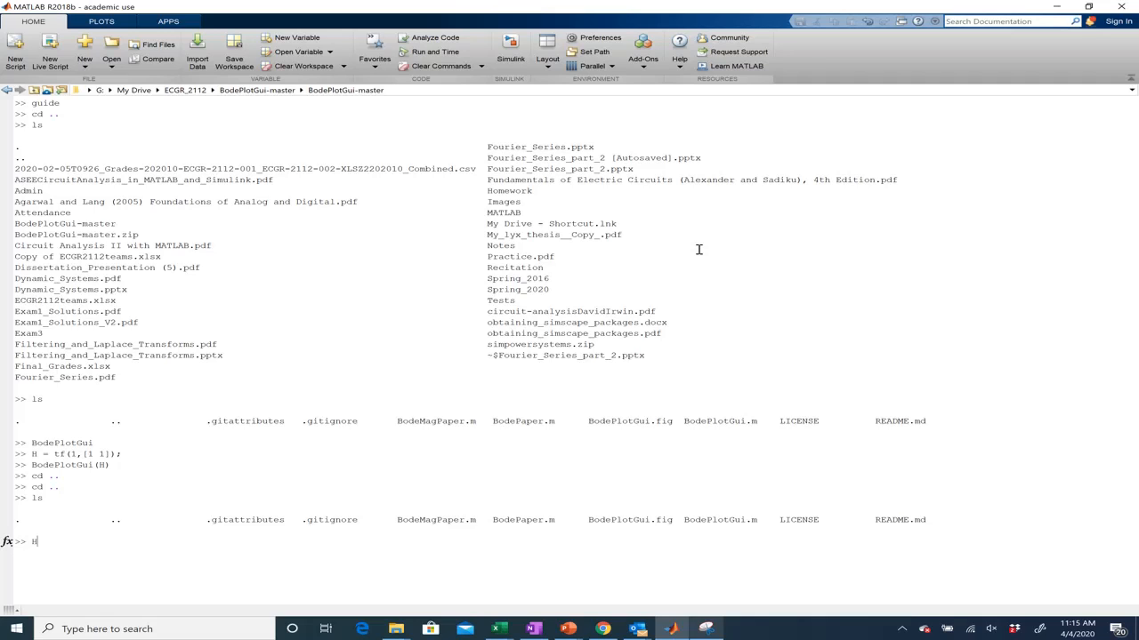
type("=")
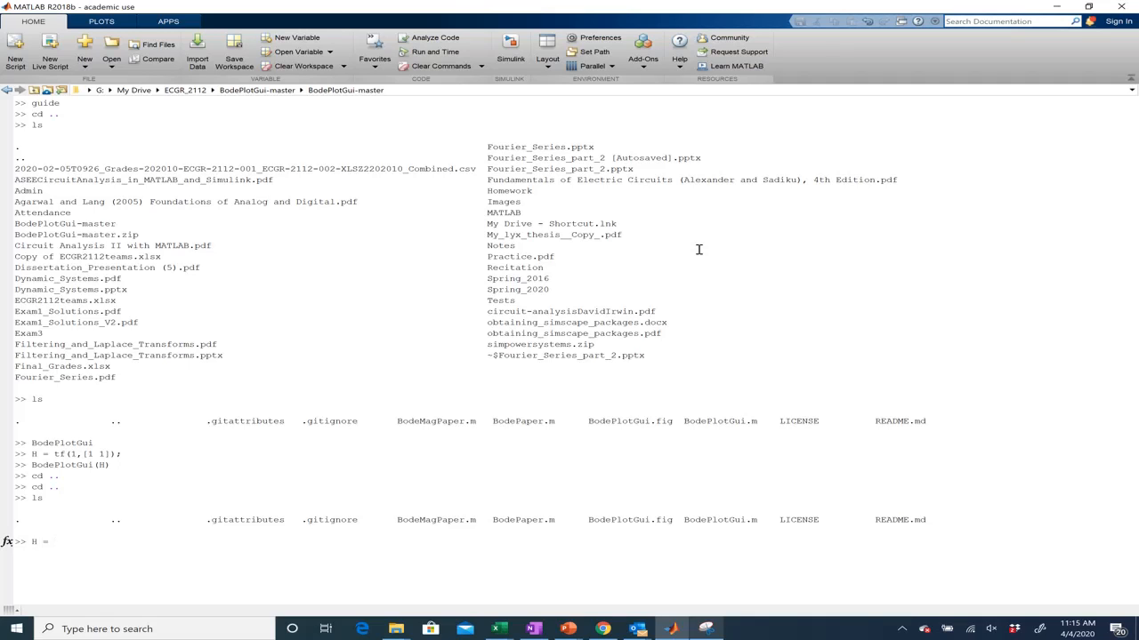
type("tf")
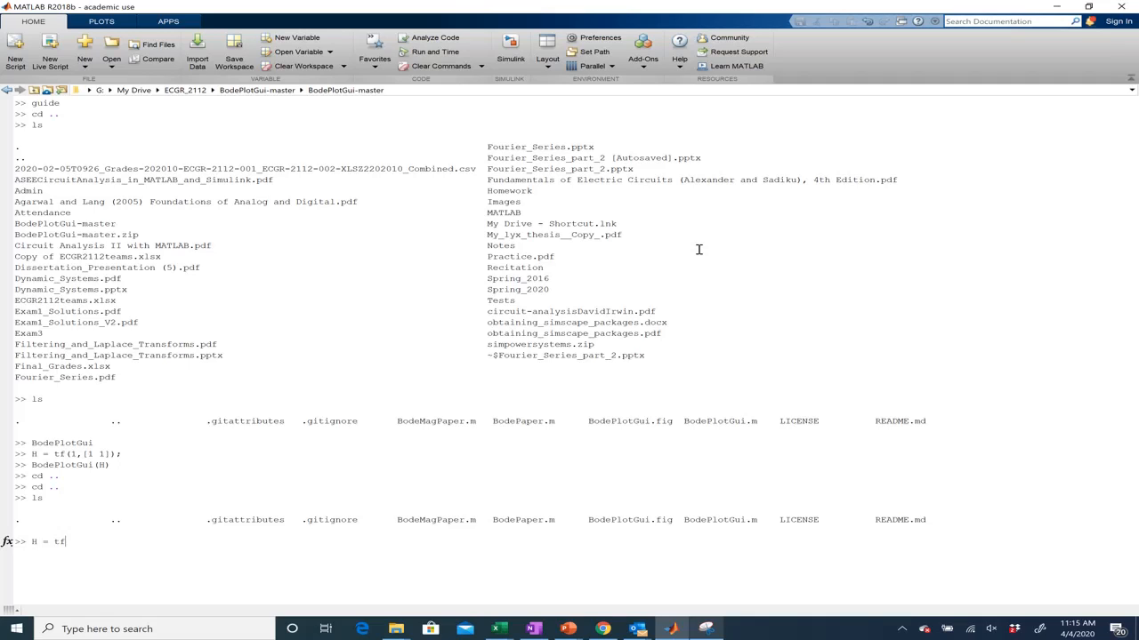
type("(1,")
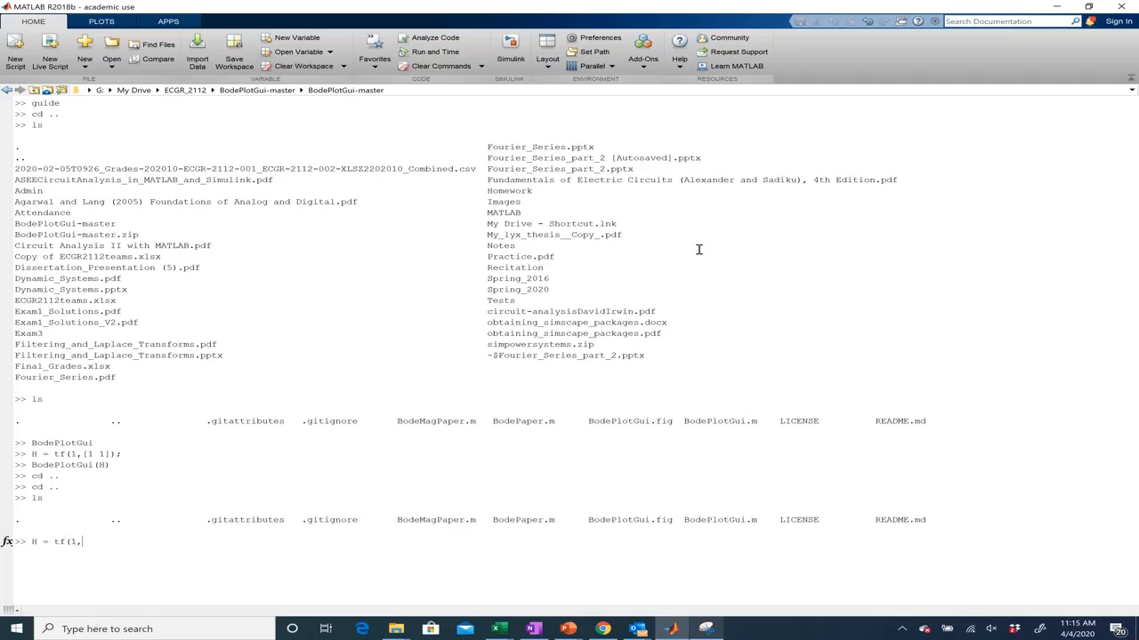
type("[1 1]")
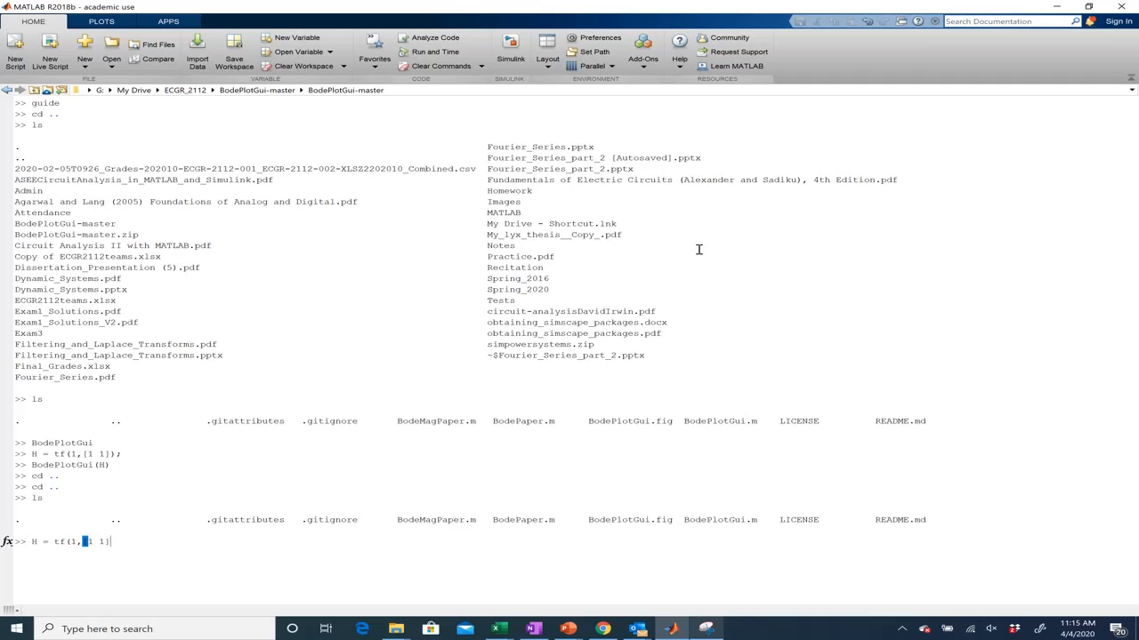
type(");")
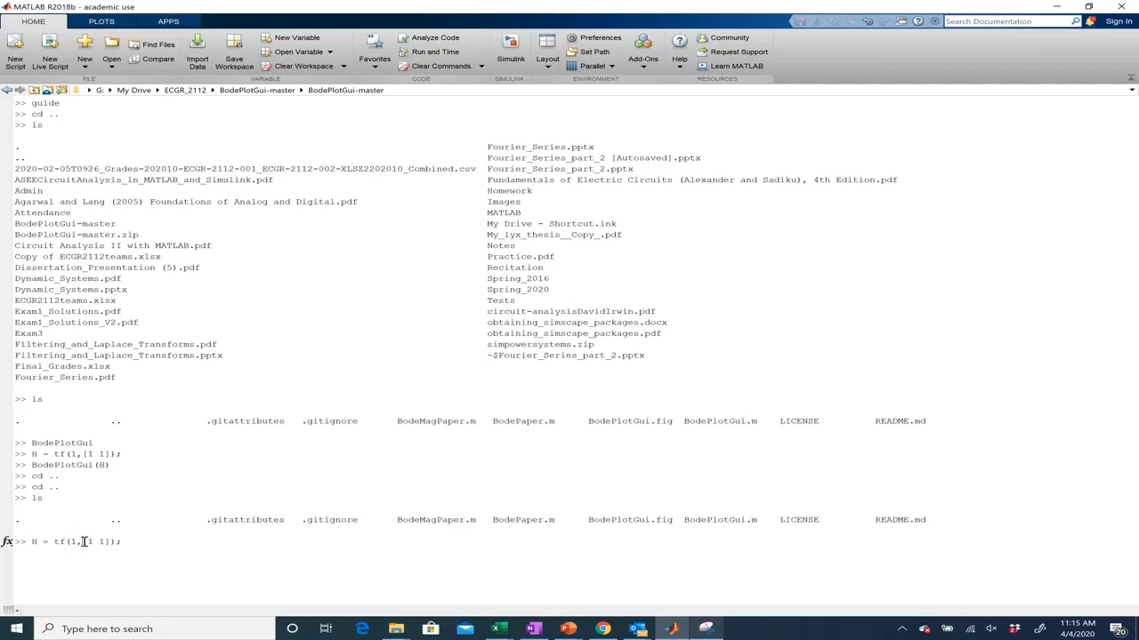
mouse_move(164, 566)
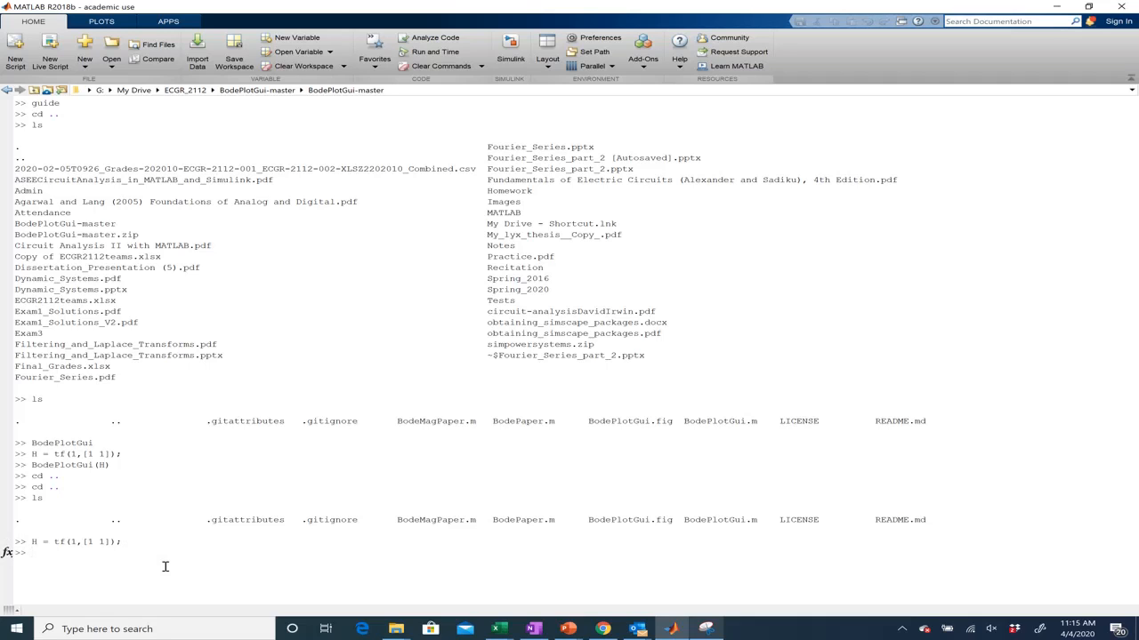
type("H")
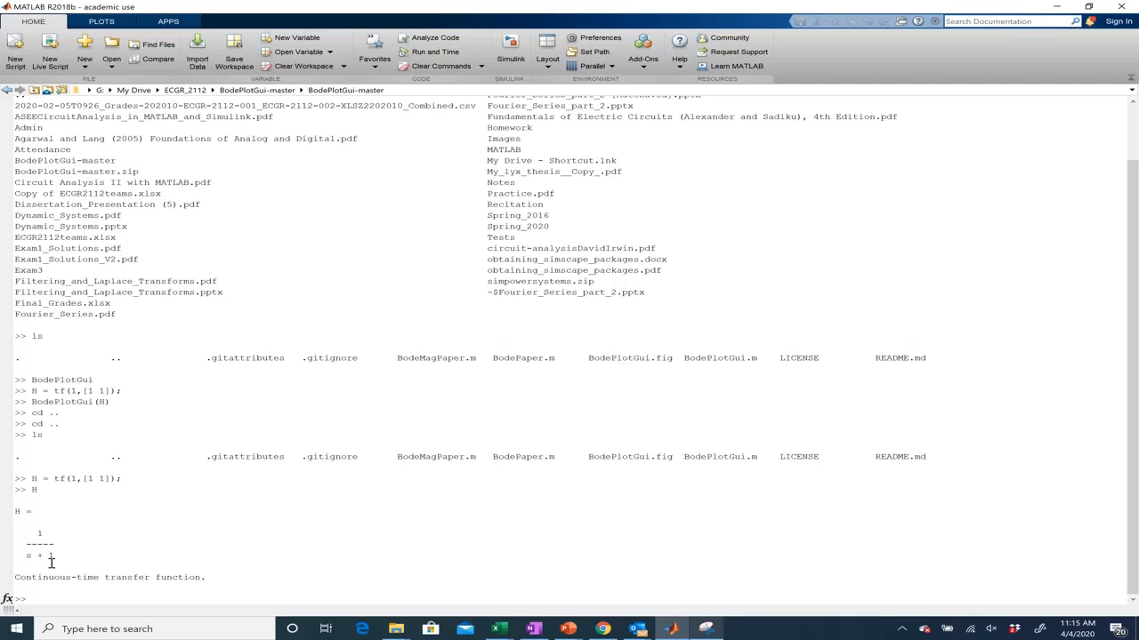
mouse_move(180, 541)
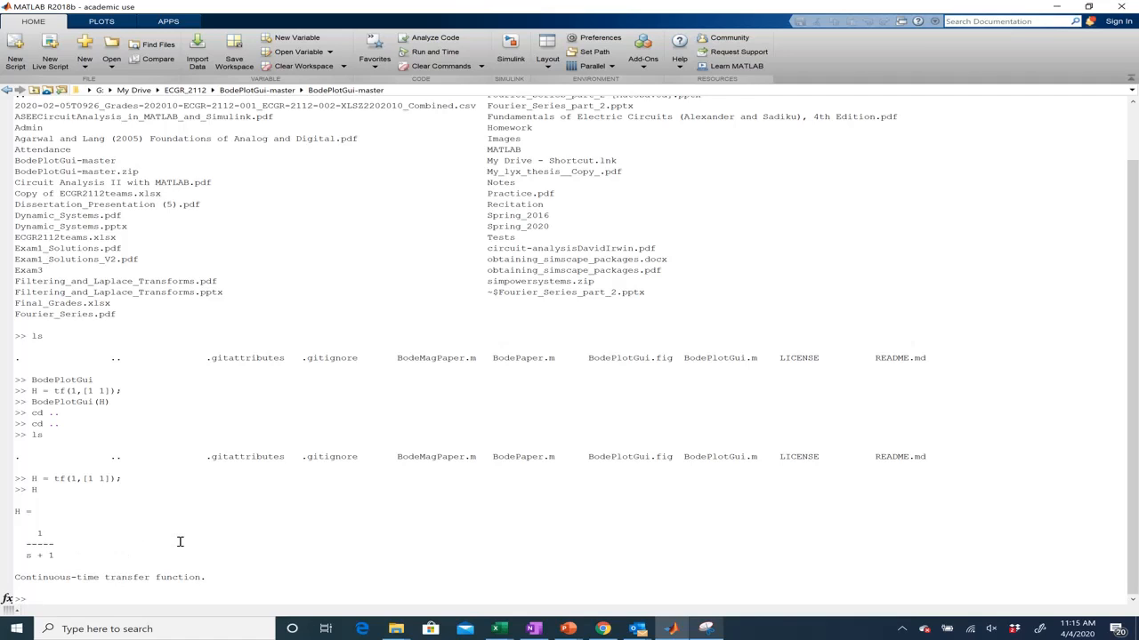
type("Bode")
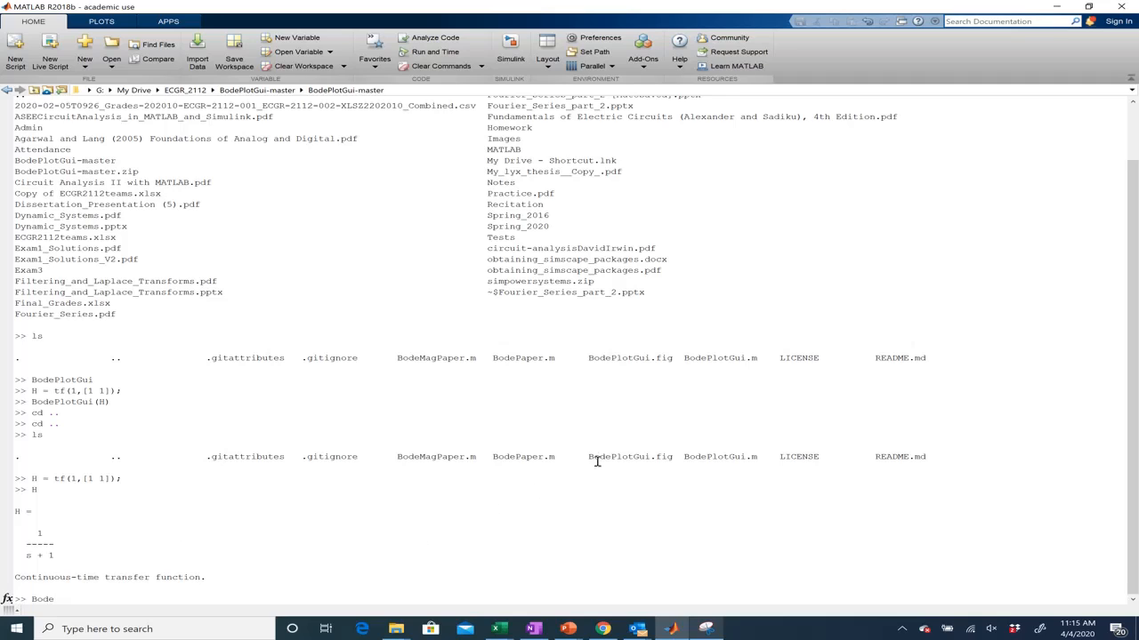
mouse_move(740, 456)
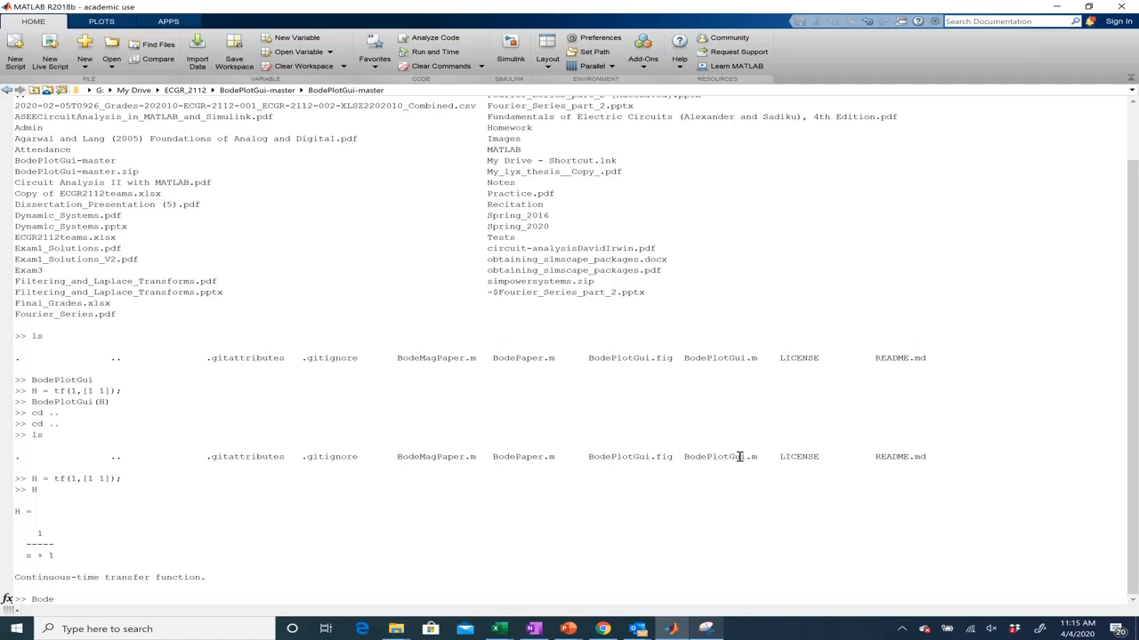
Run BodePlotGui(H) to show exact and asymptotic magnitude and phase plots
type("Plot")
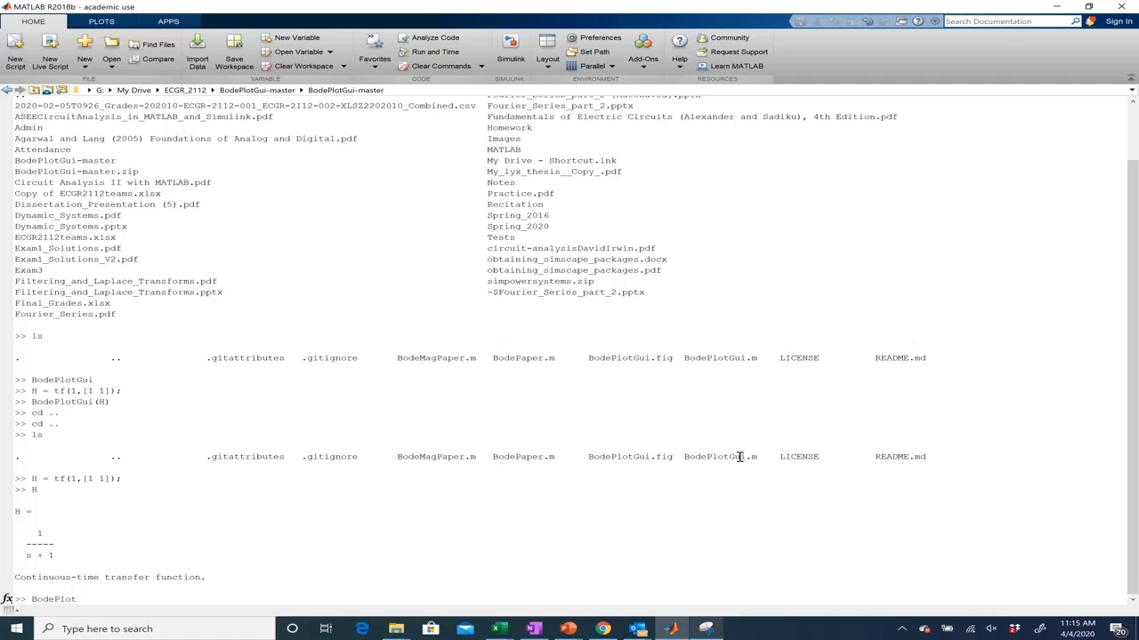
type("Gui")
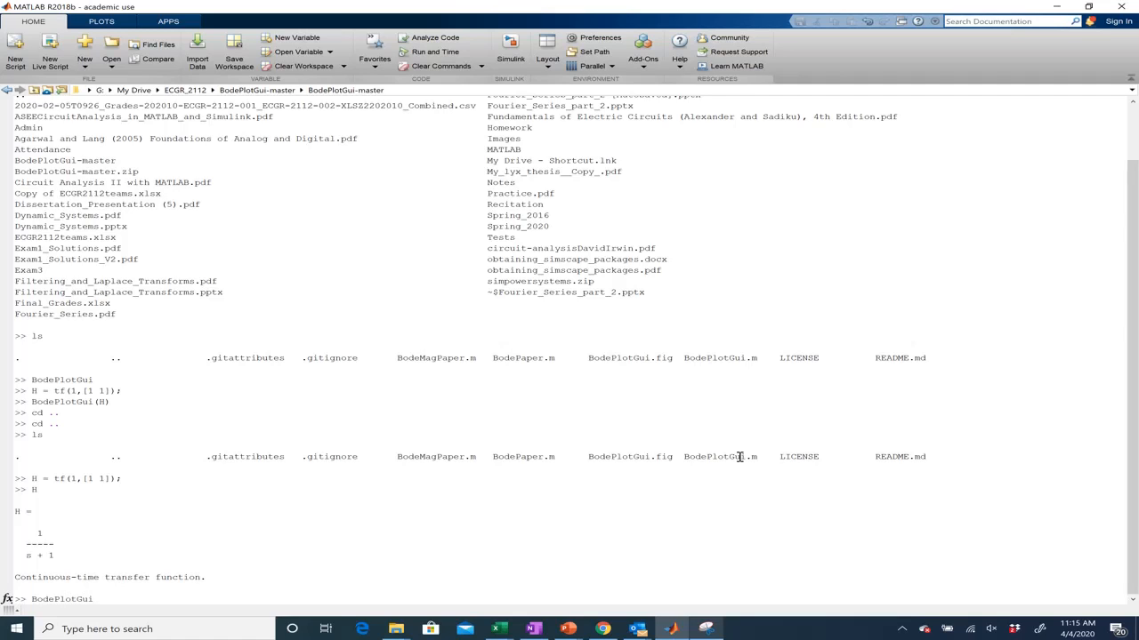
type("(H)")
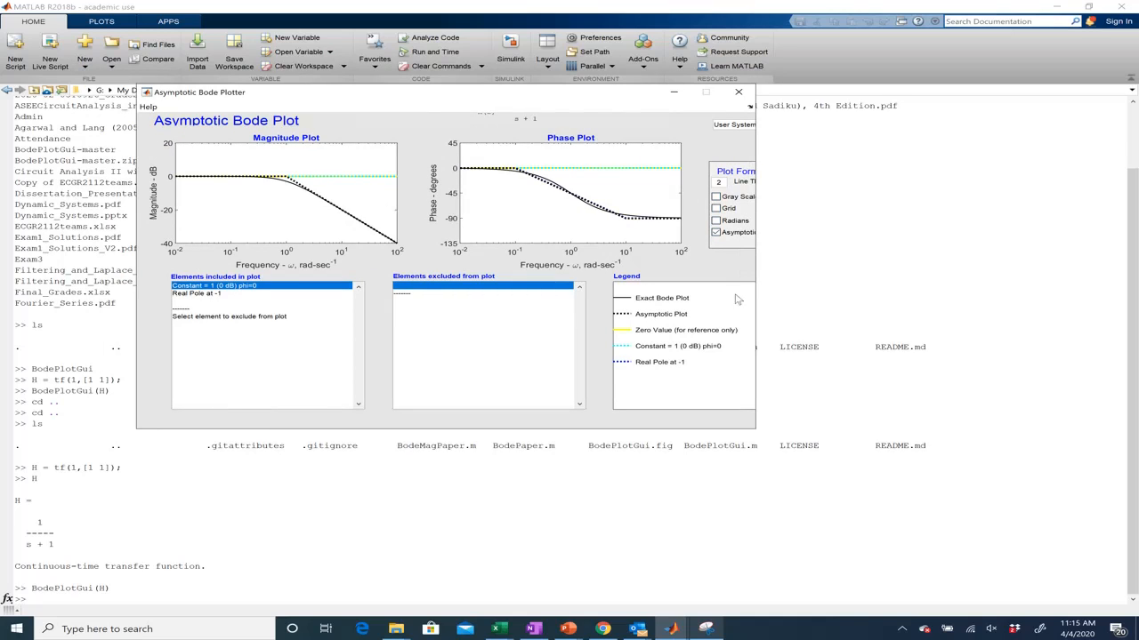
mouse_move(519, 126)
type("guide")
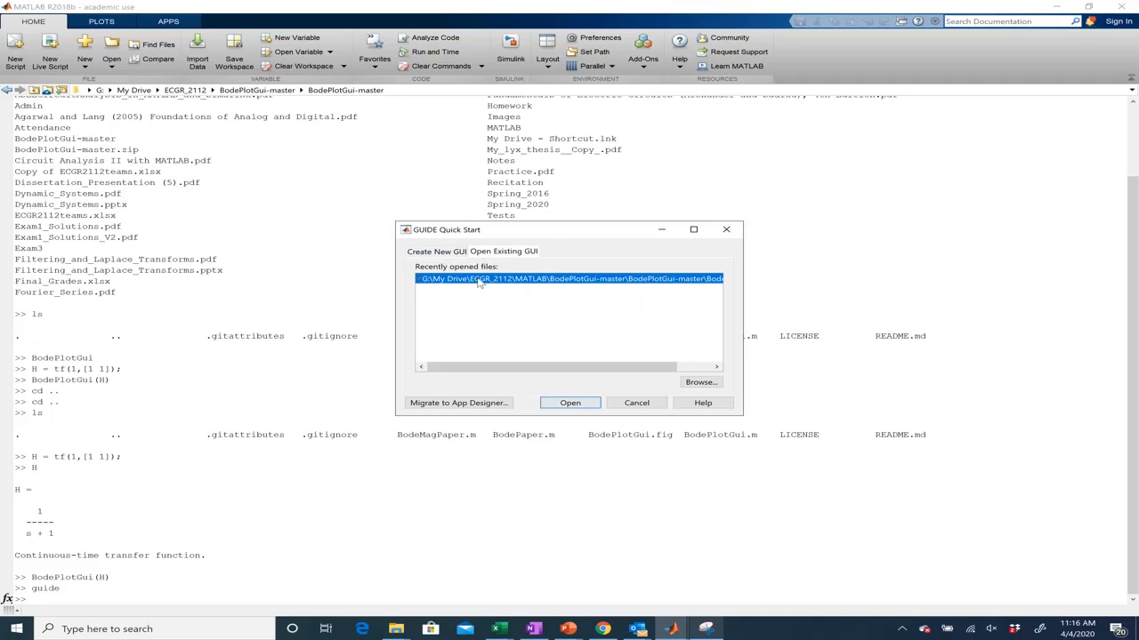
mouse_move(487, 258)
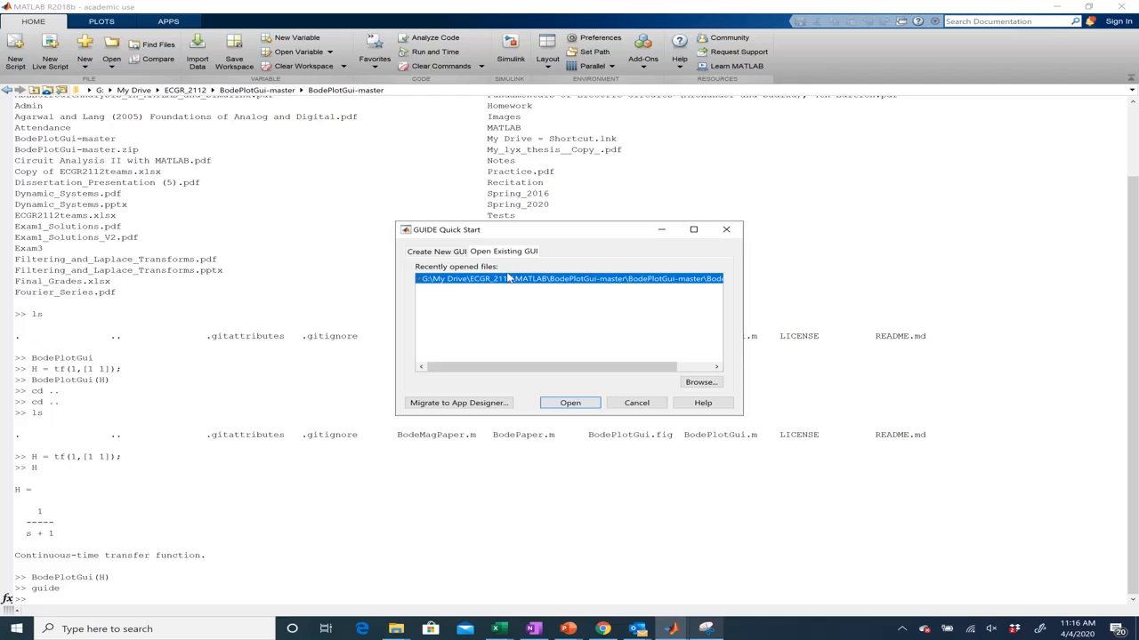
mouse_move(612, 292)
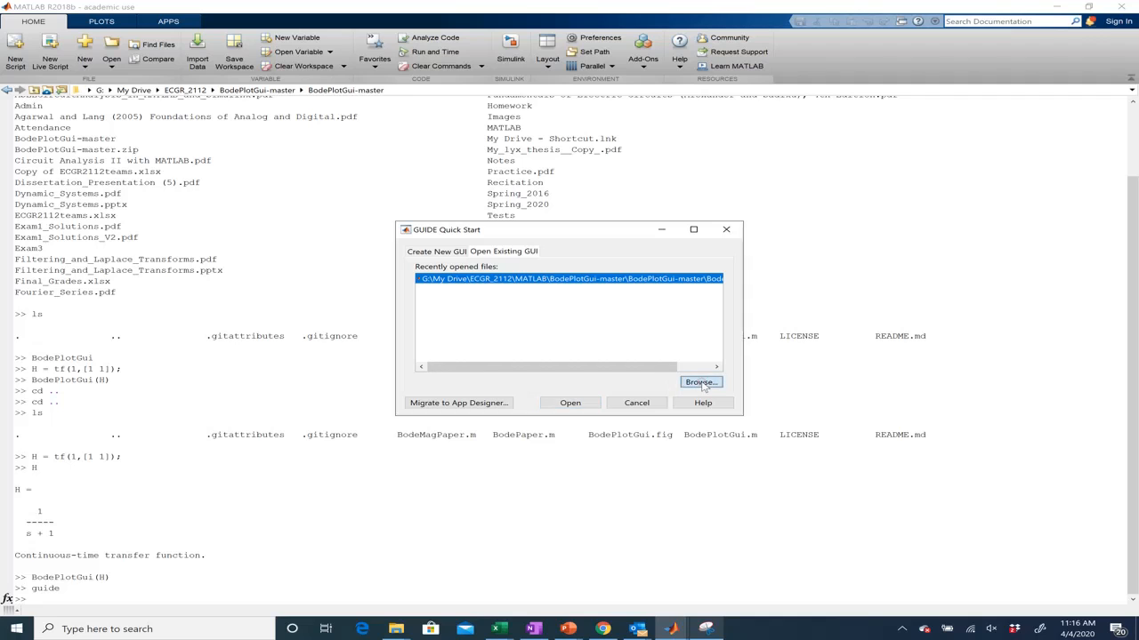
Browse from GUIDE Quick Start and choose BodePlotGui.fig to open in the layout editor
left_click(701, 382)
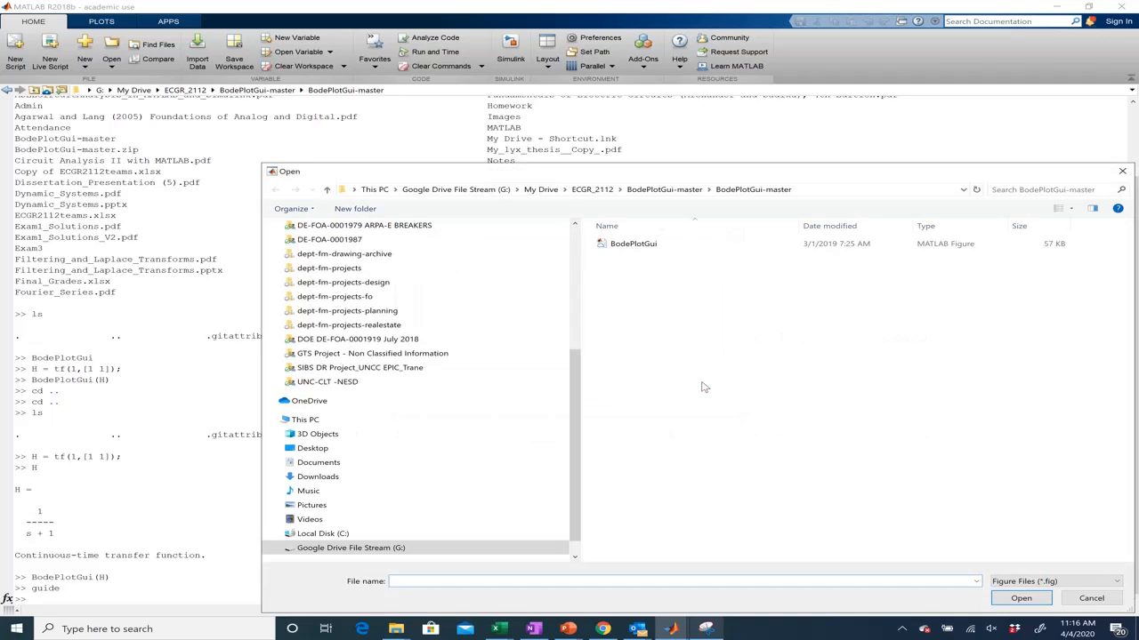
left_click_drag(694, 171, 578, 149)
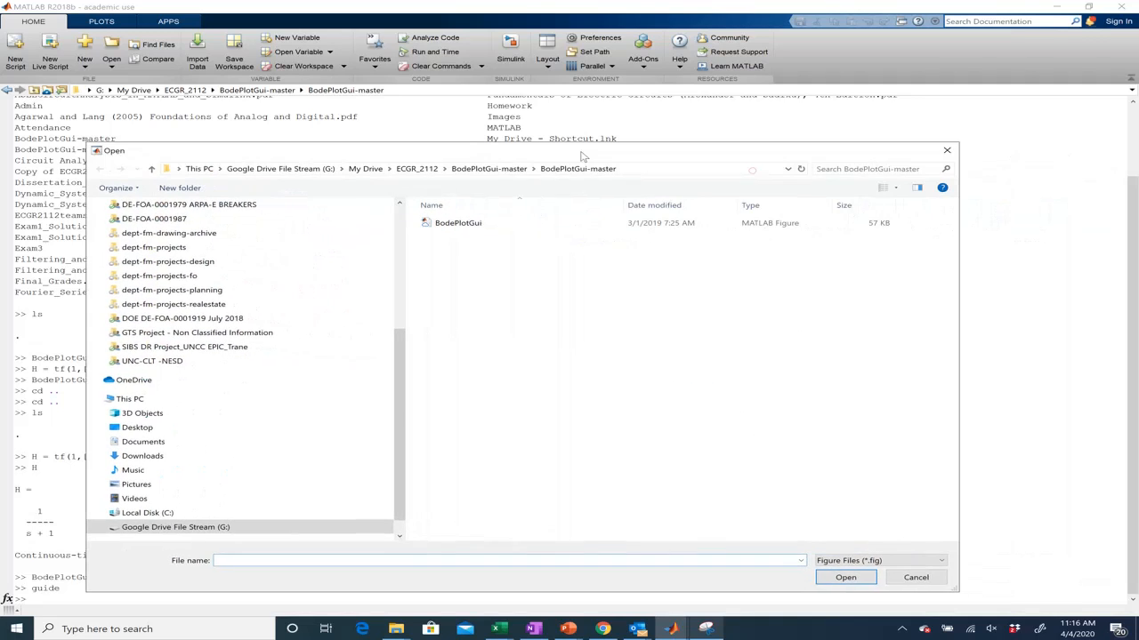
left_click(459, 221)
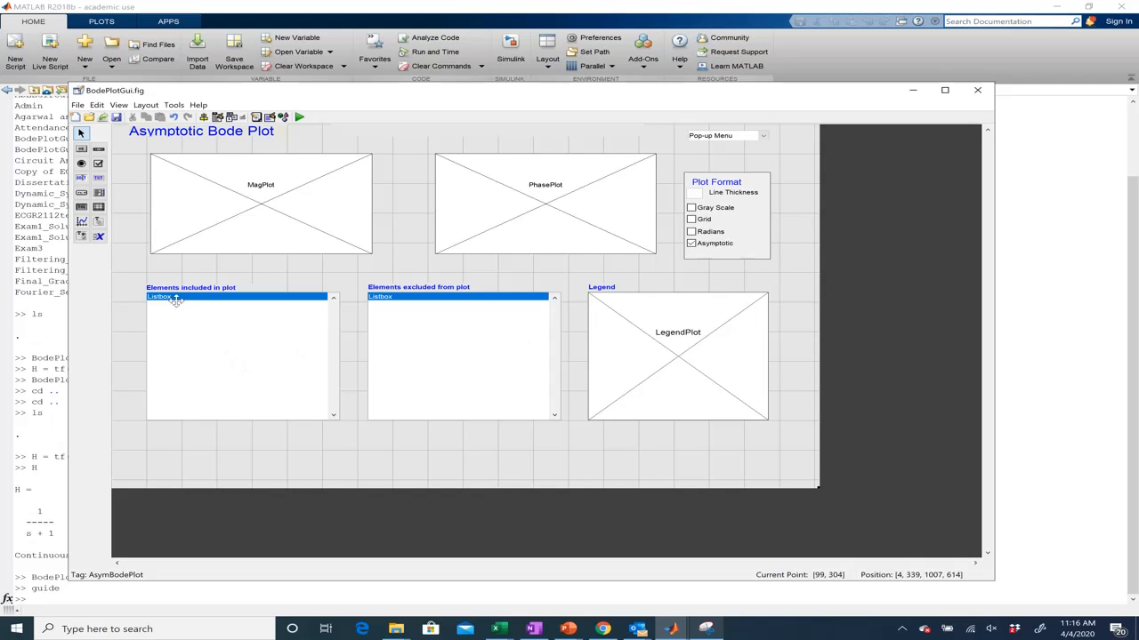
mouse_move(621, 429)
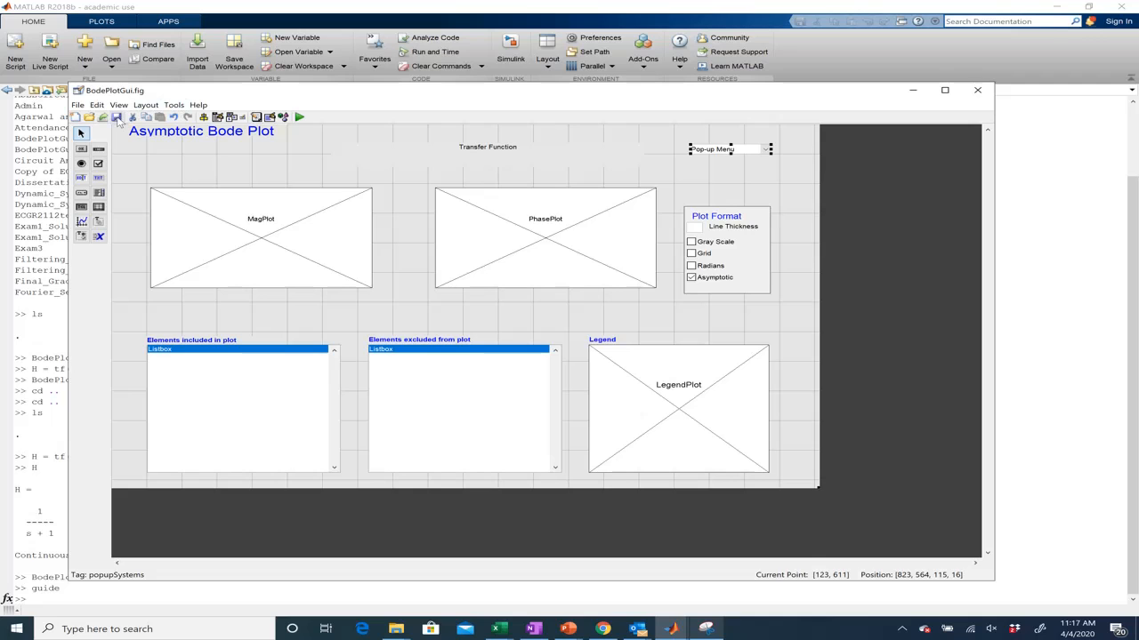
left_click(78, 105)
type("BodePlotGui(H)")
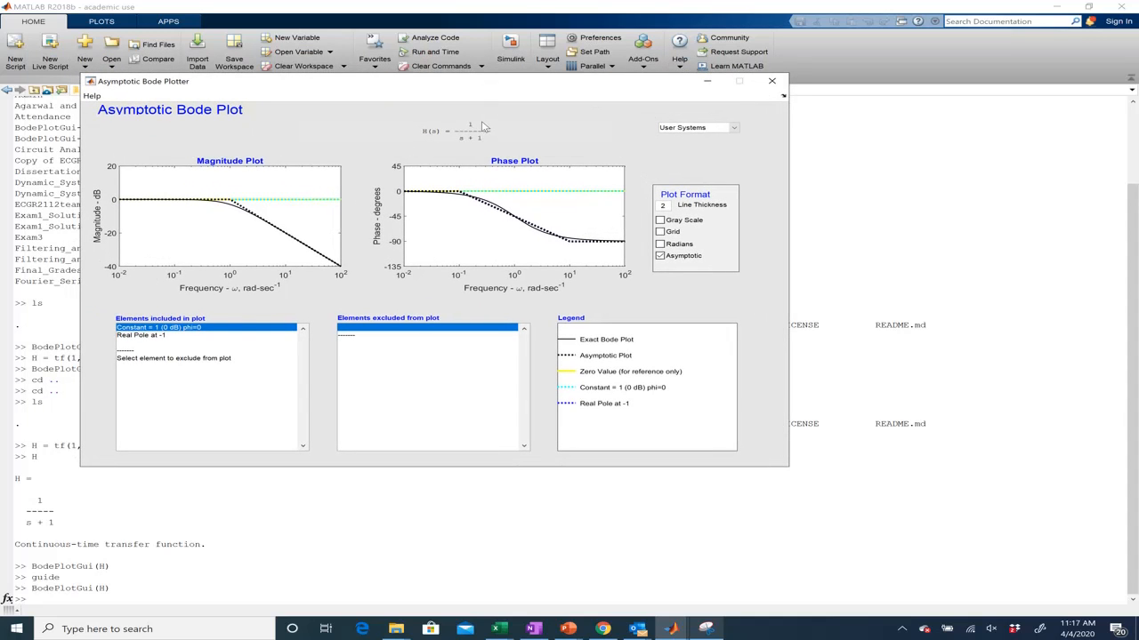
mouse_move(473, 136)
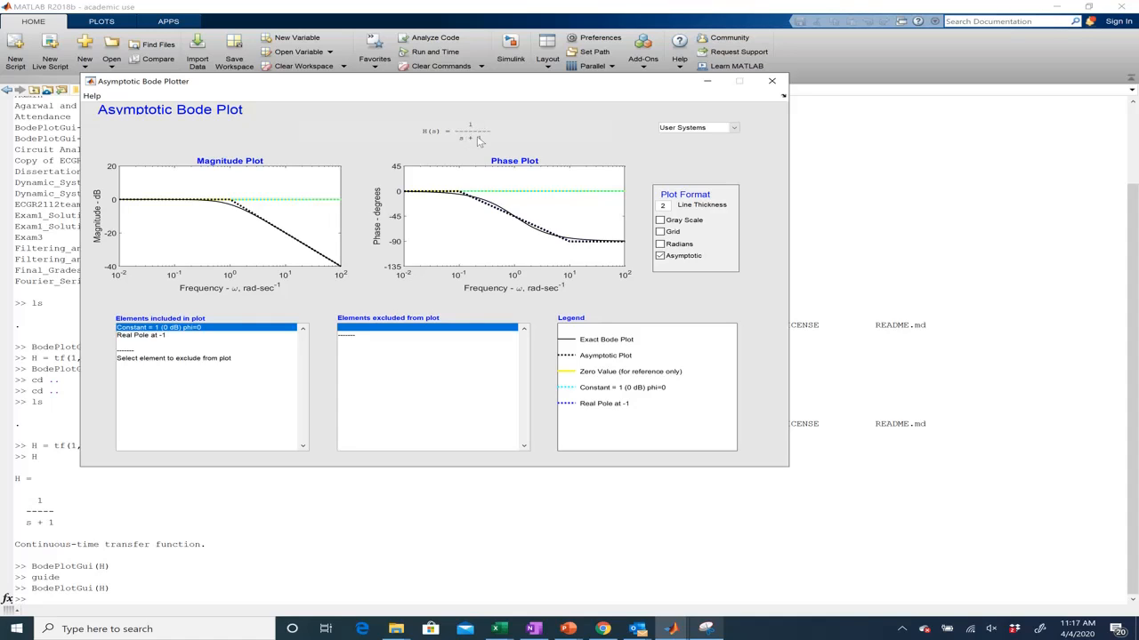
mouse_move(473, 128)
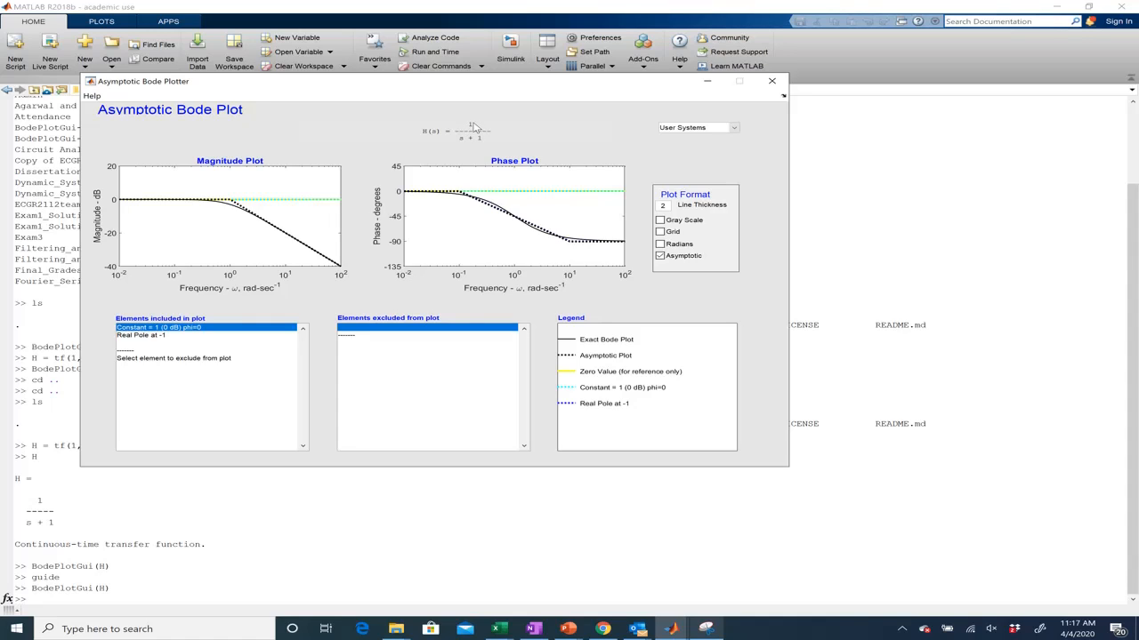
mouse_move(477, 130)
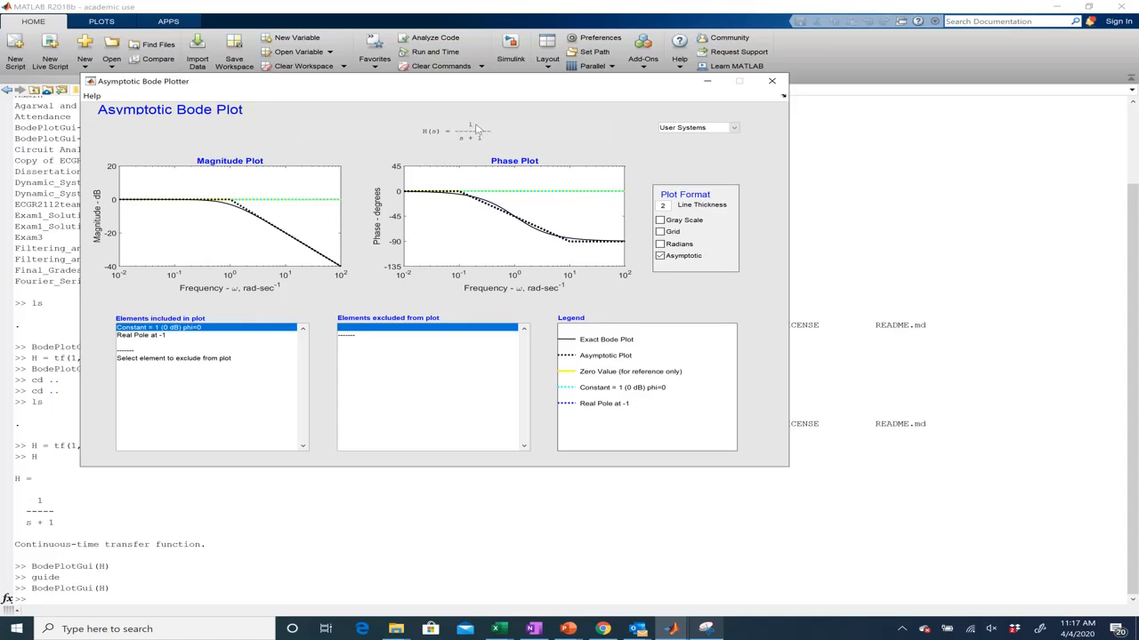
mouse_move(276, 270)
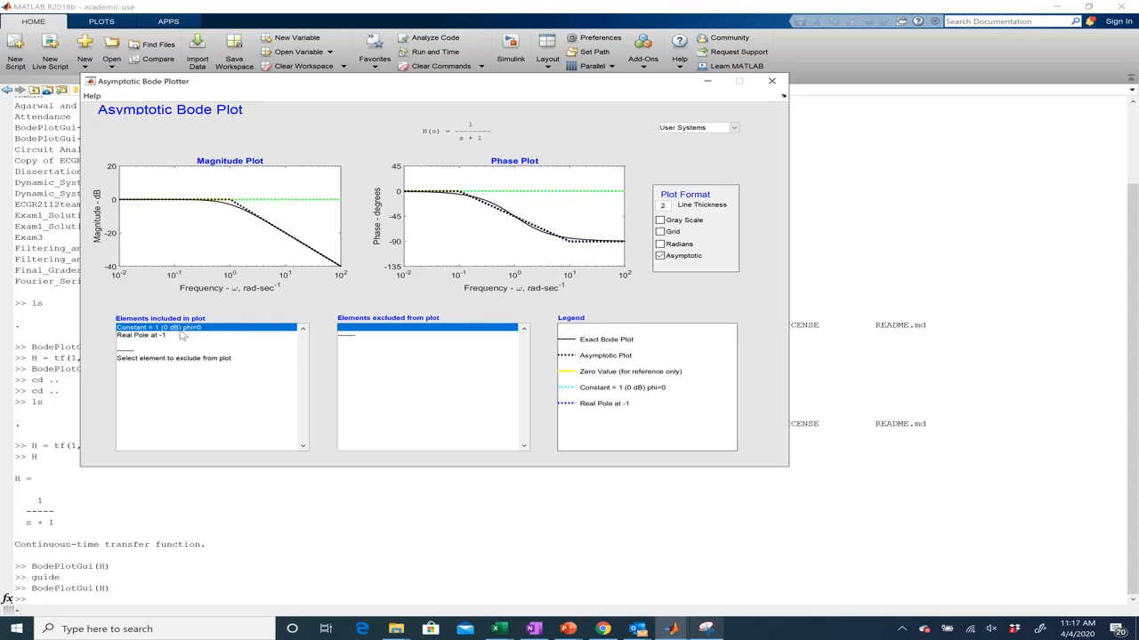
mouse_move(160, 340)
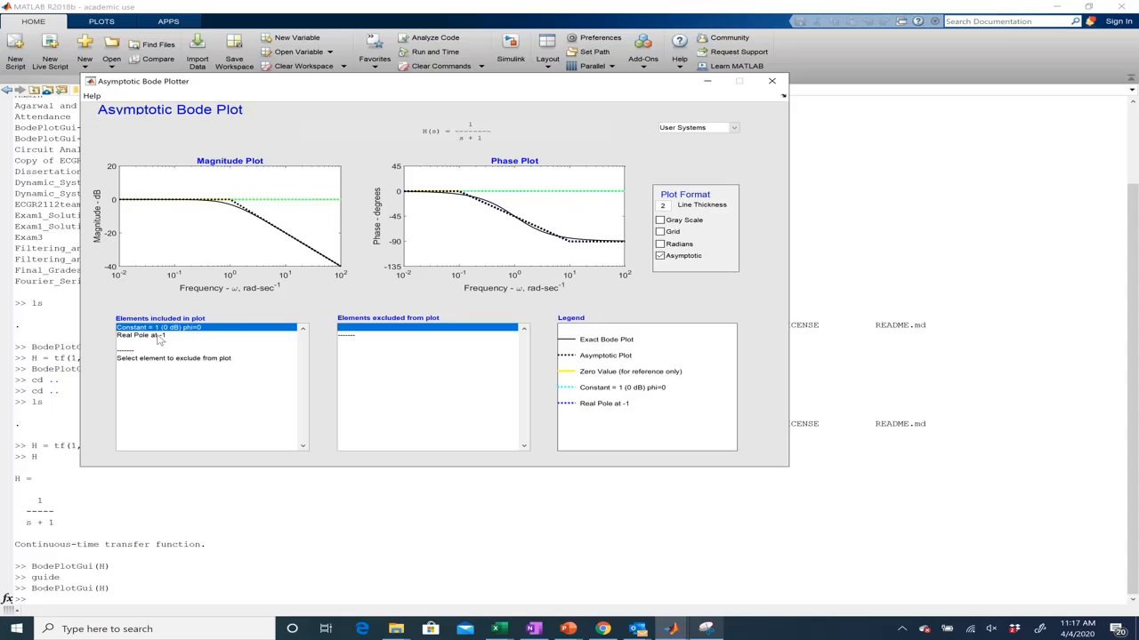
mouse_move(726, 363)
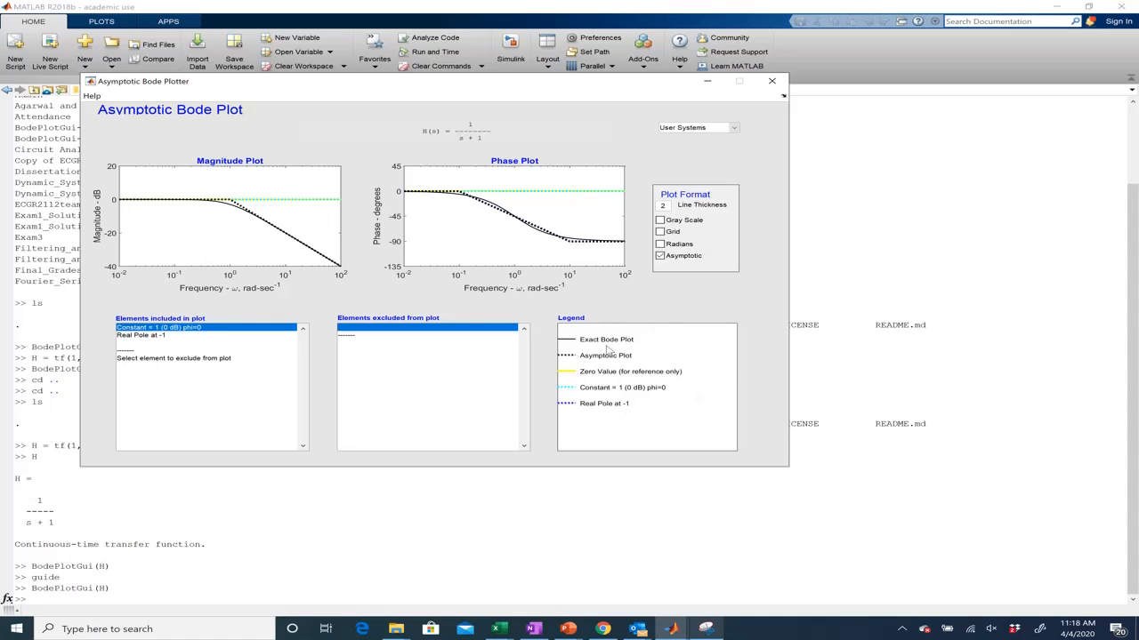
mouse_move(662, 406)
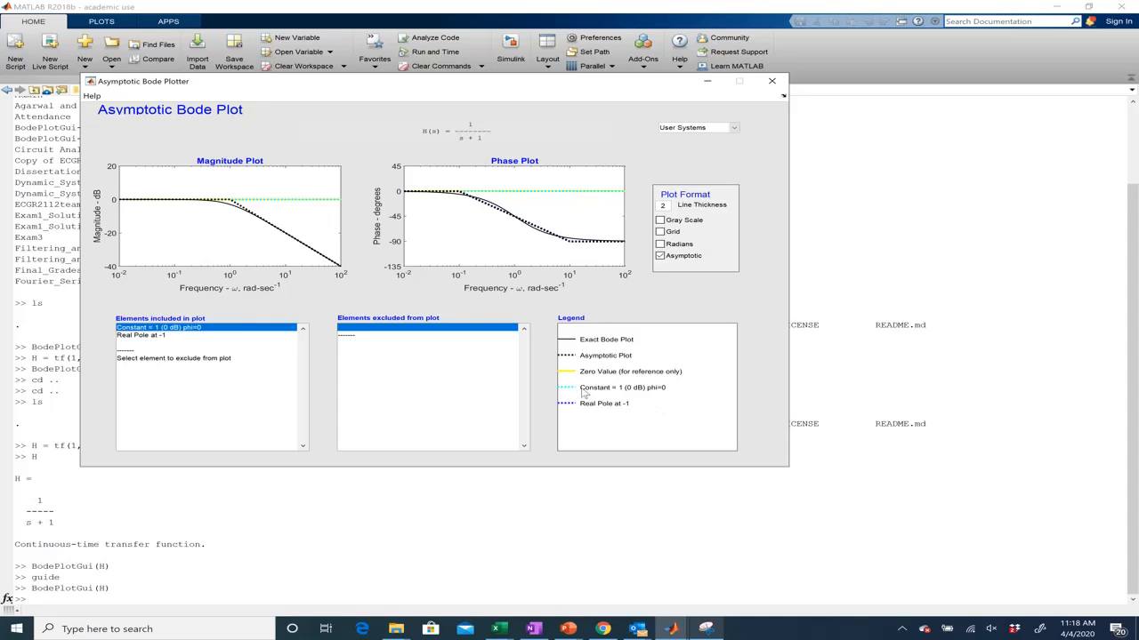
mouse_move(185, 199)
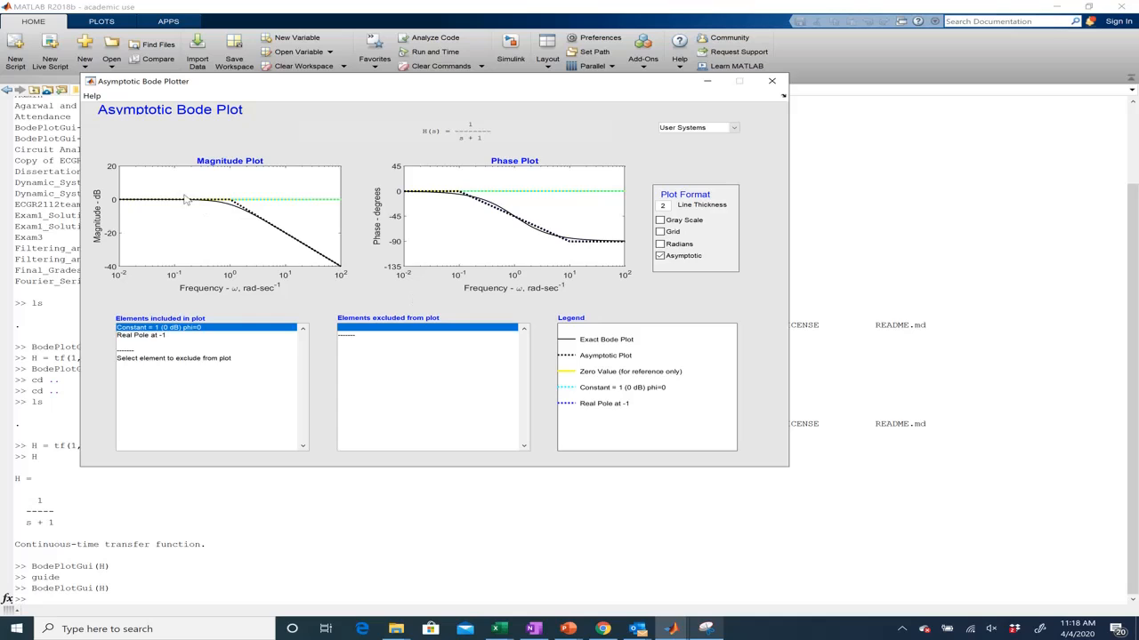
mouse_move(295, 204)
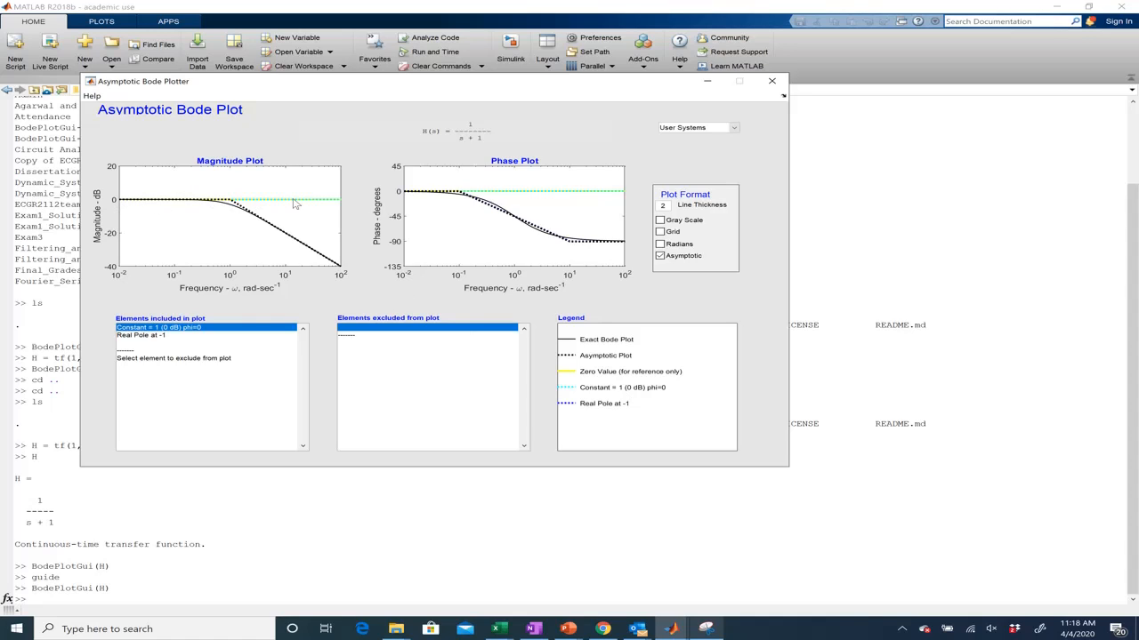
mouse_move(341, 204)
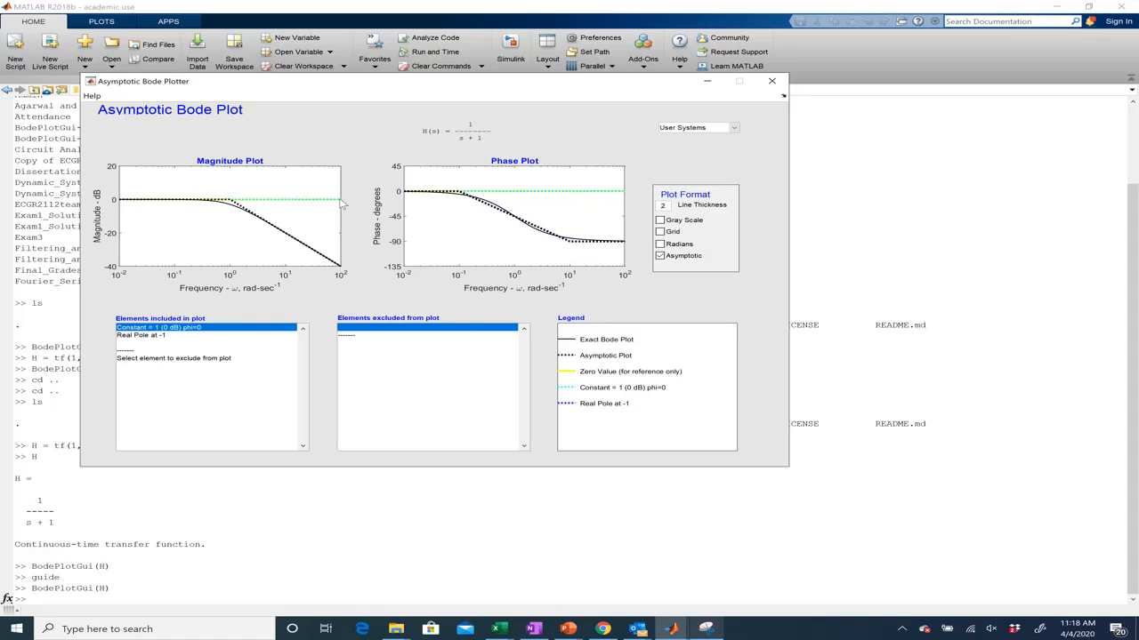
mouse_move(573, 415)
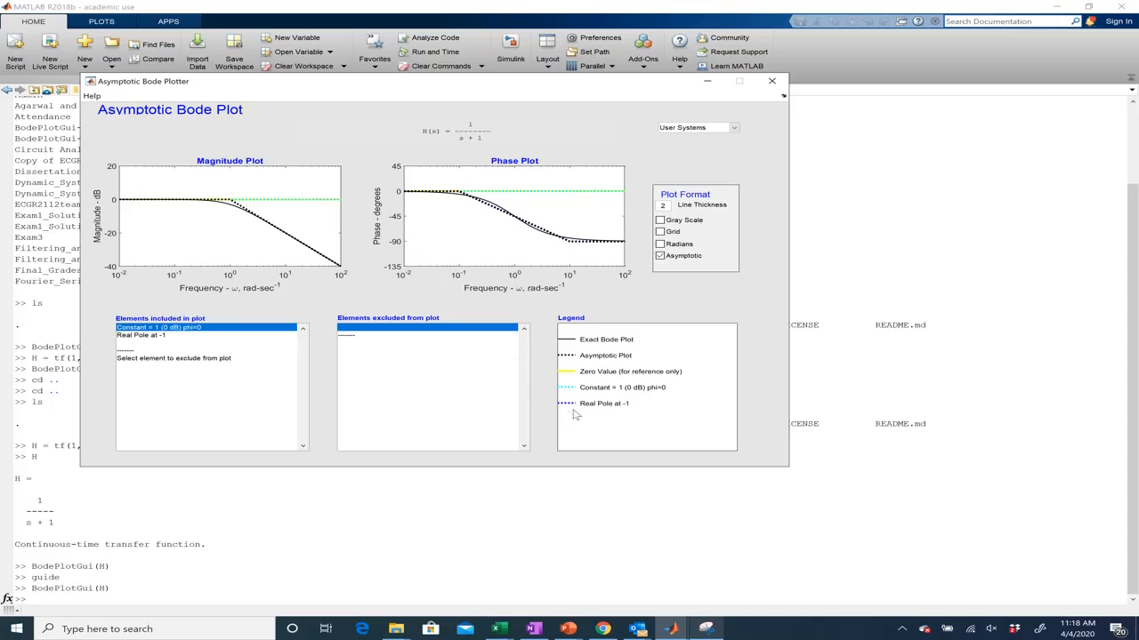
mouse_move(153, 213)
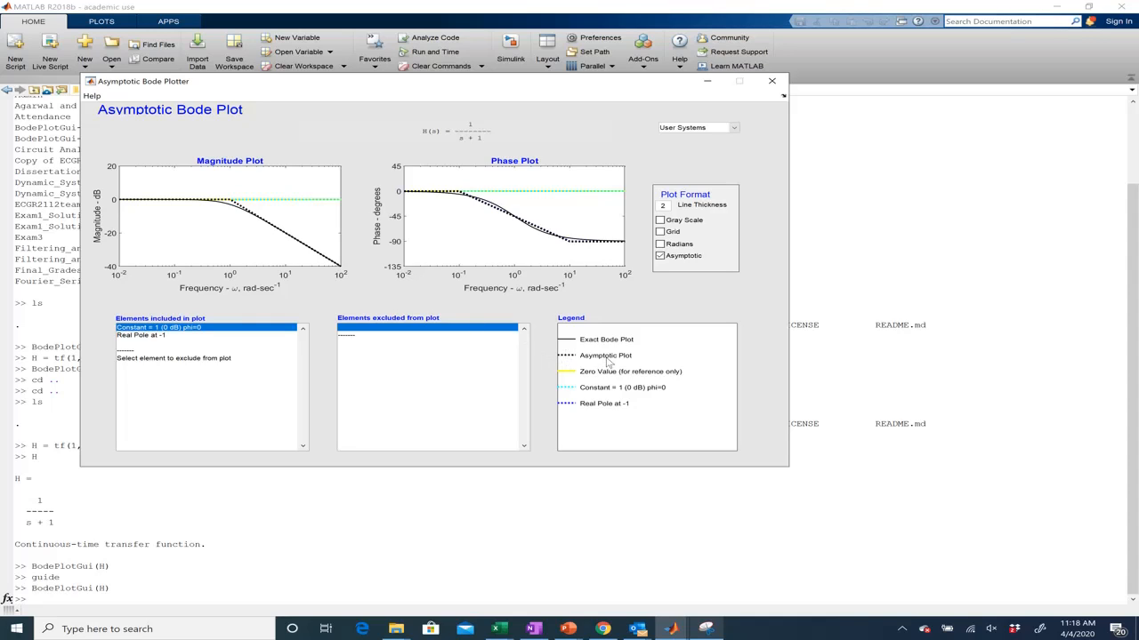
mouse_move(231, 209)
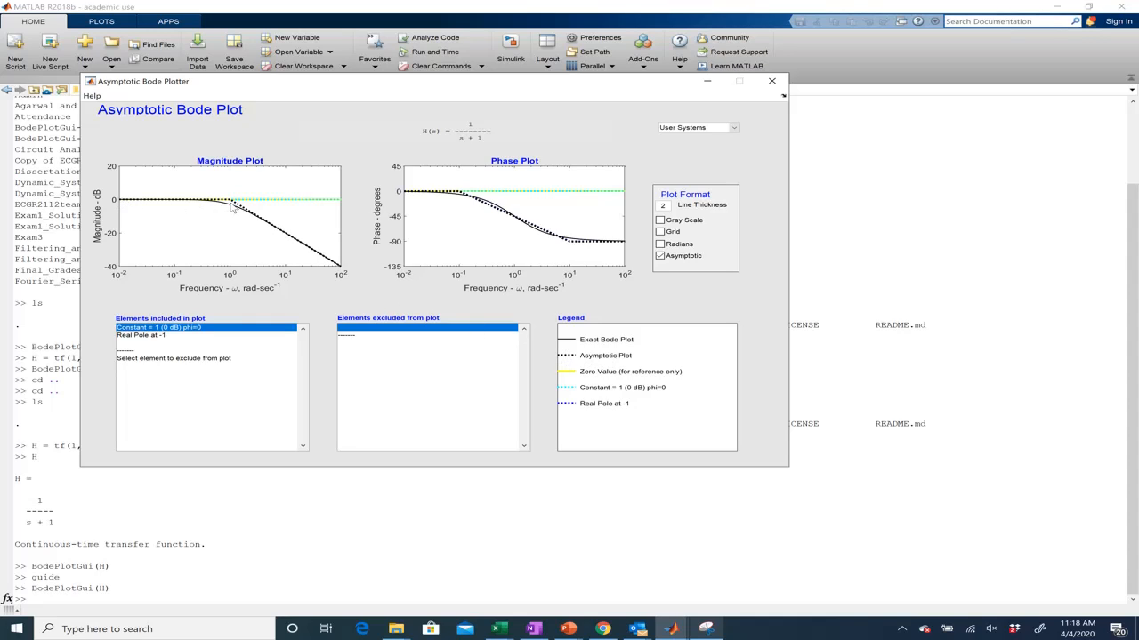
mouse_move(121, 203)
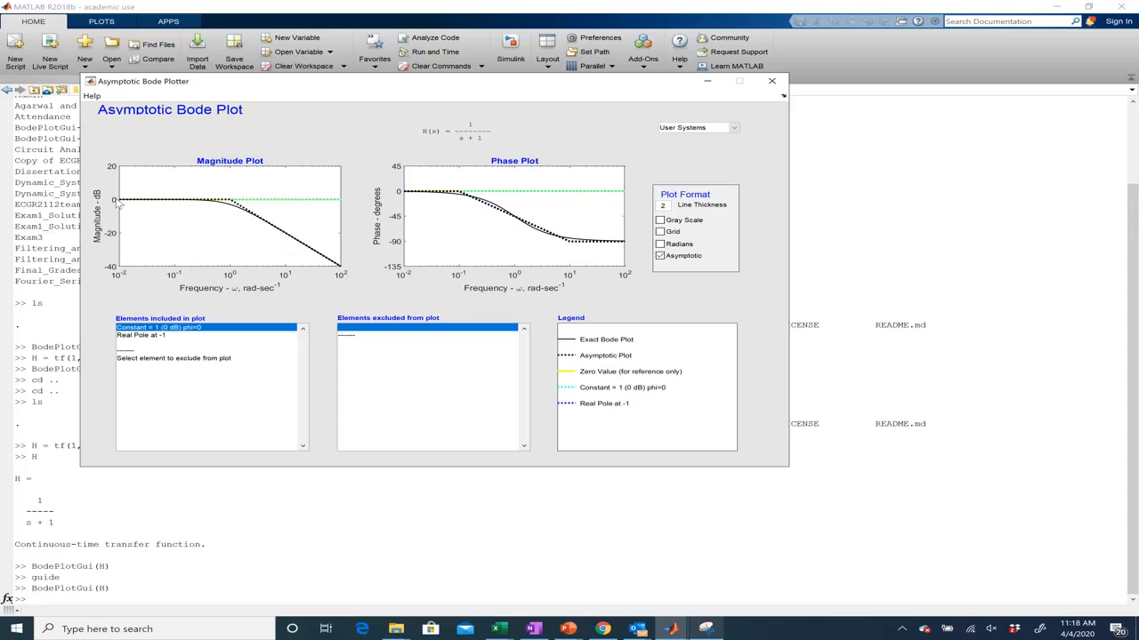
mouse_move(245, 213)
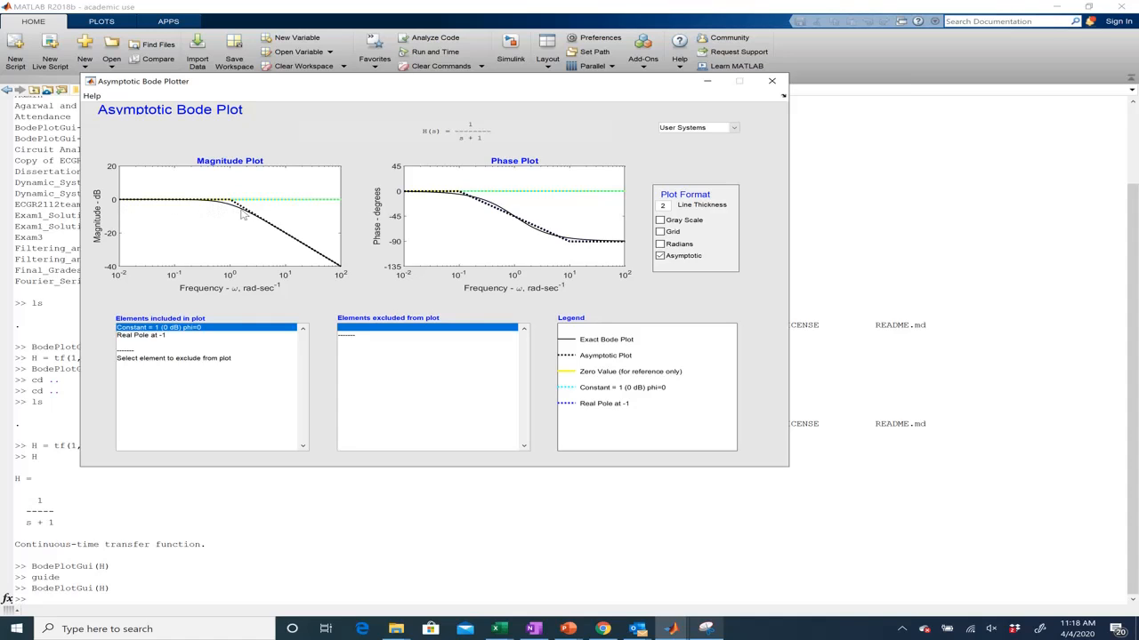
mouse_move(271, 231)
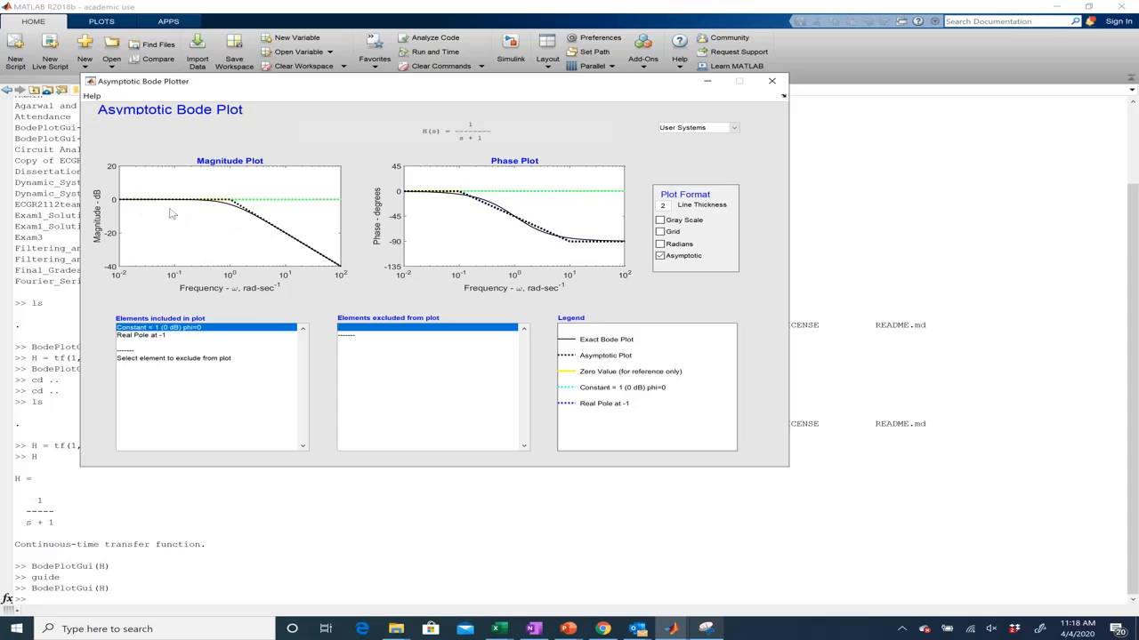
mouse_move(145, 192)
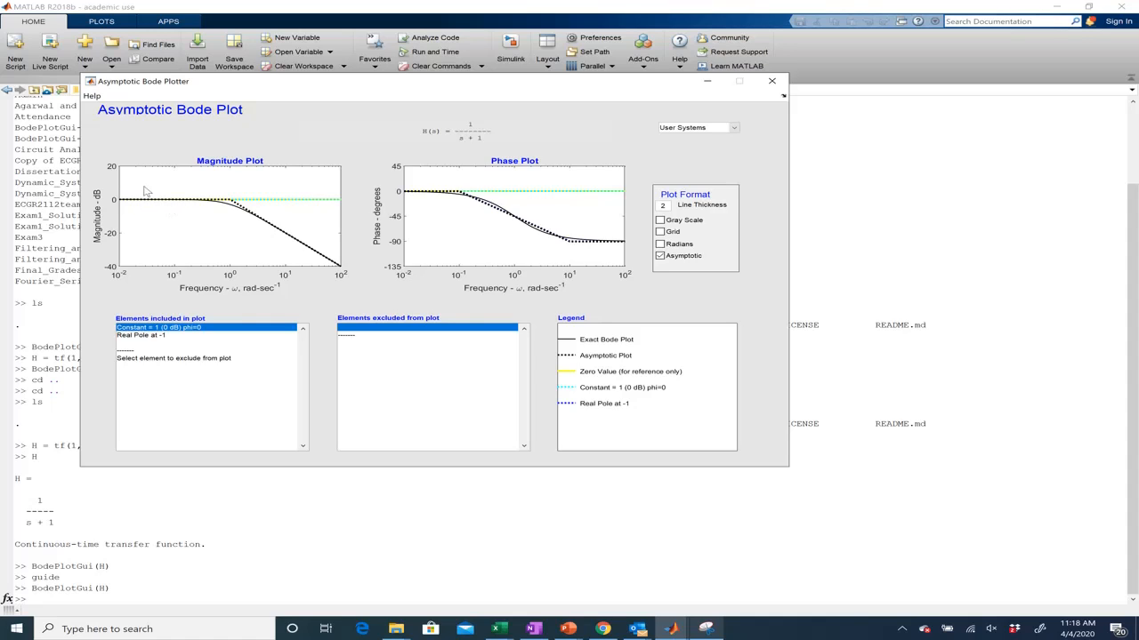
mouse_move(181, 188)
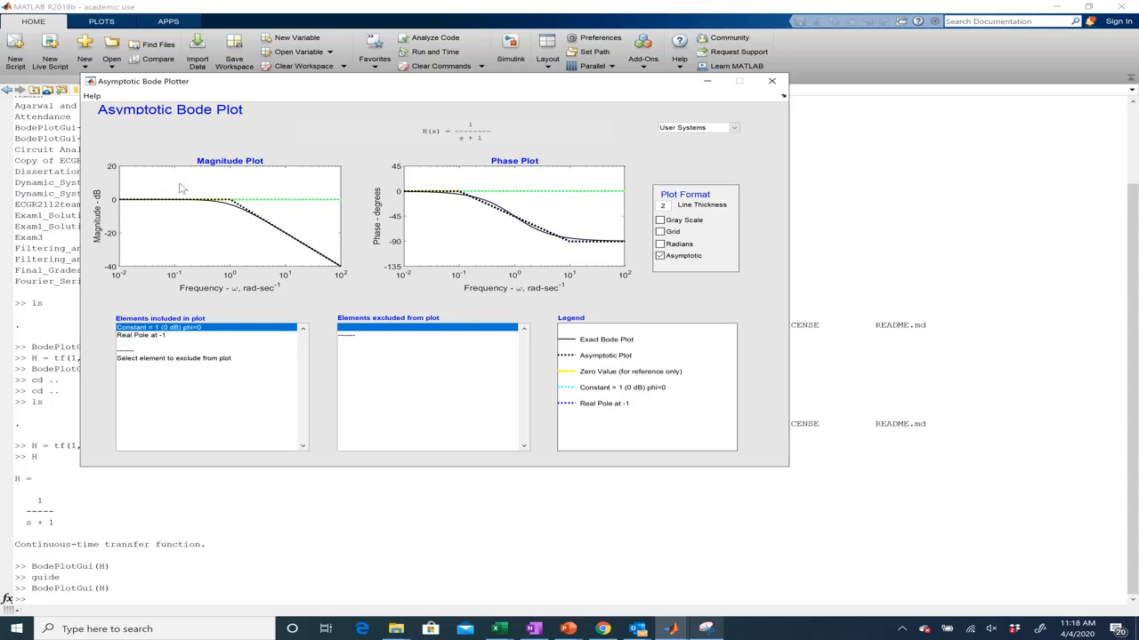
mouse_move(185, 215)
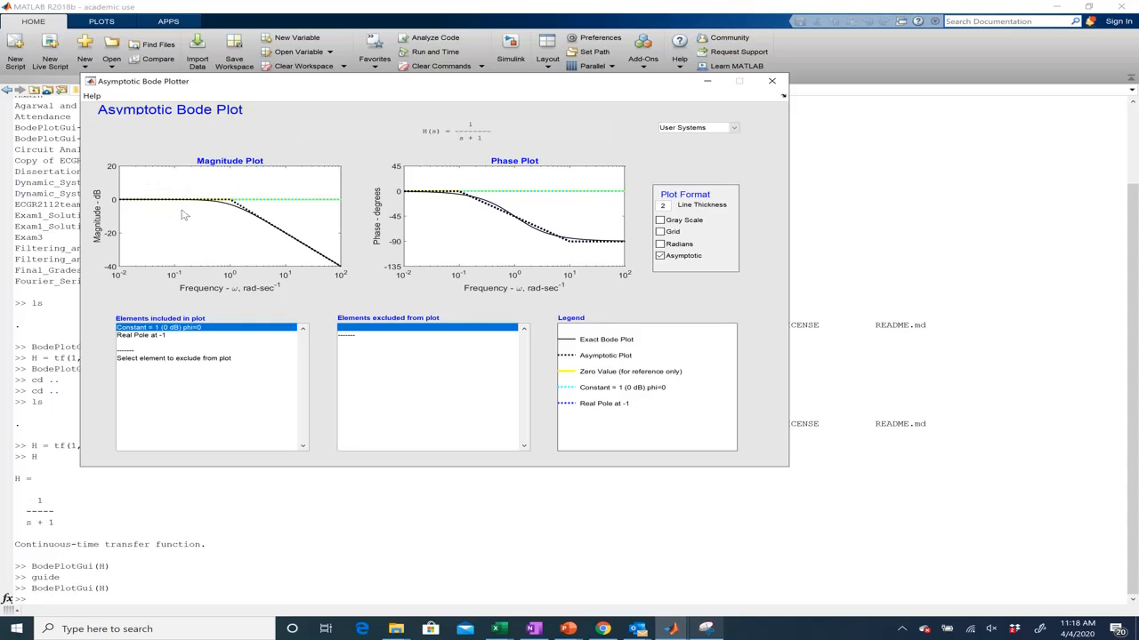
mouse_move(235, 210)
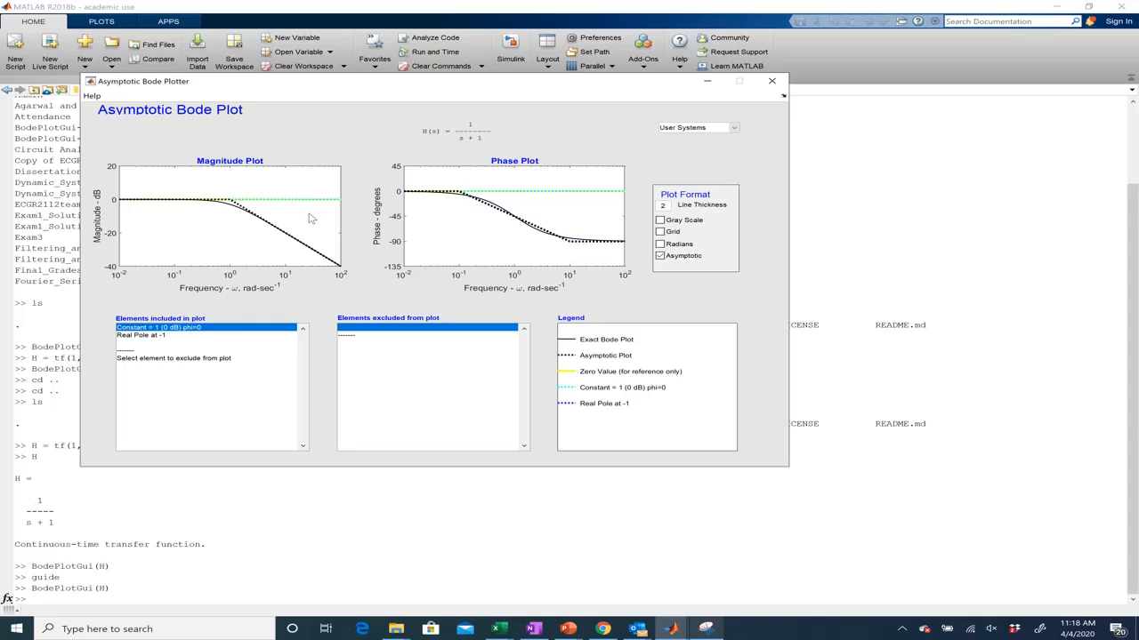
mouse_move(454, 214)
type("H")
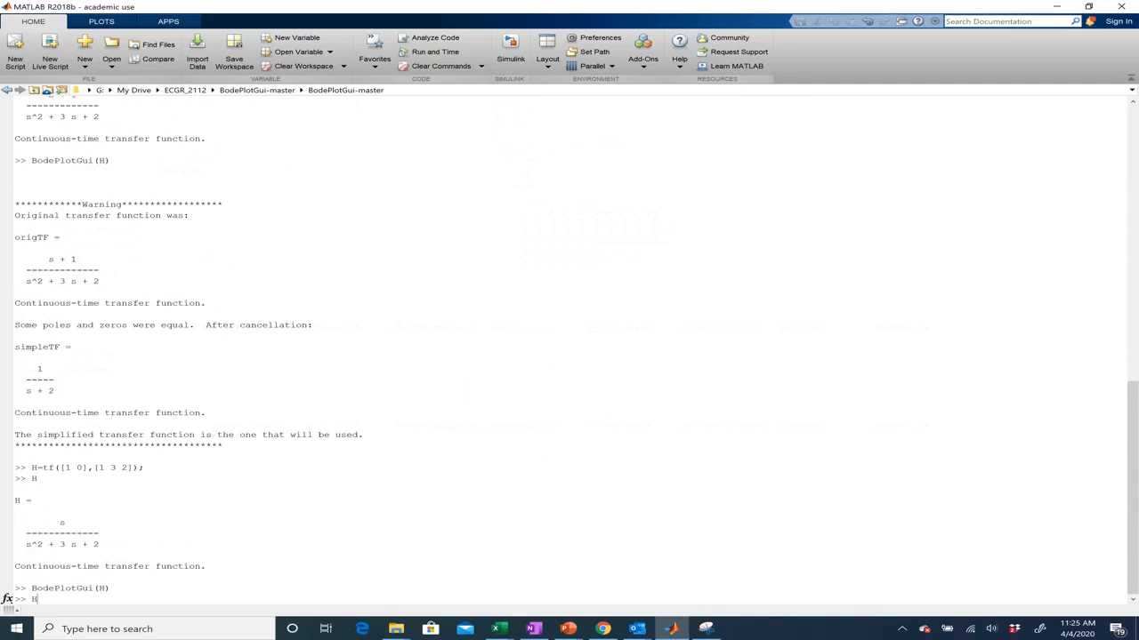
Enter H=tf([1 0],[1 3 2]) to define s/(s^2+3s+2) and begin the BodePlotGui call
type("=")
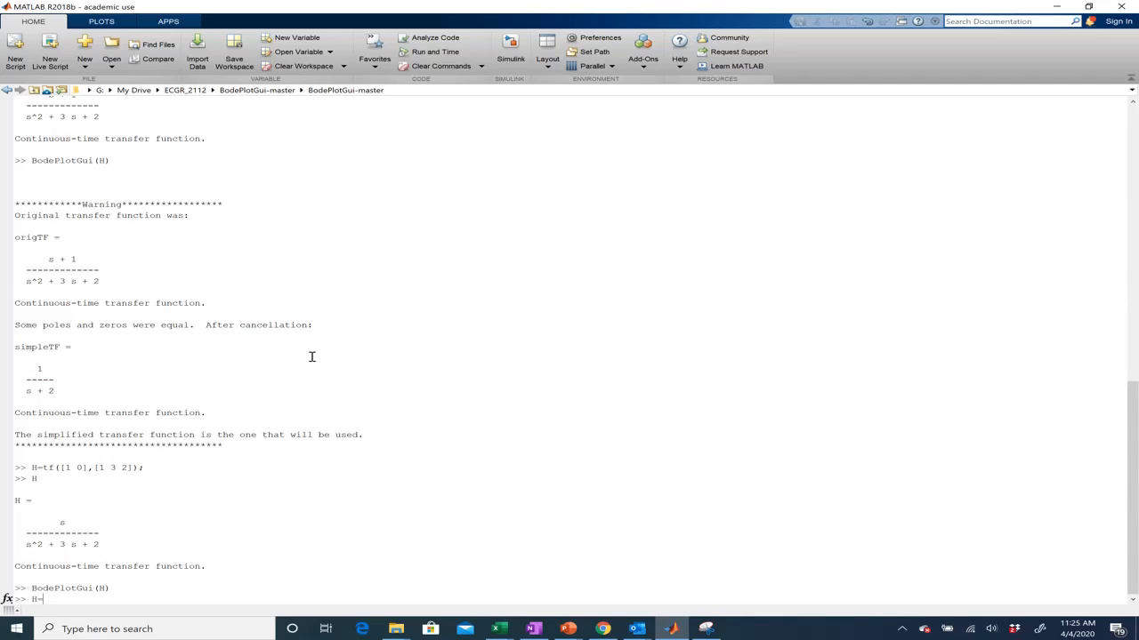
type("[")
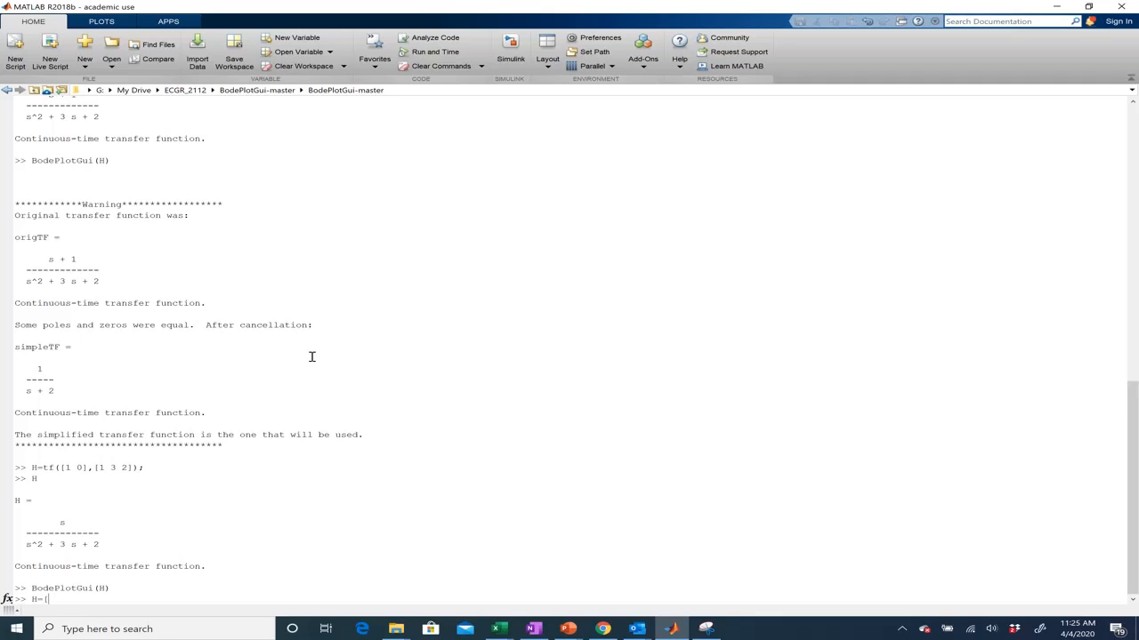
type("tf((")
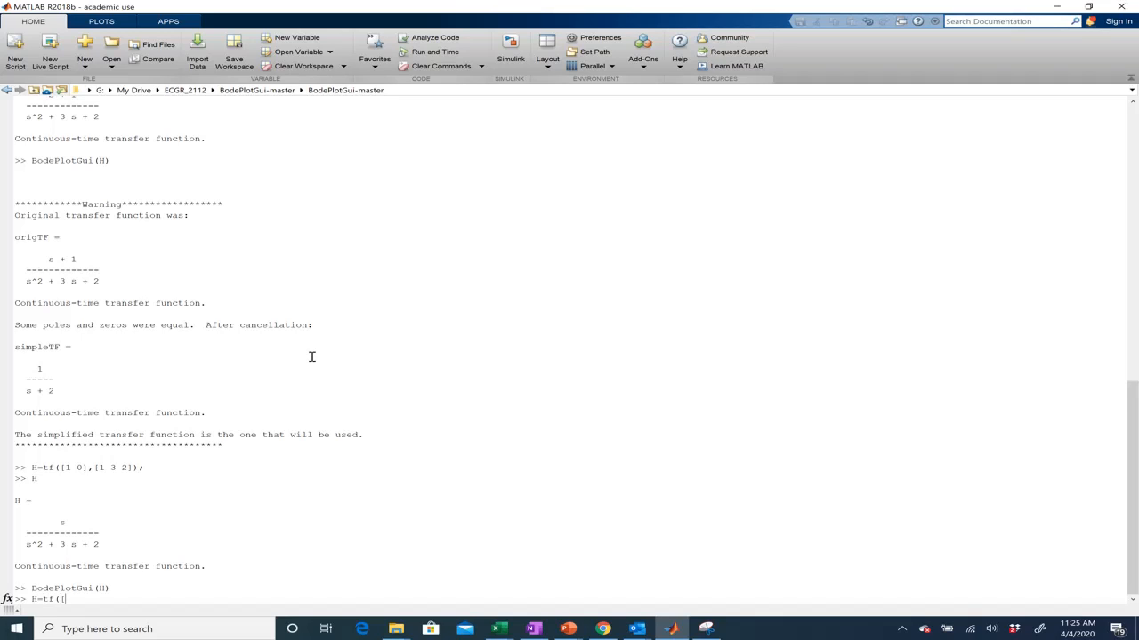
type("[1")
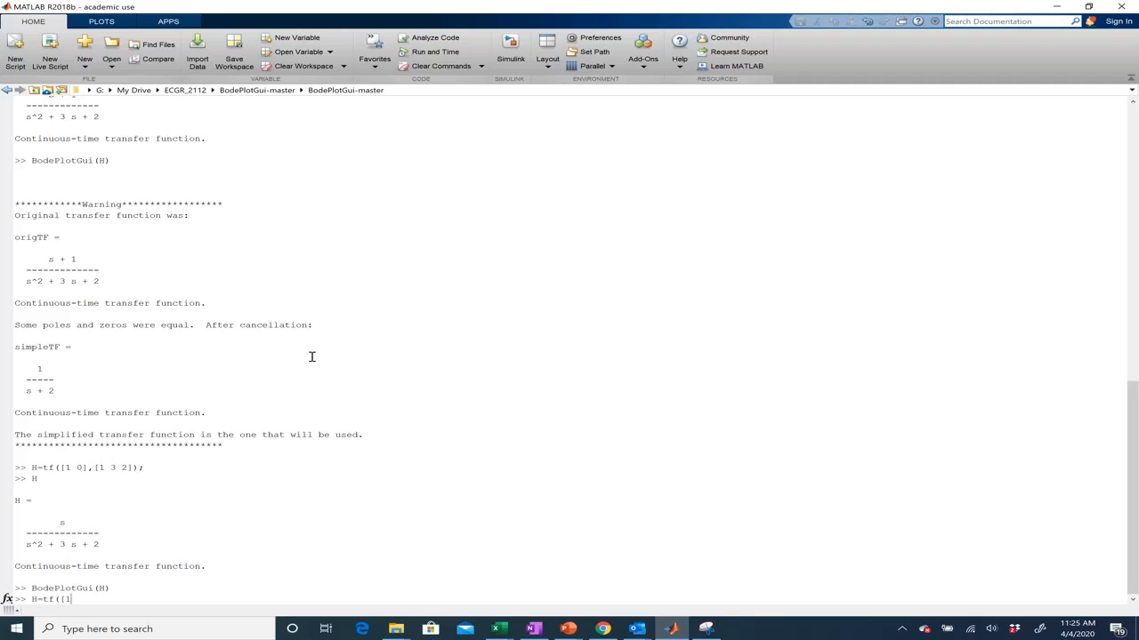
type("0],[1 3 2]);")
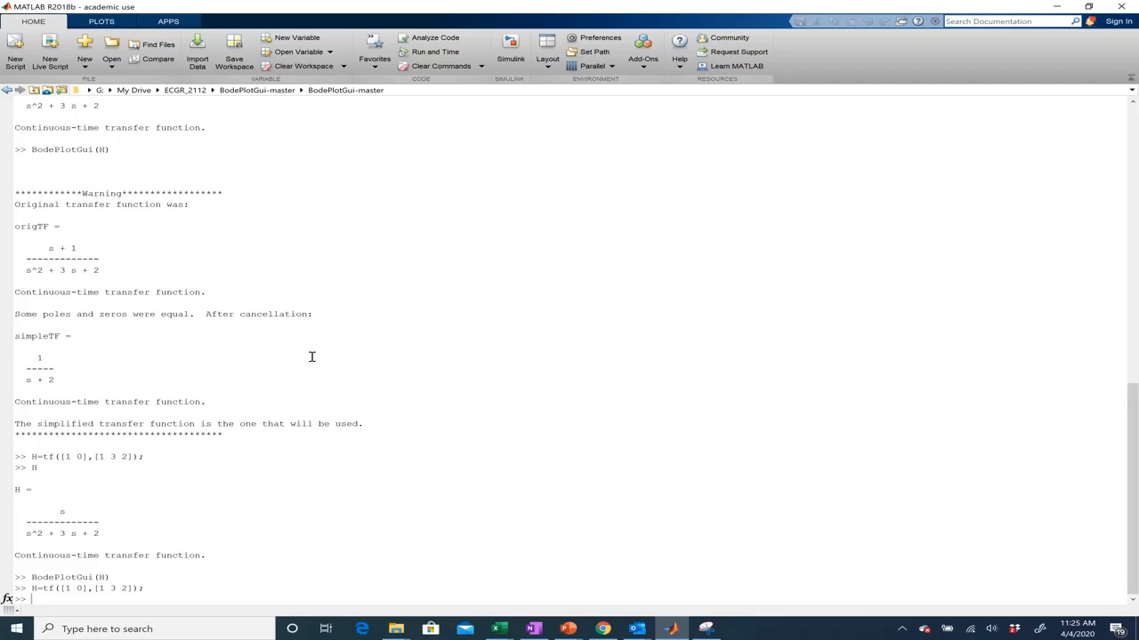
scroll("down", 3)
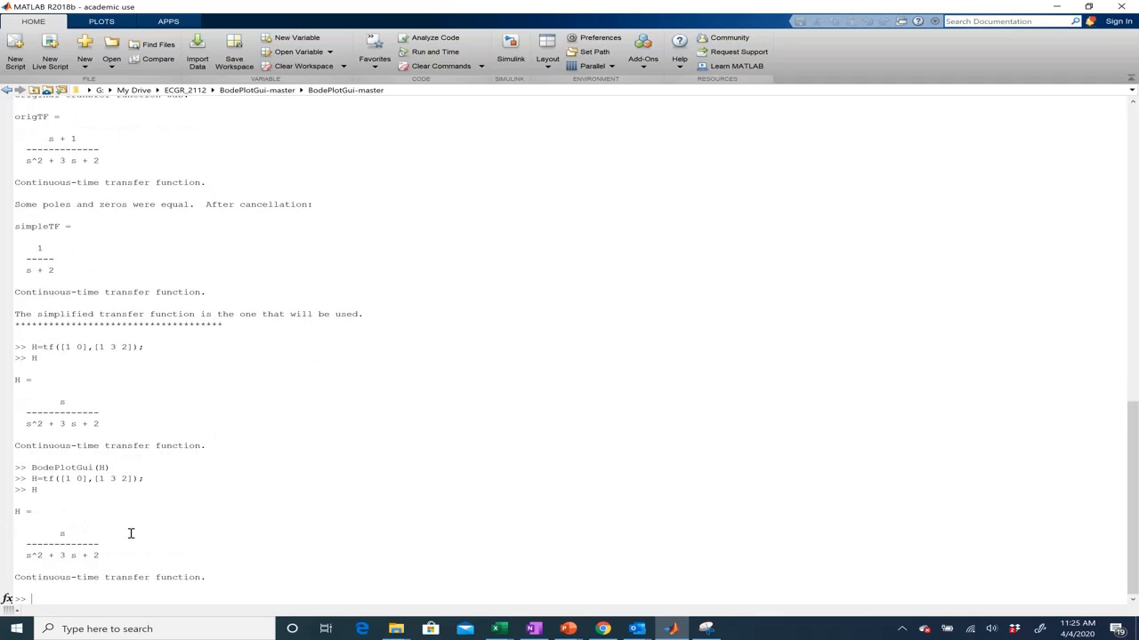
mouse_move(42, 555)
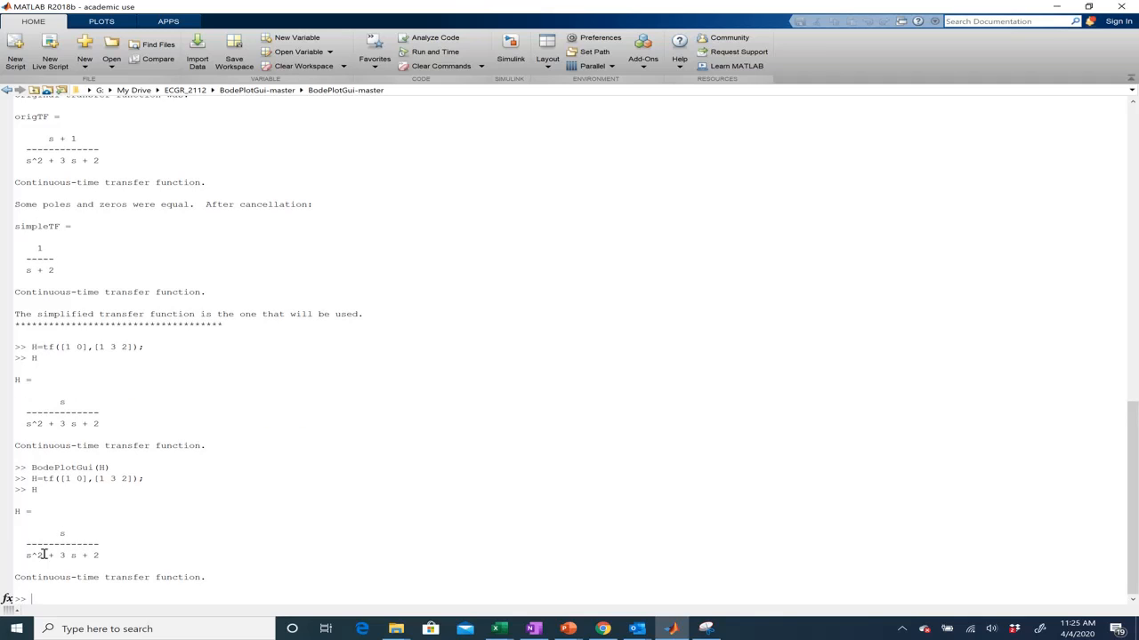
mouse_move(121, 555)
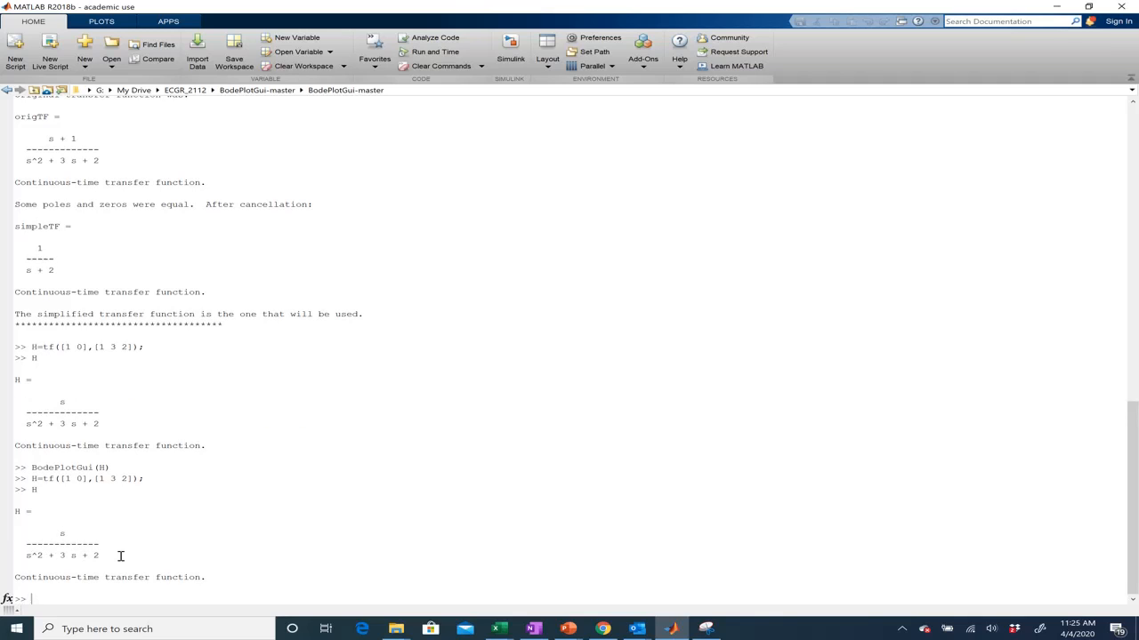
type("BodePlotGui(H")
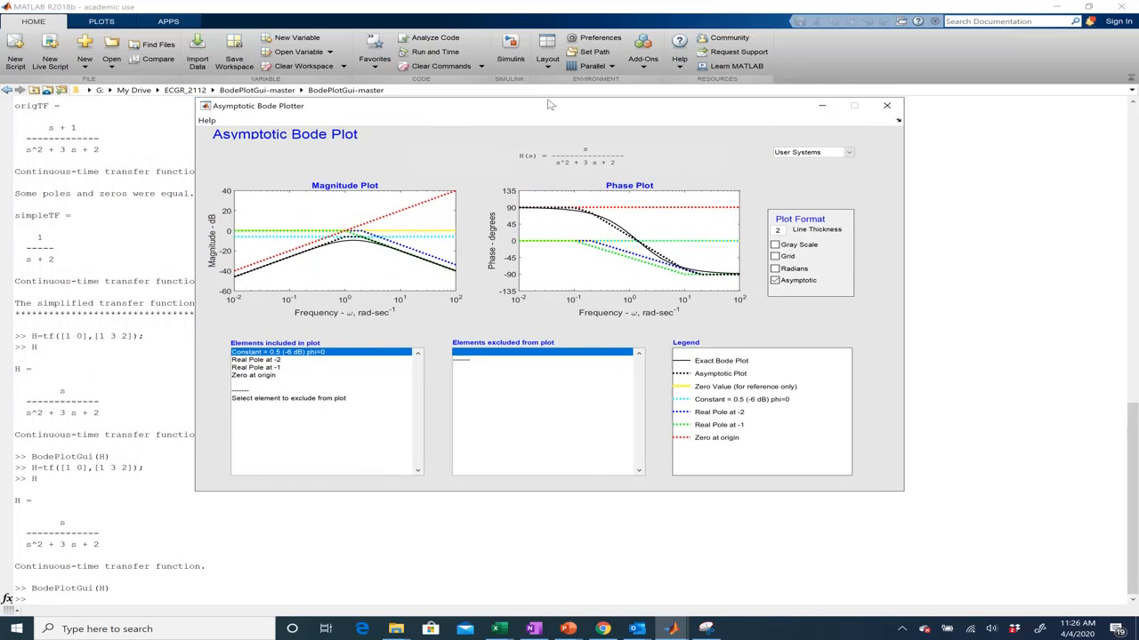
mouse_move(320, 217)
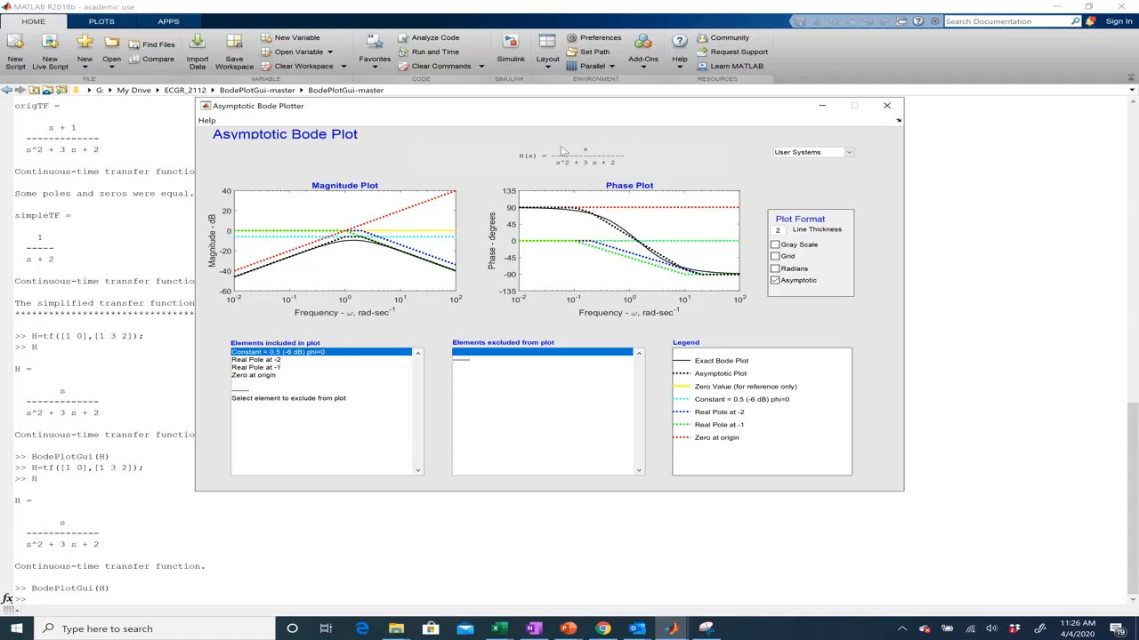
mouse_move(591, 153)
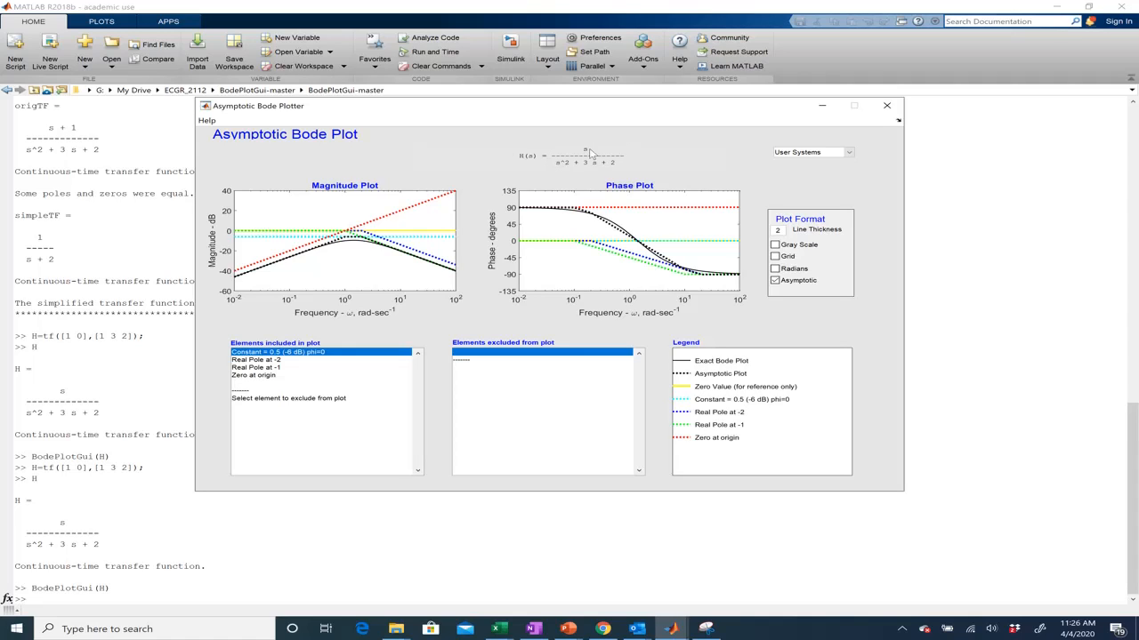
mouse_move(589, 158)
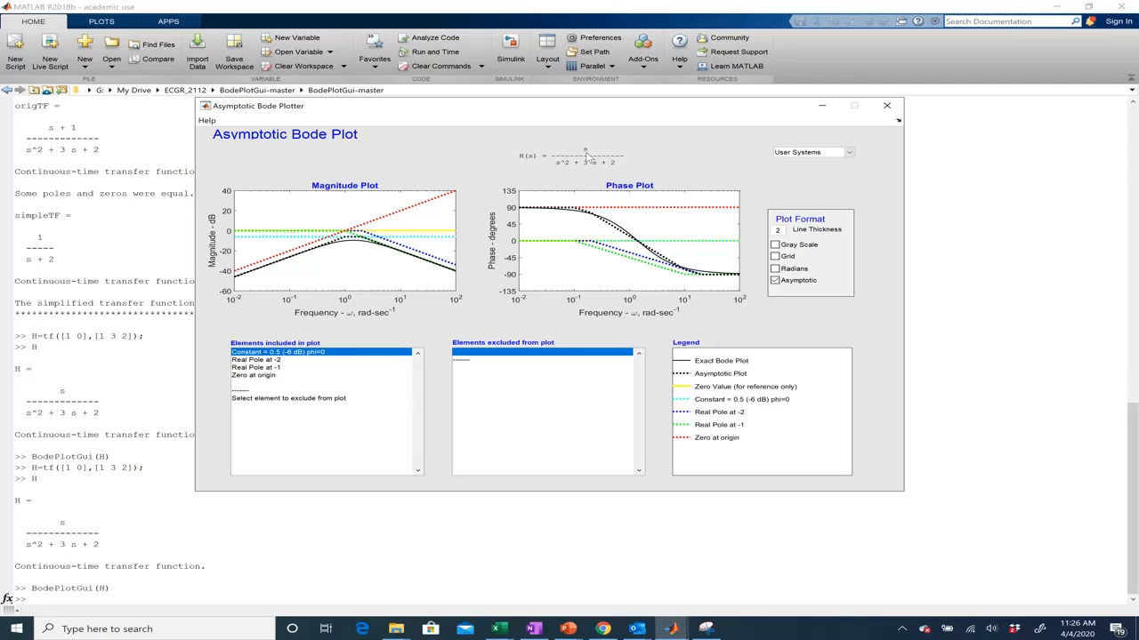
mouse_move(577, 164)
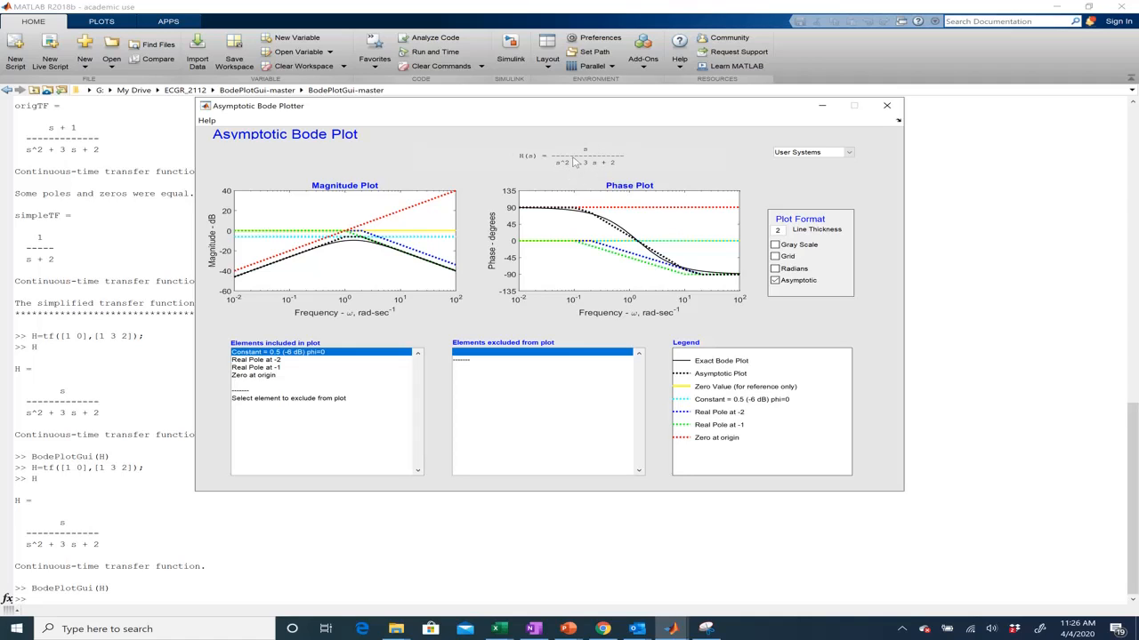
mouse_move(579, 167)
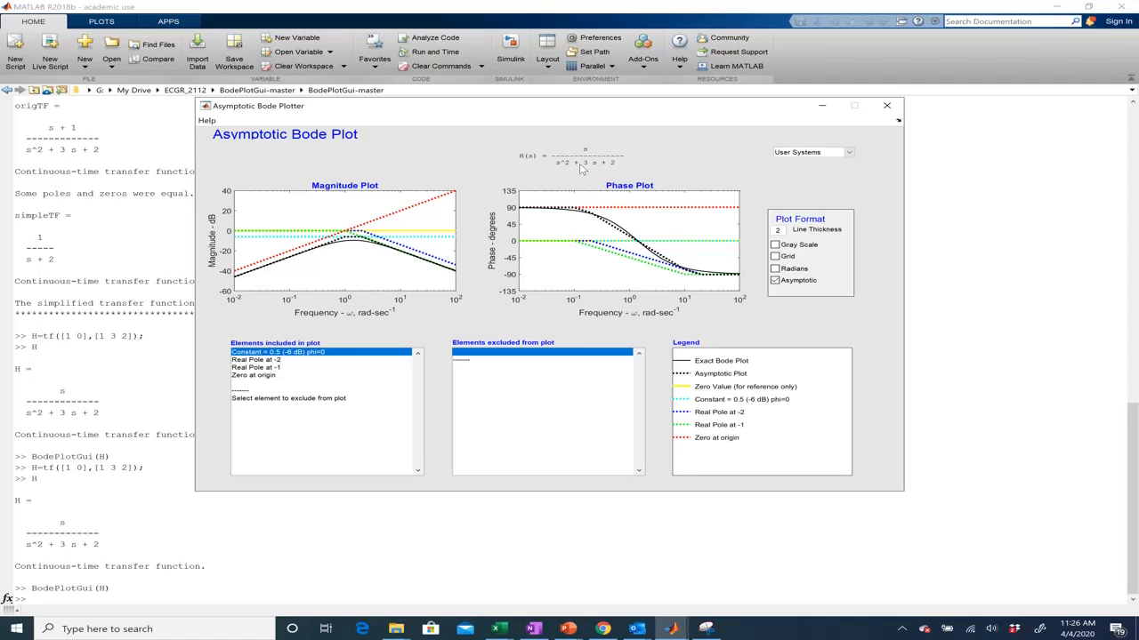
mouse_move(313, 301)
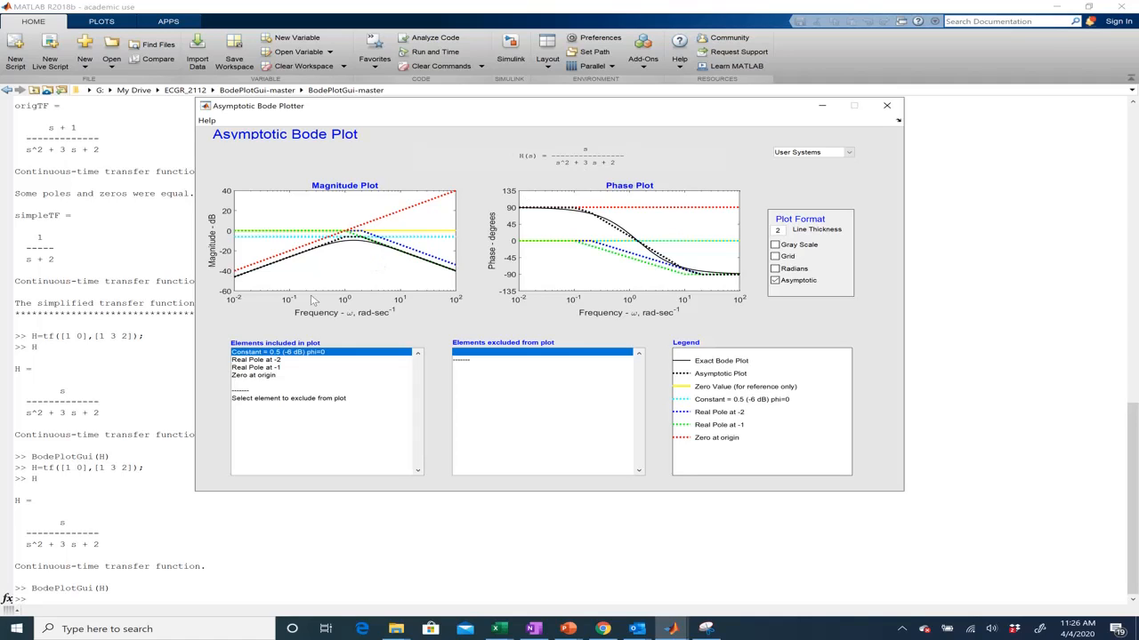
mouse_move(338, 354)
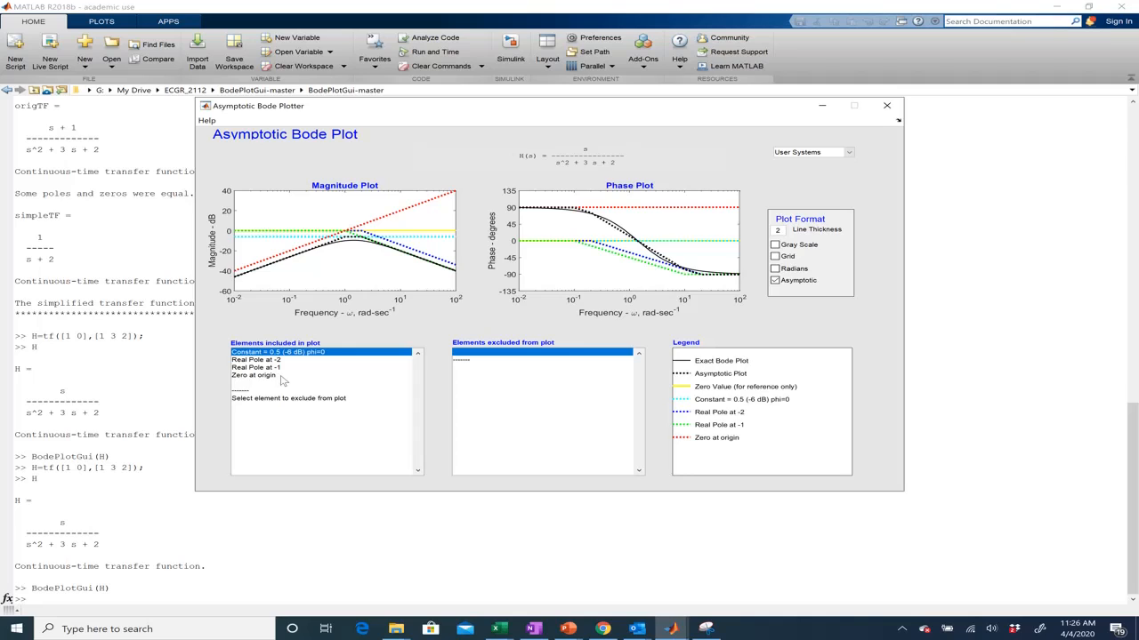
mouse_move(276, 209)
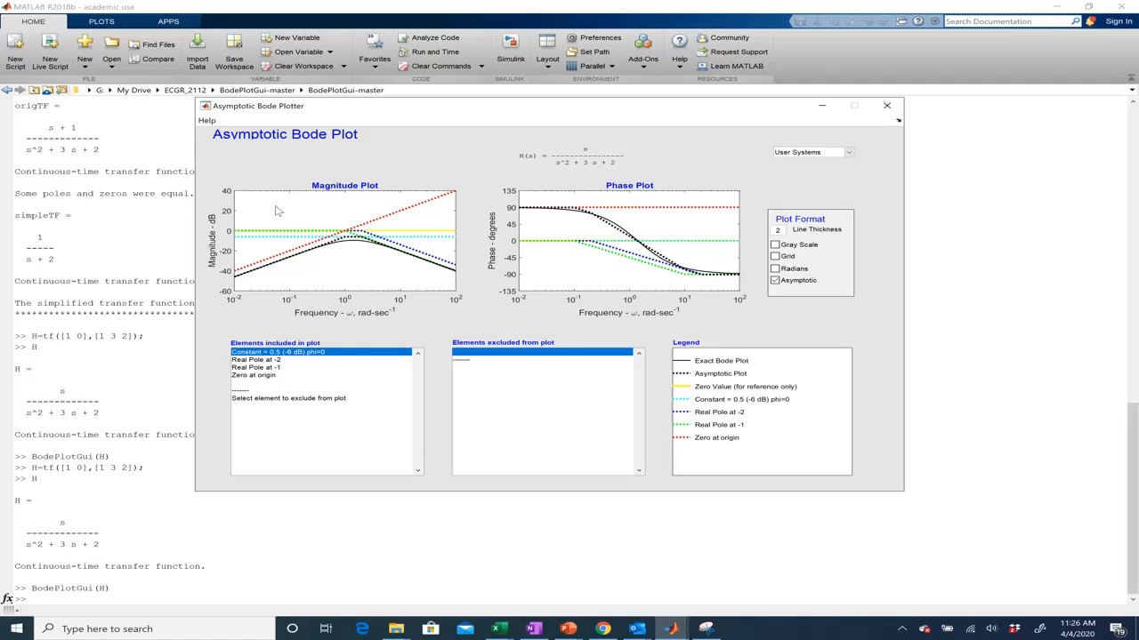
mouse_move(362, 221)
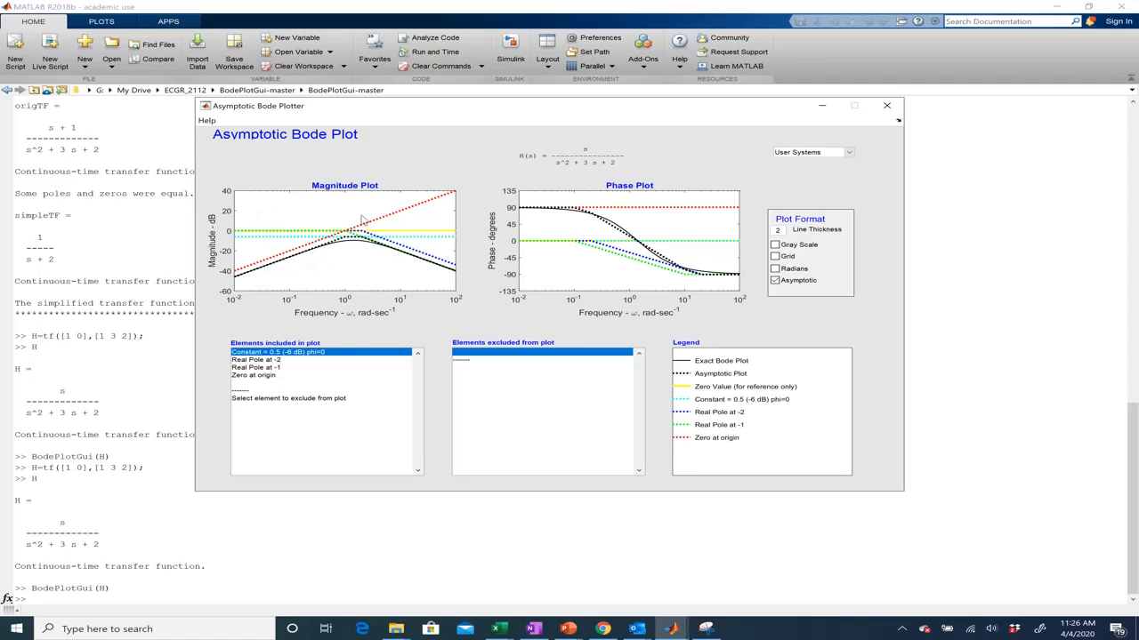
mouse_move(708, 370)
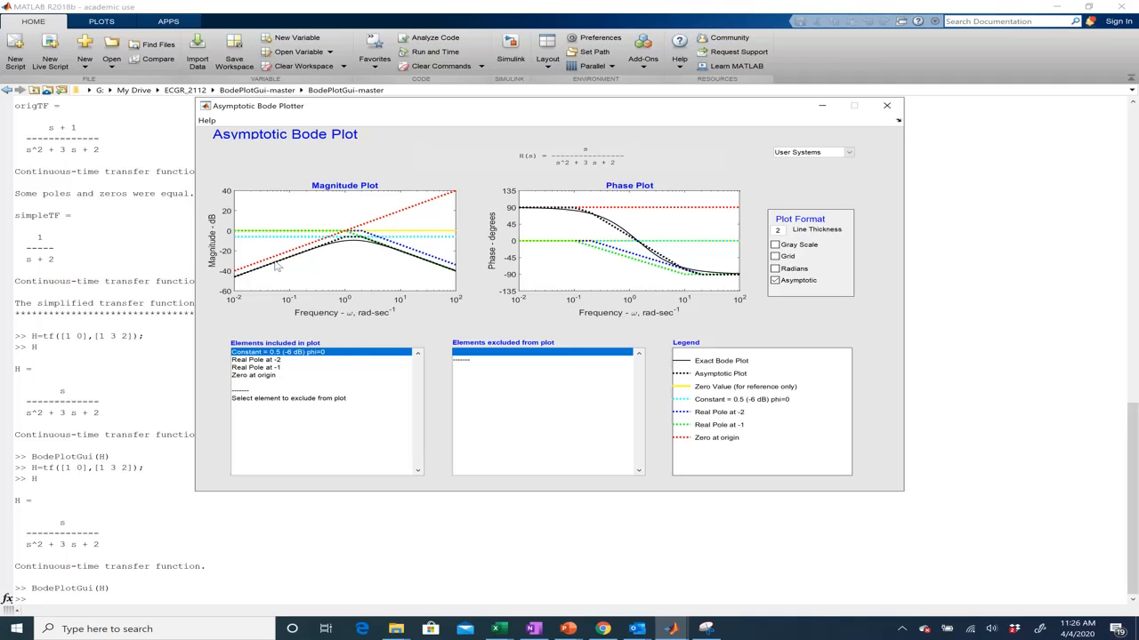
mouse_move(679, 380)
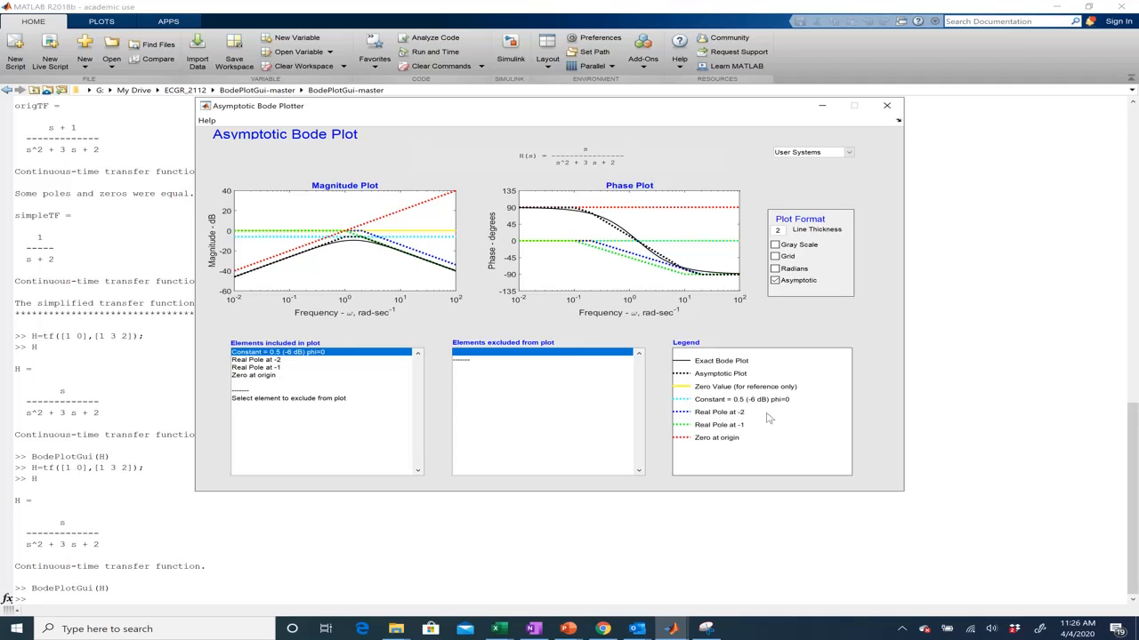
mouse_move(743, 393)
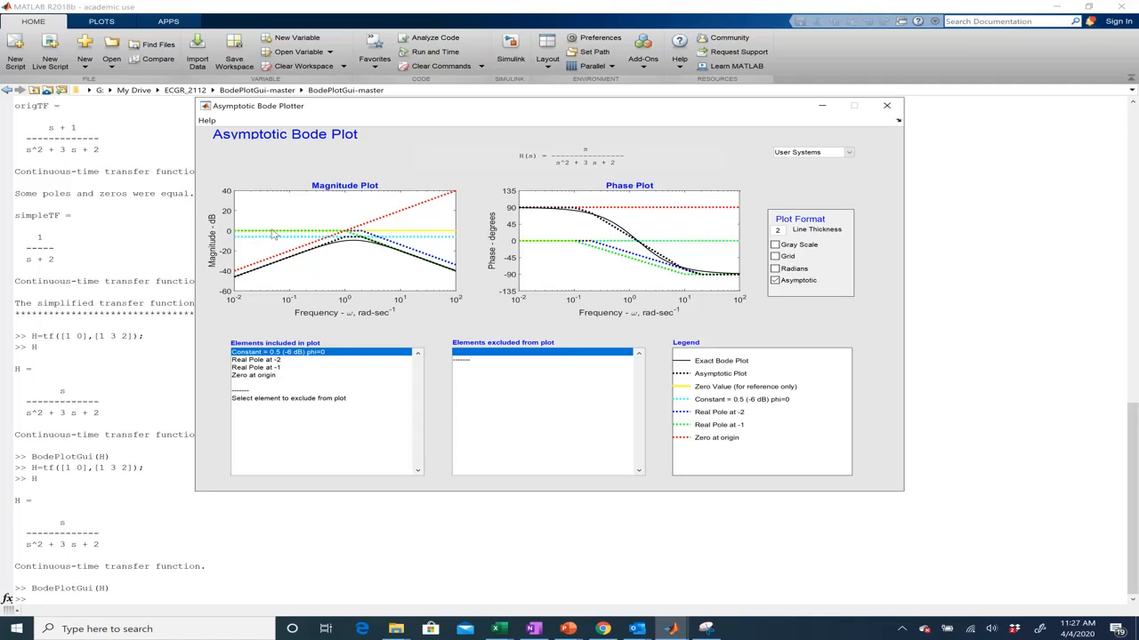
mouse_move(373, 231)
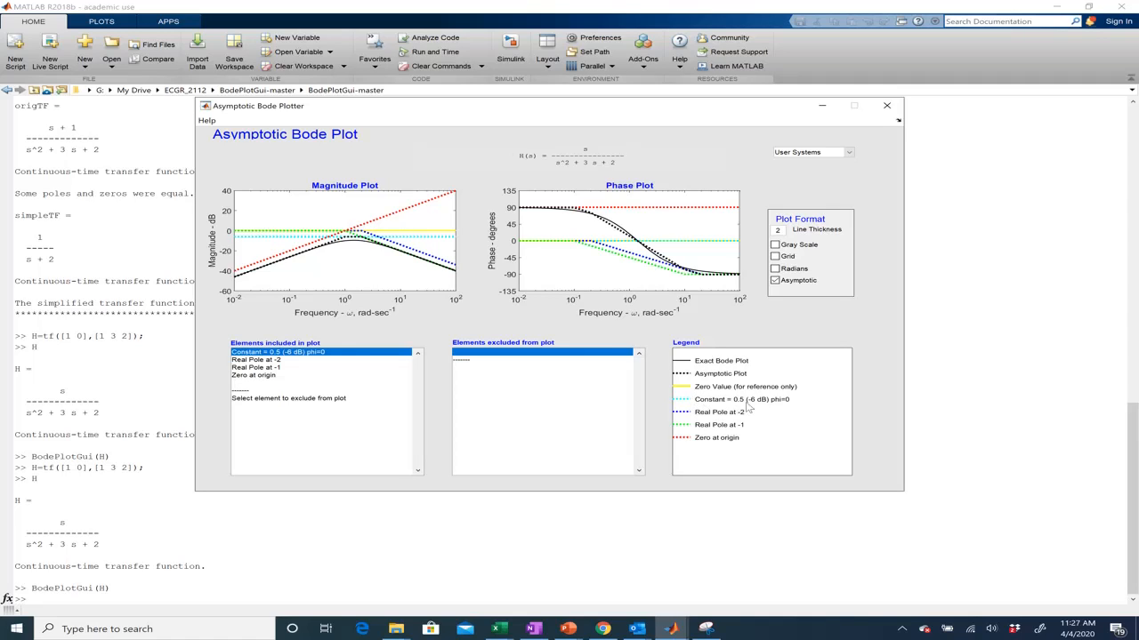
mouse_move(751, 408)
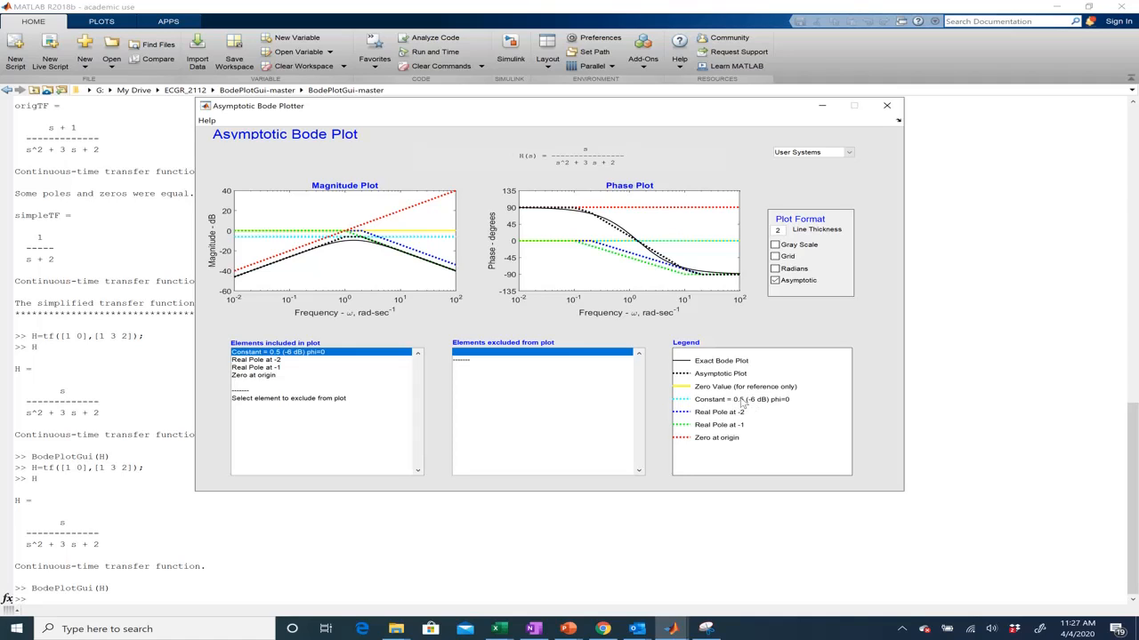
mouse_move(743, 402)
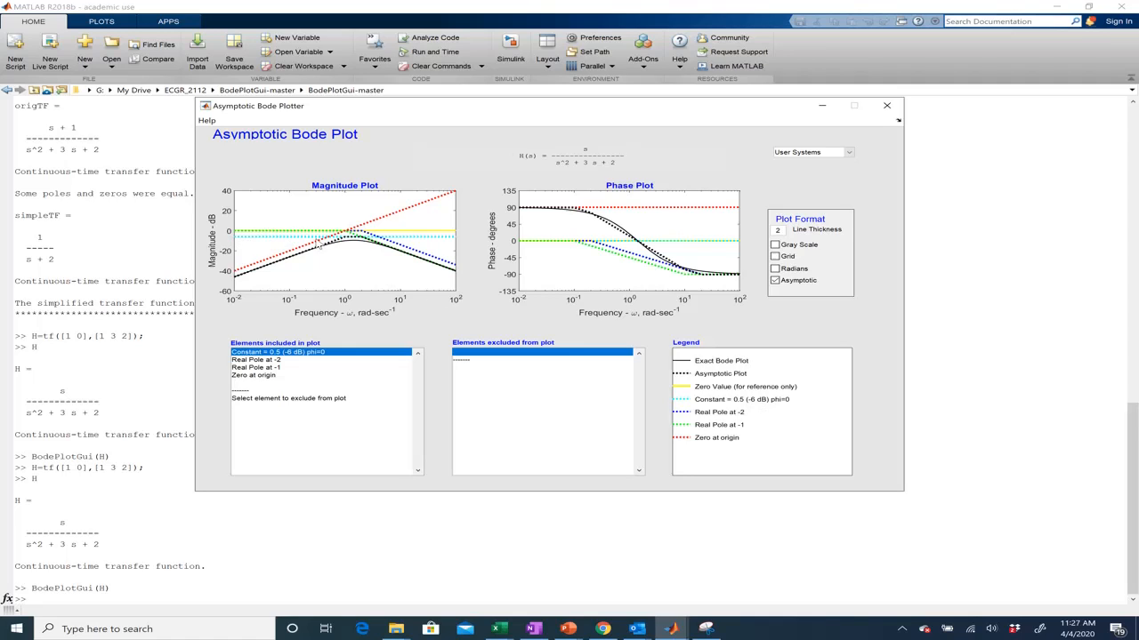
mouse_move(678, 416)
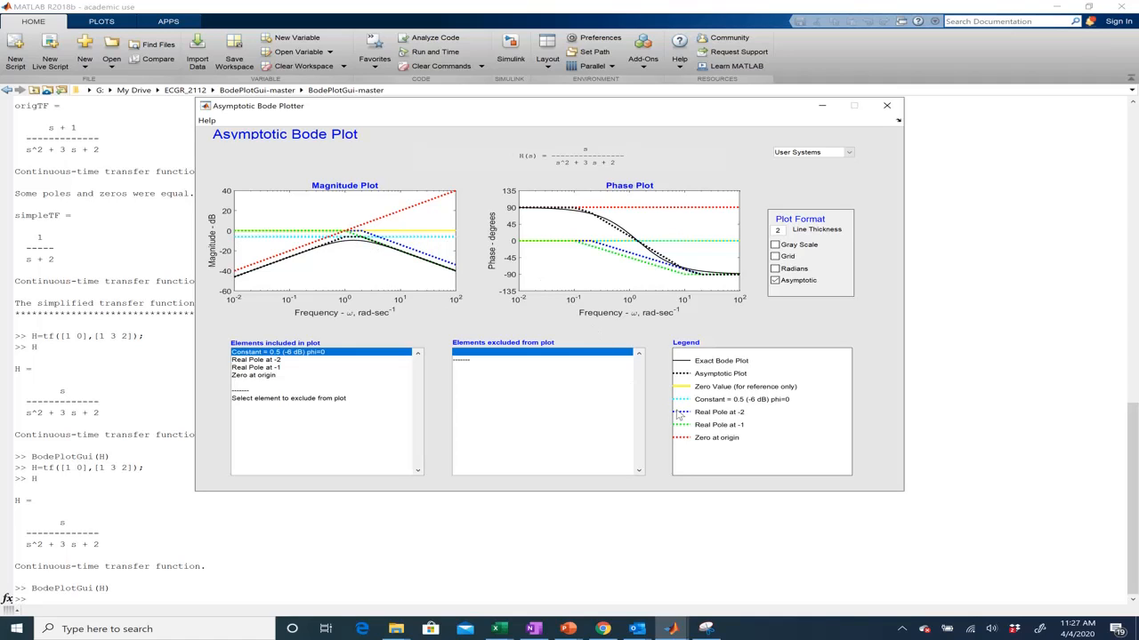
mouse_move(520, 322)
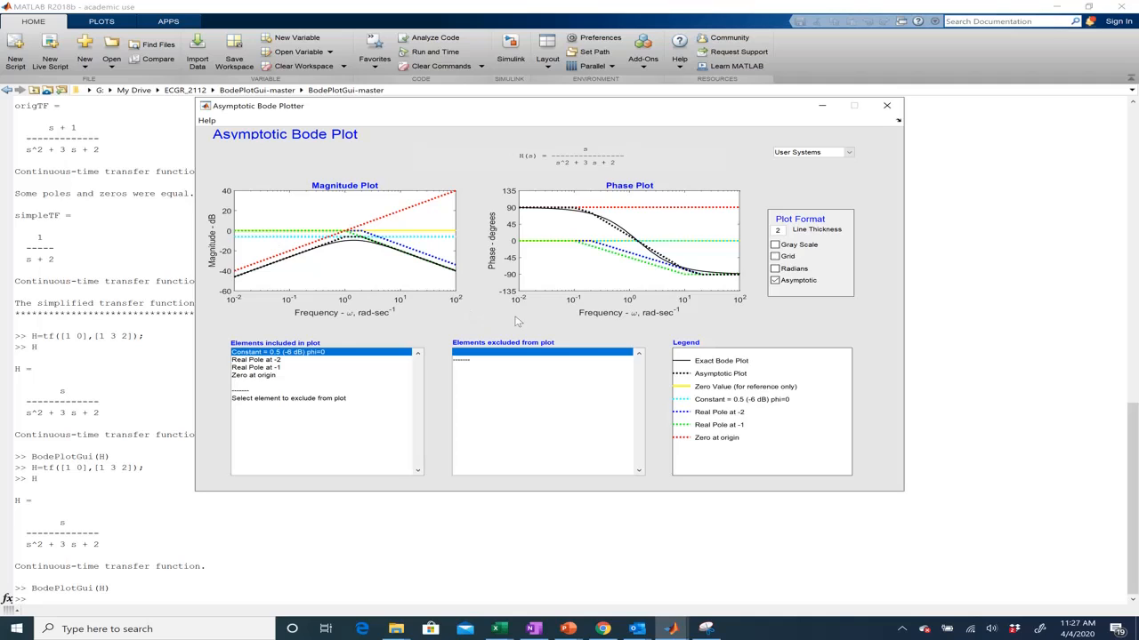
mouse_move(352, 246)
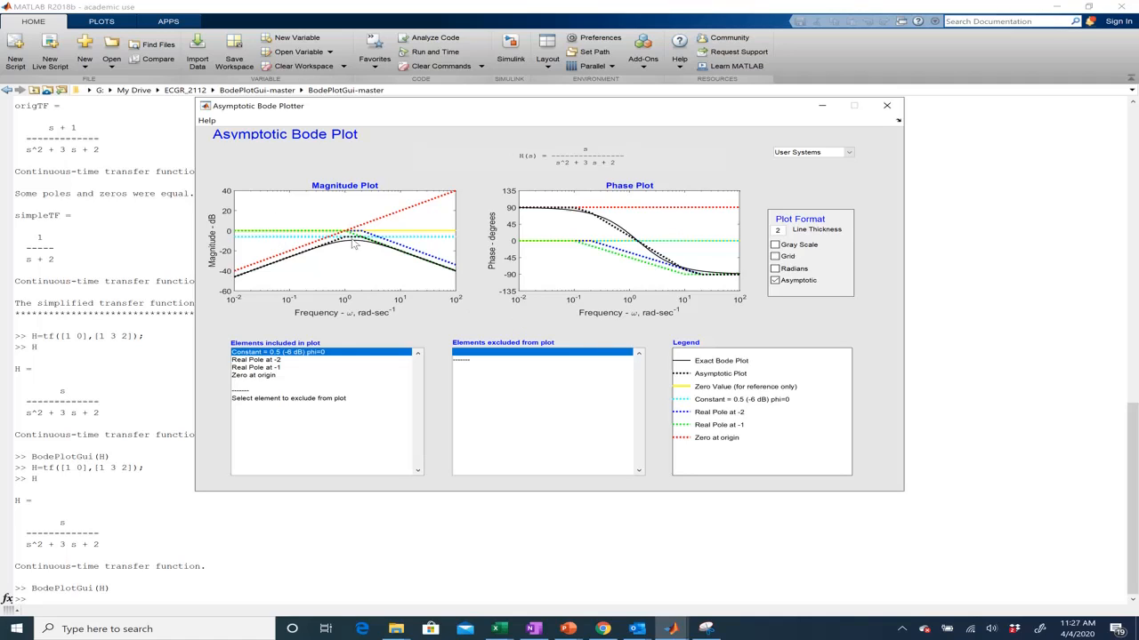
mouse_move(381, 310)
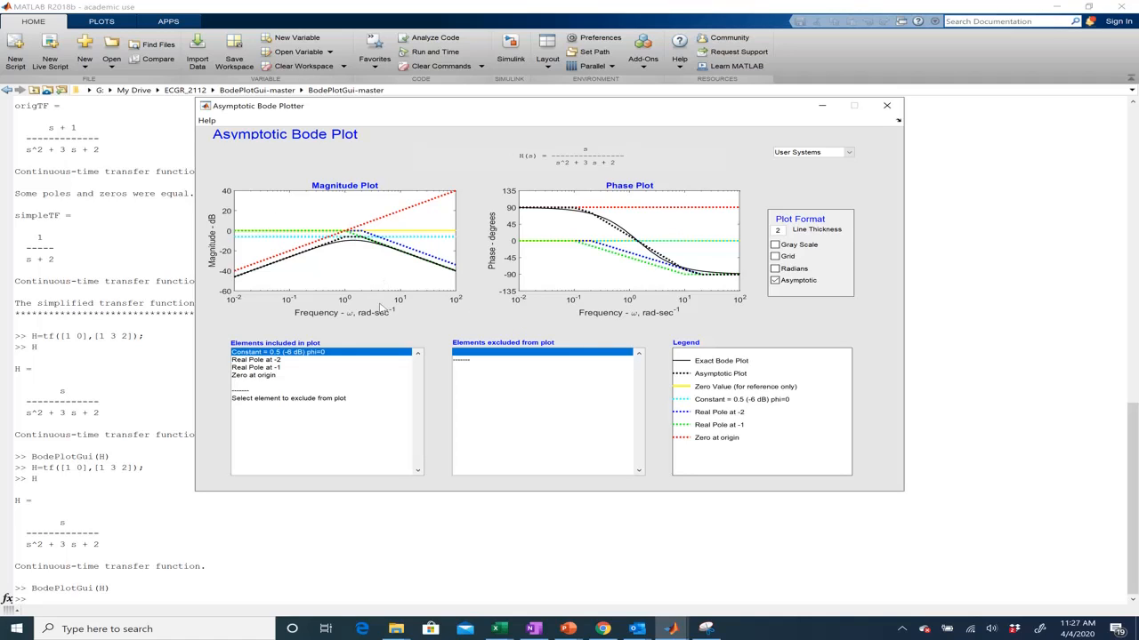
mouse_move(363, 297)
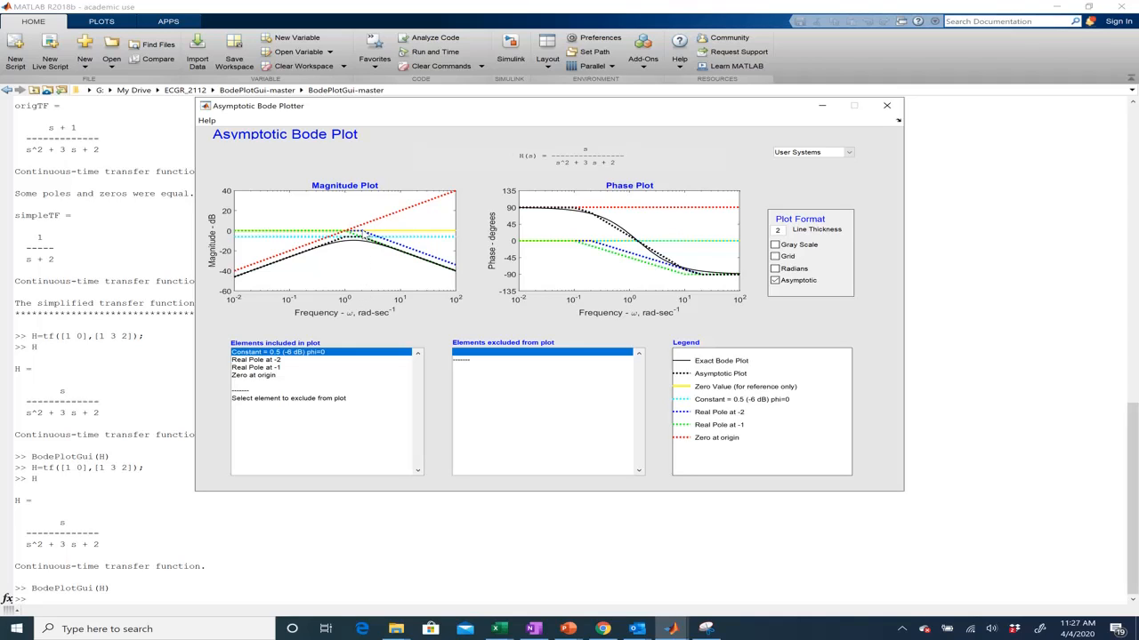
mouse_move(285, 235)
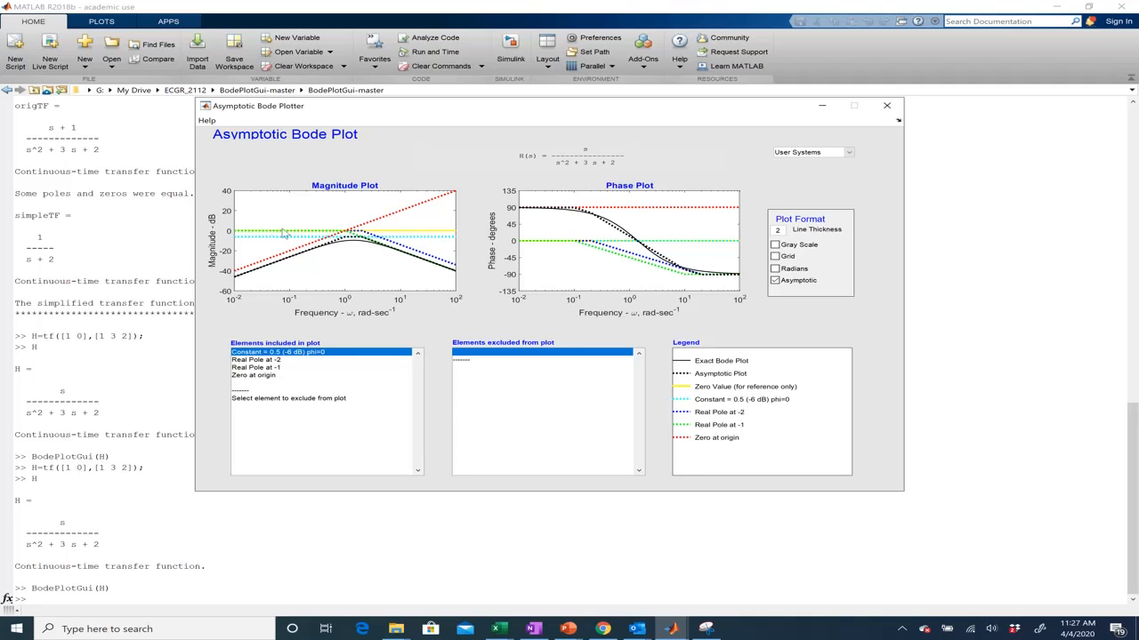
mouse_move(360, 233)
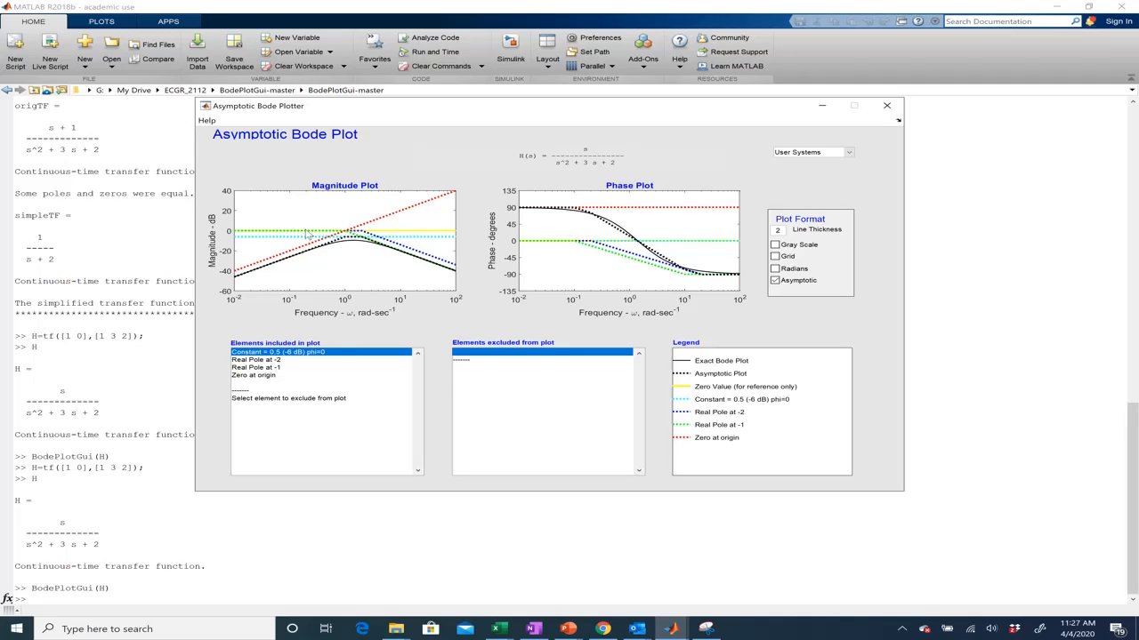
mouse_move(345, 235)
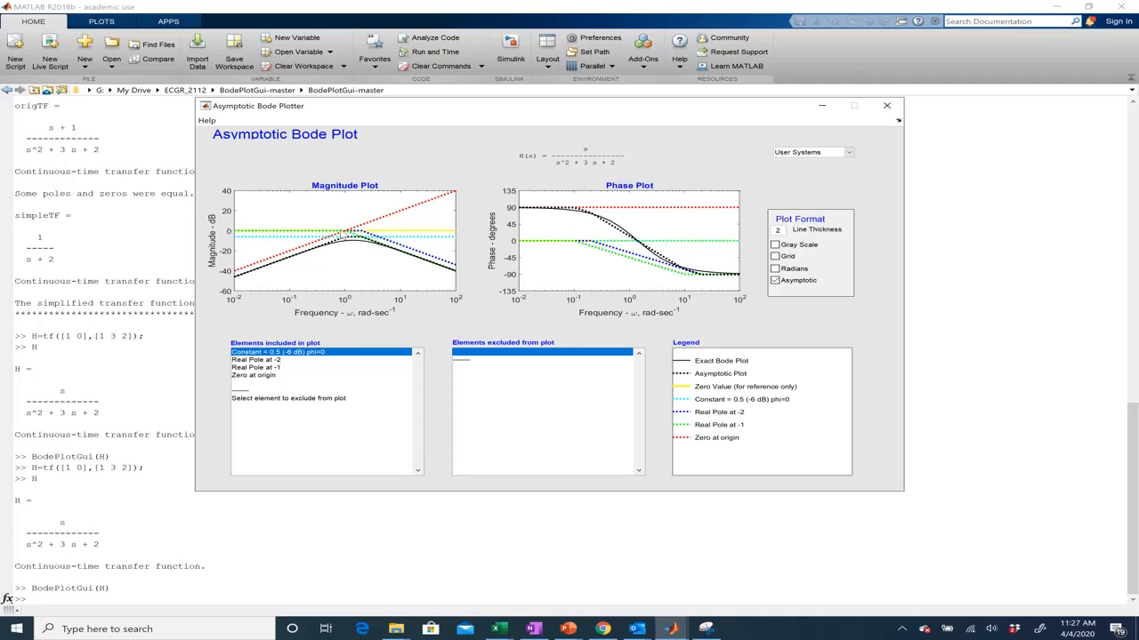
mouse_move(452, 271)
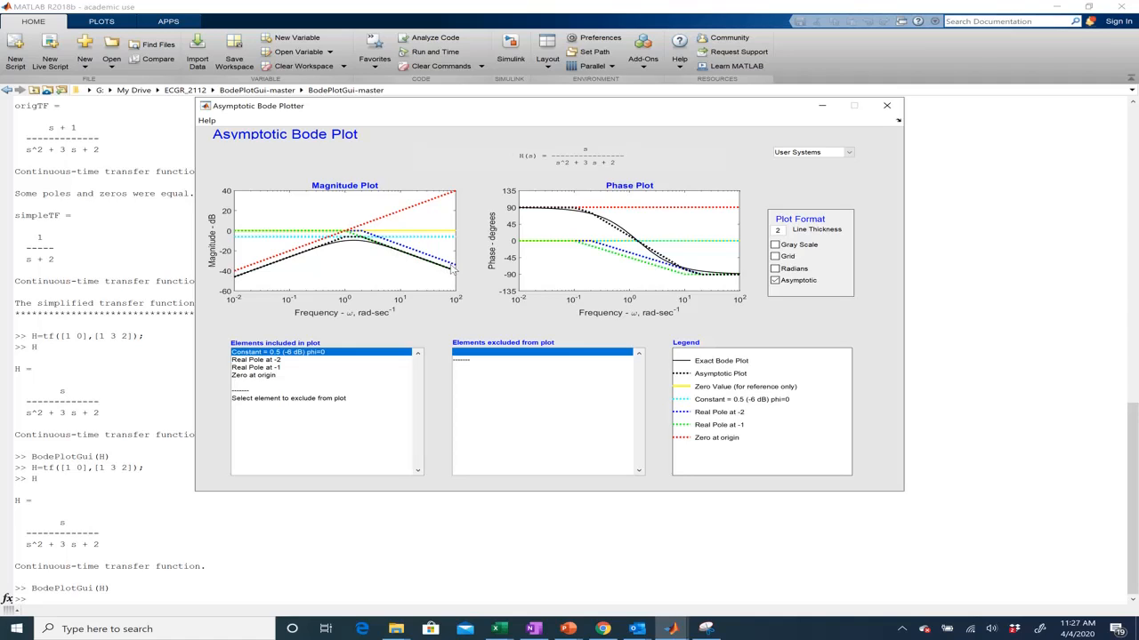
mouse_move(331, 249)
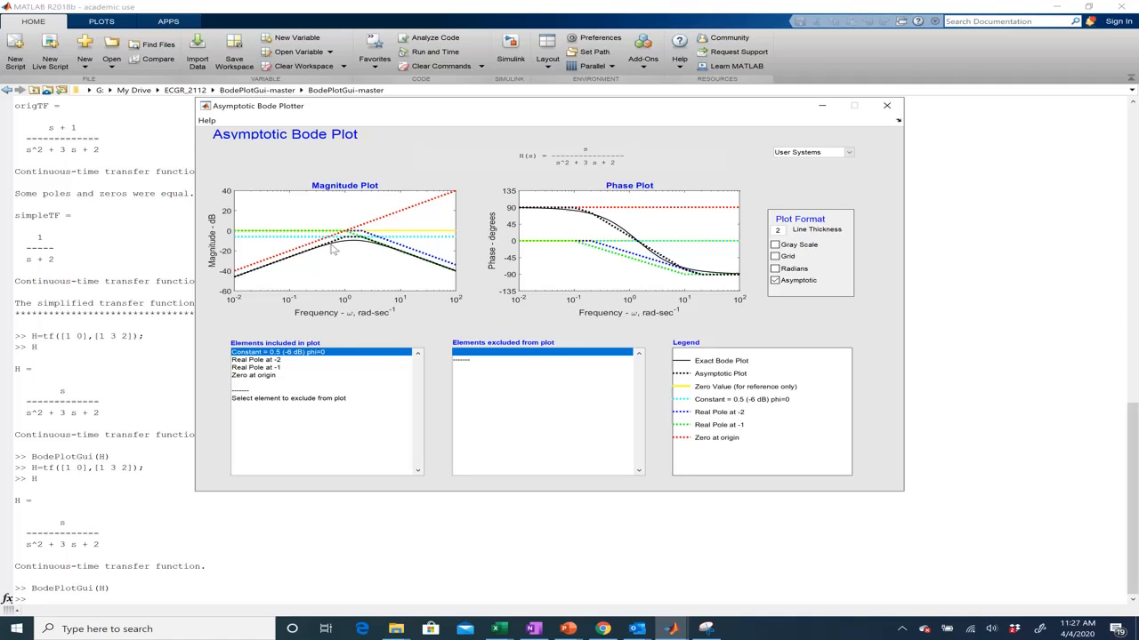
mouse_move(277, 235)
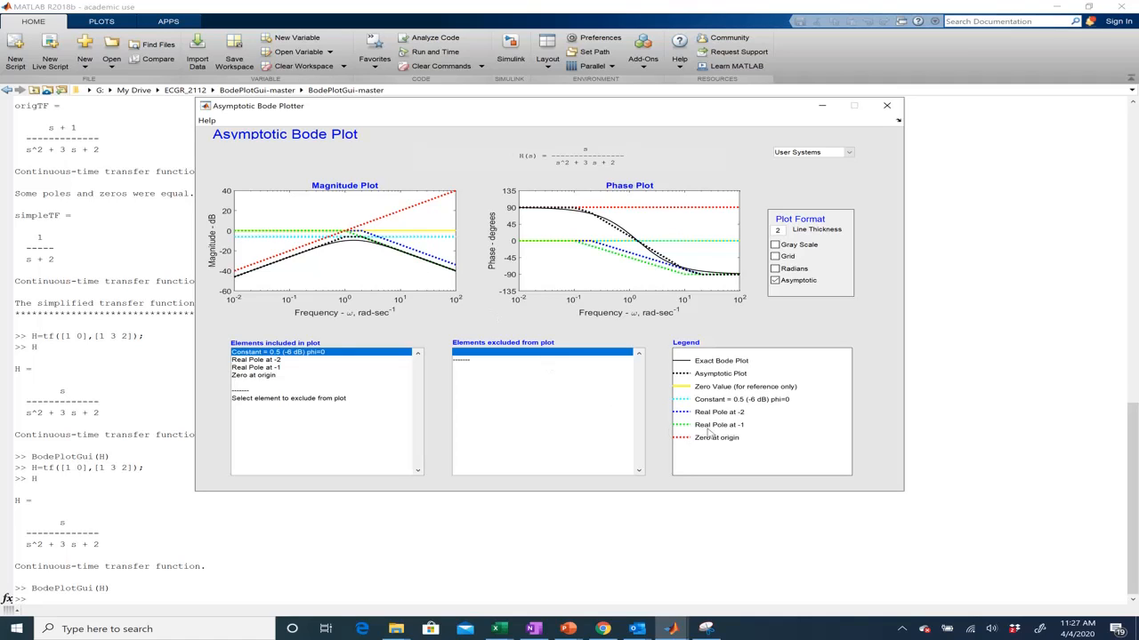
mouse_move(710, 434)
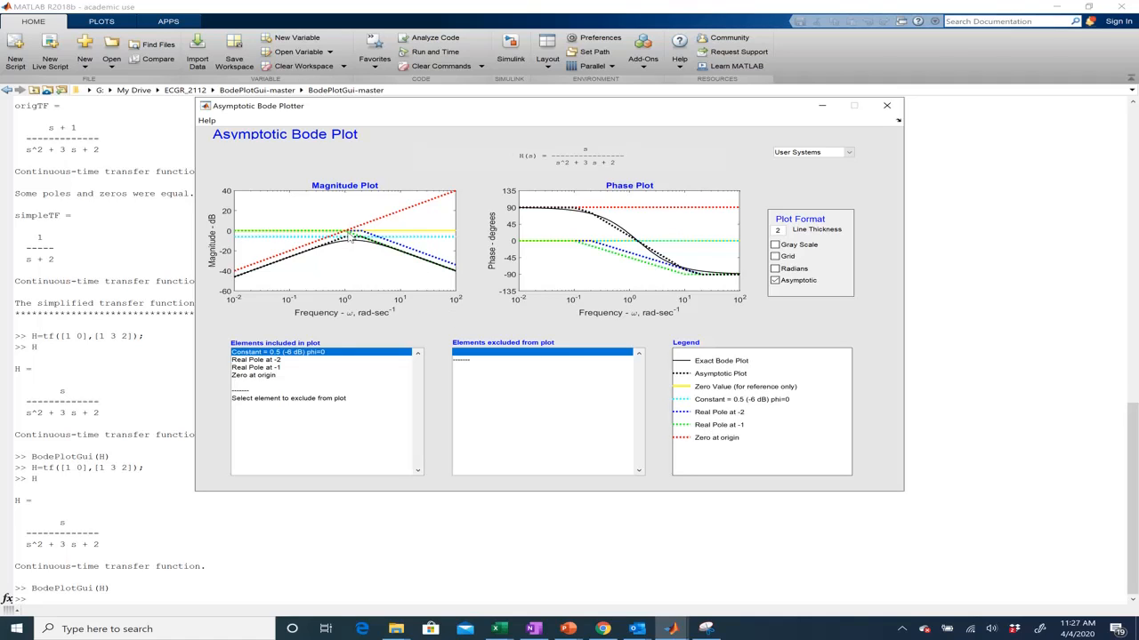
mouse_move(348, 242)
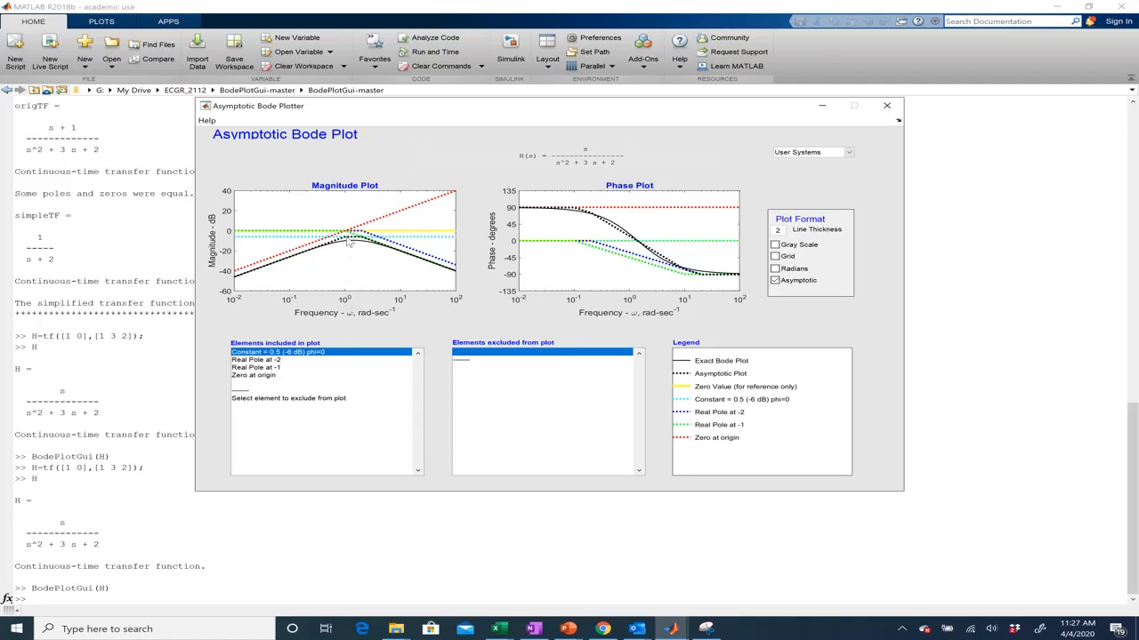
mouse_move(252, 281)
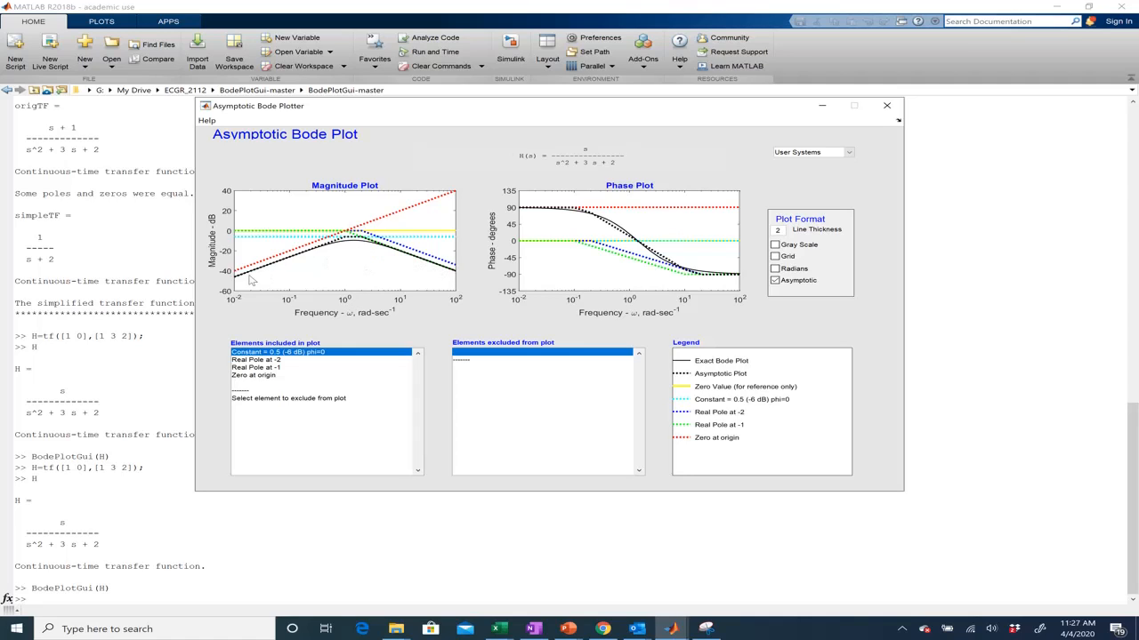
mouse_move(239, 278)
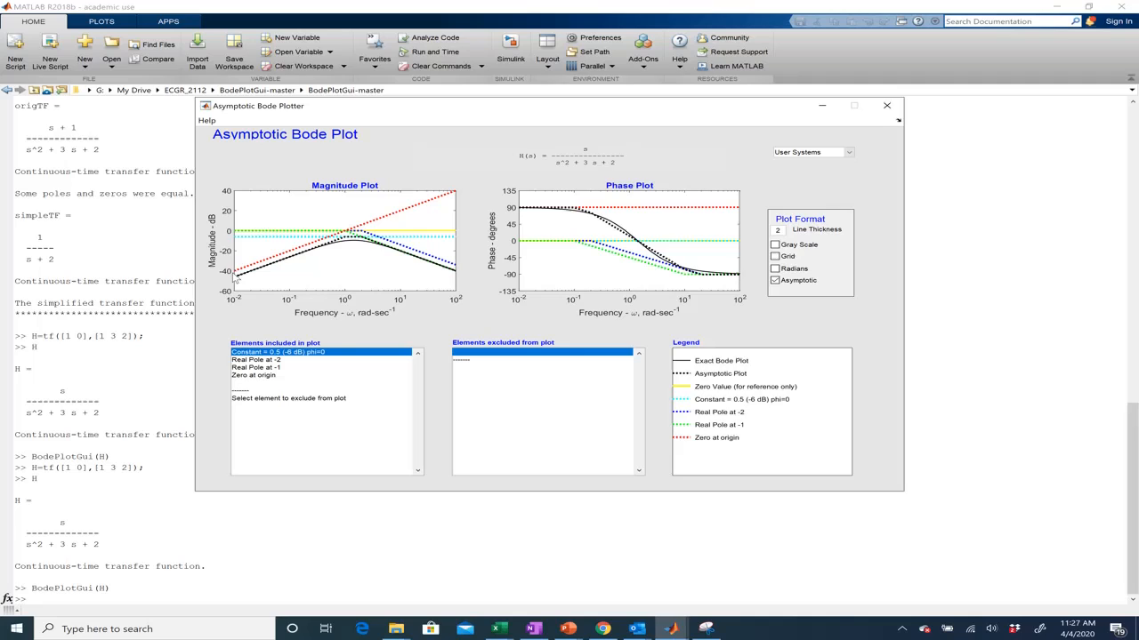
mouse_move(438, 199)
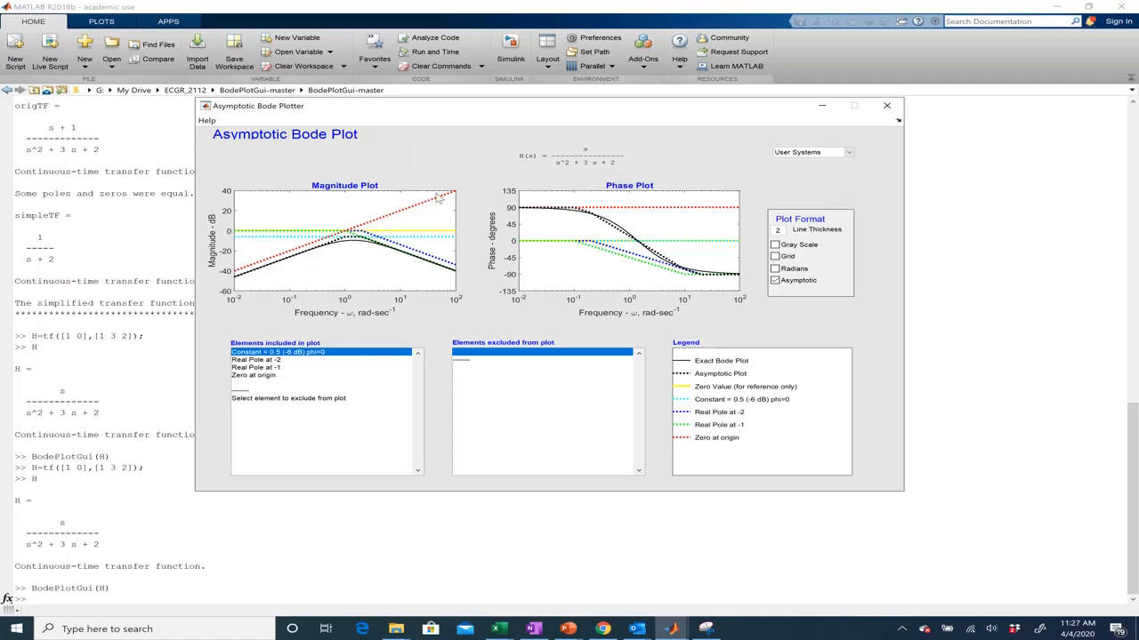
mouse_move(303, 253)
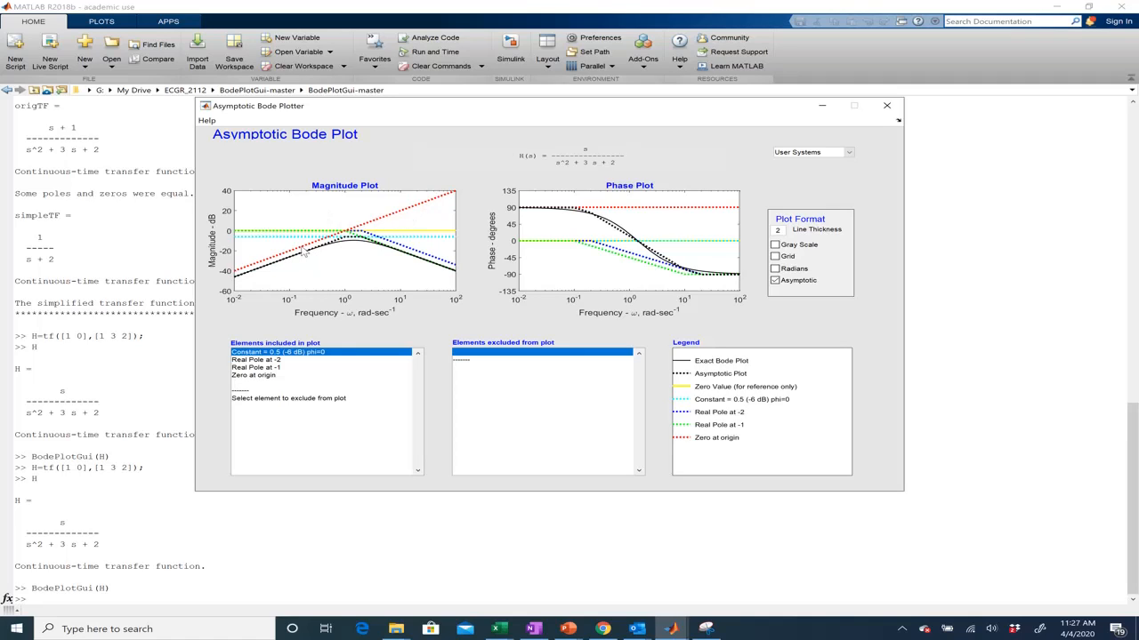
mouse_move(328, 249)
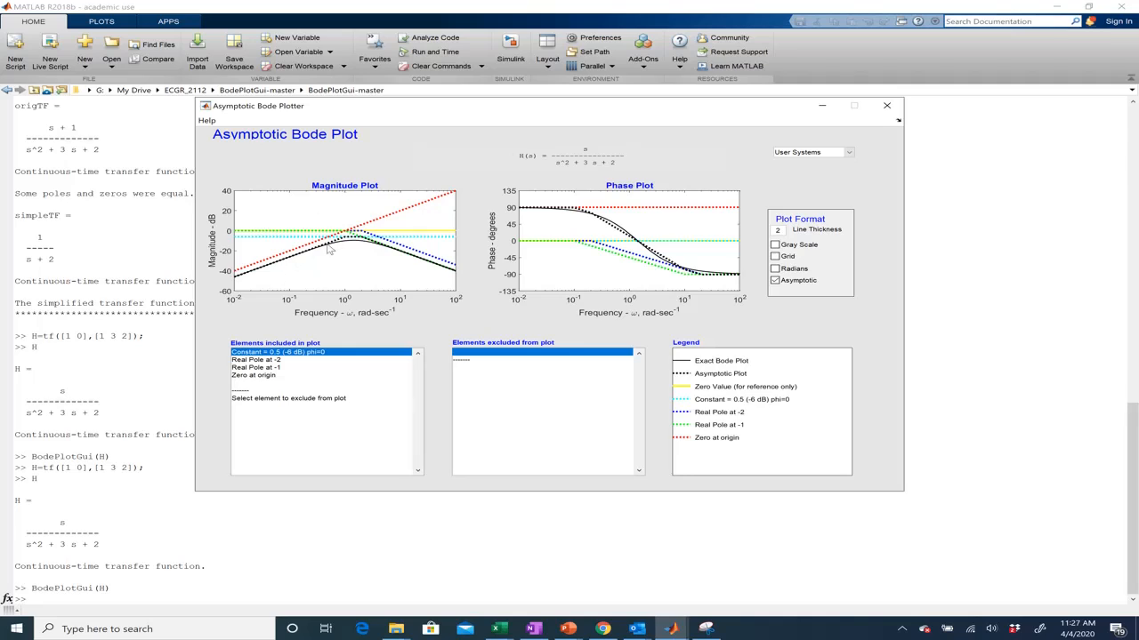
mouse_move(445, 273)
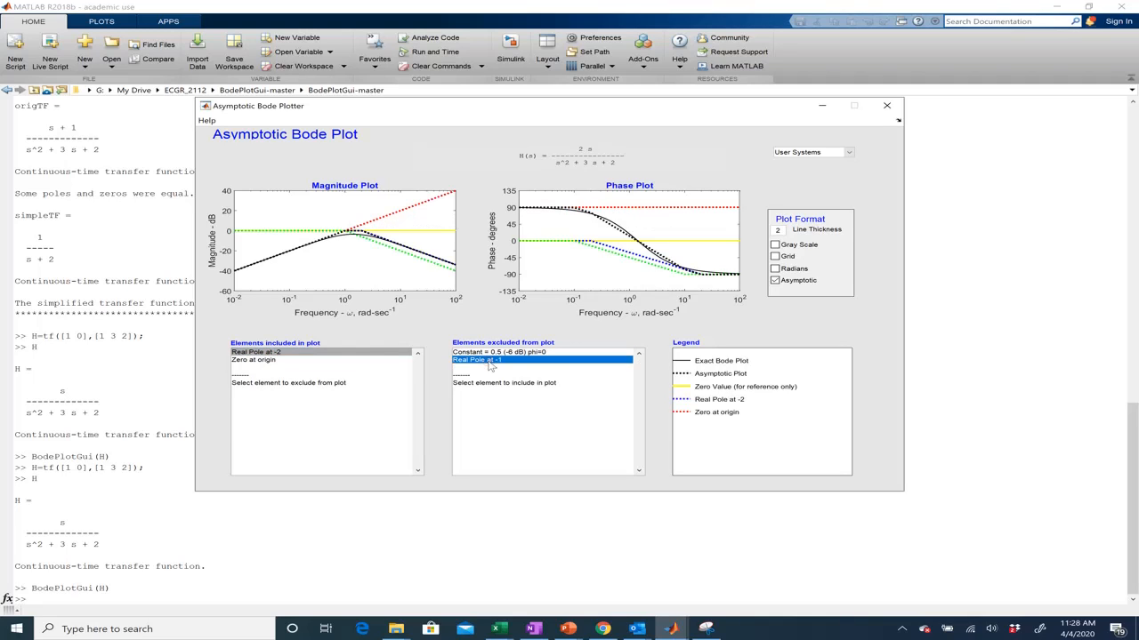
Toggle the real pole at -1 in and back out, leaving s/(s+2) plotted
double_click(476, 359)
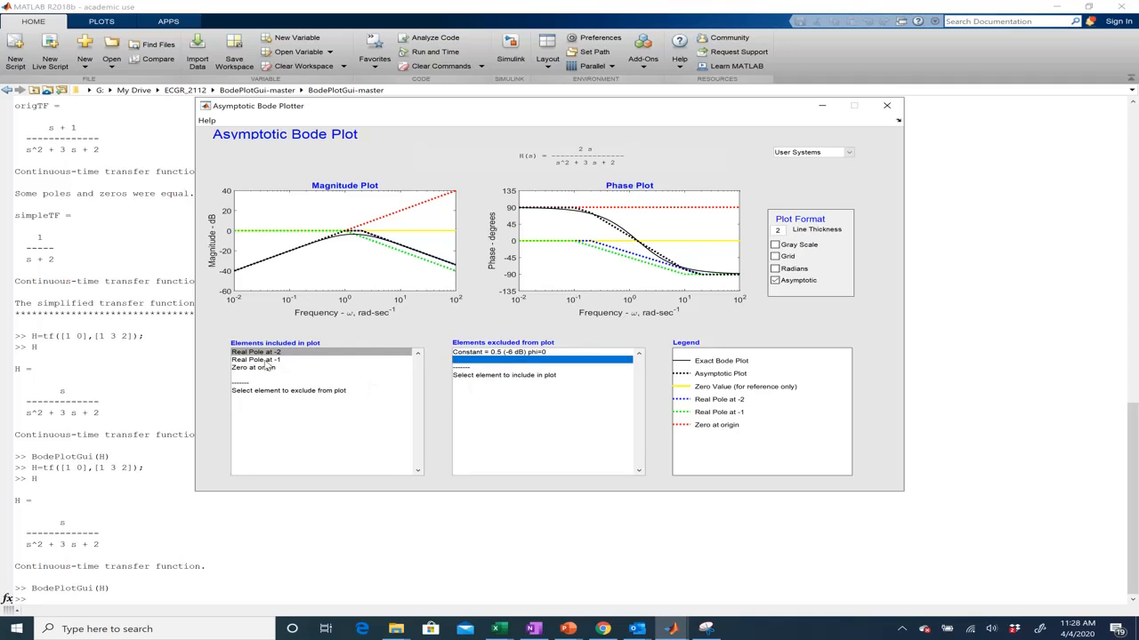
left_click(258, 359)
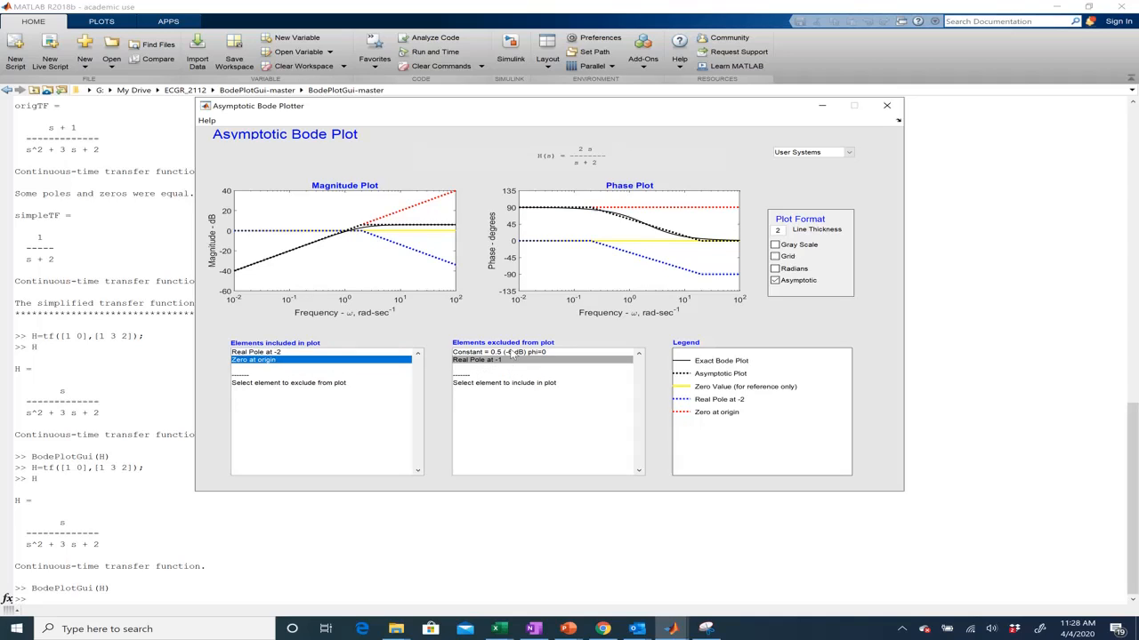
Move the remaining elements to the excluded list so the plots go flat at zero
left_click(498, 359)
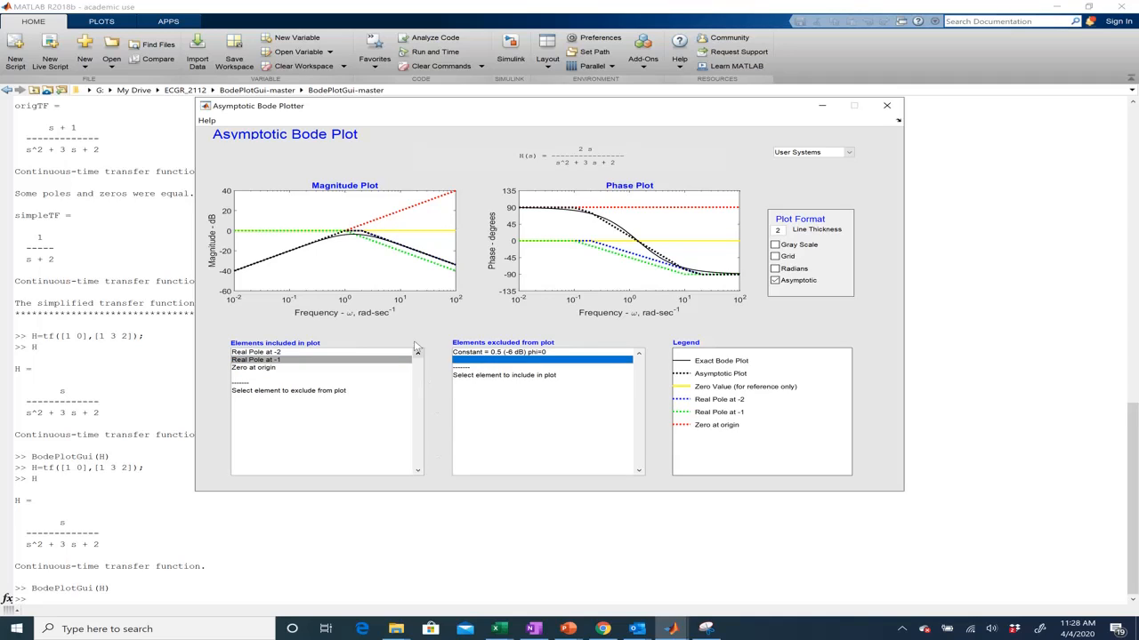
mouse_move(445, 267)
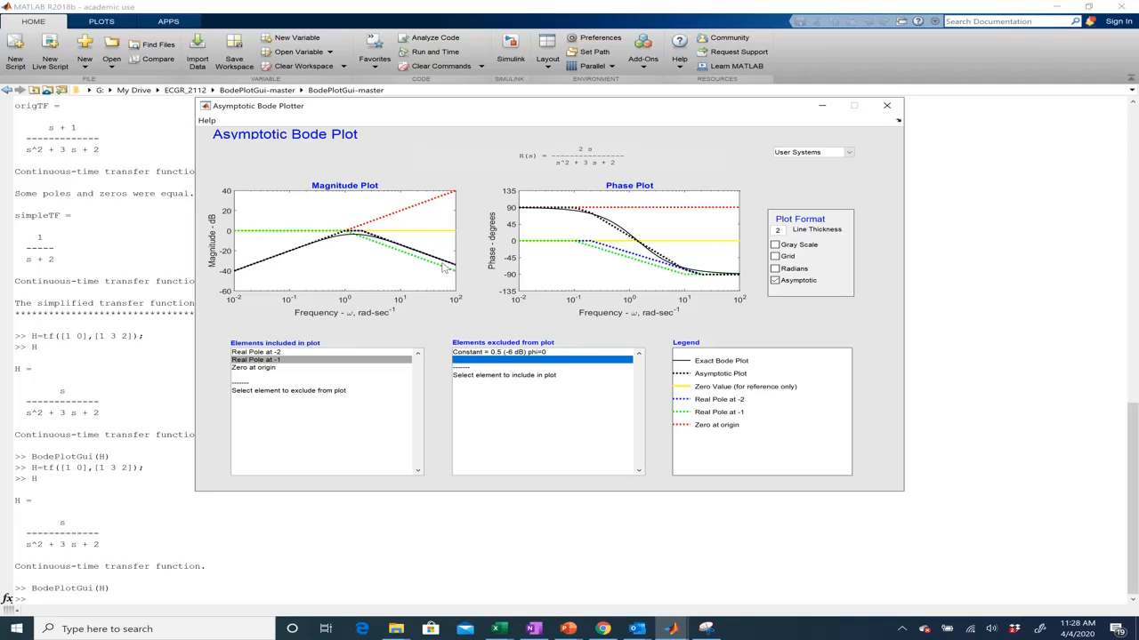
mouse_move(336, 252)
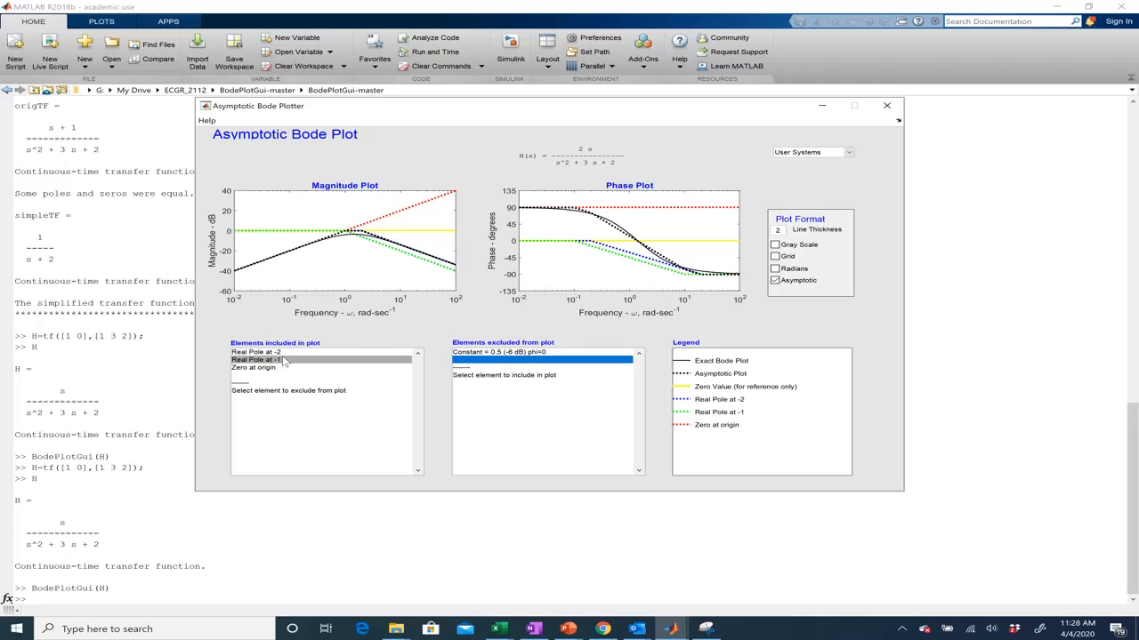
left_click(266, 359)
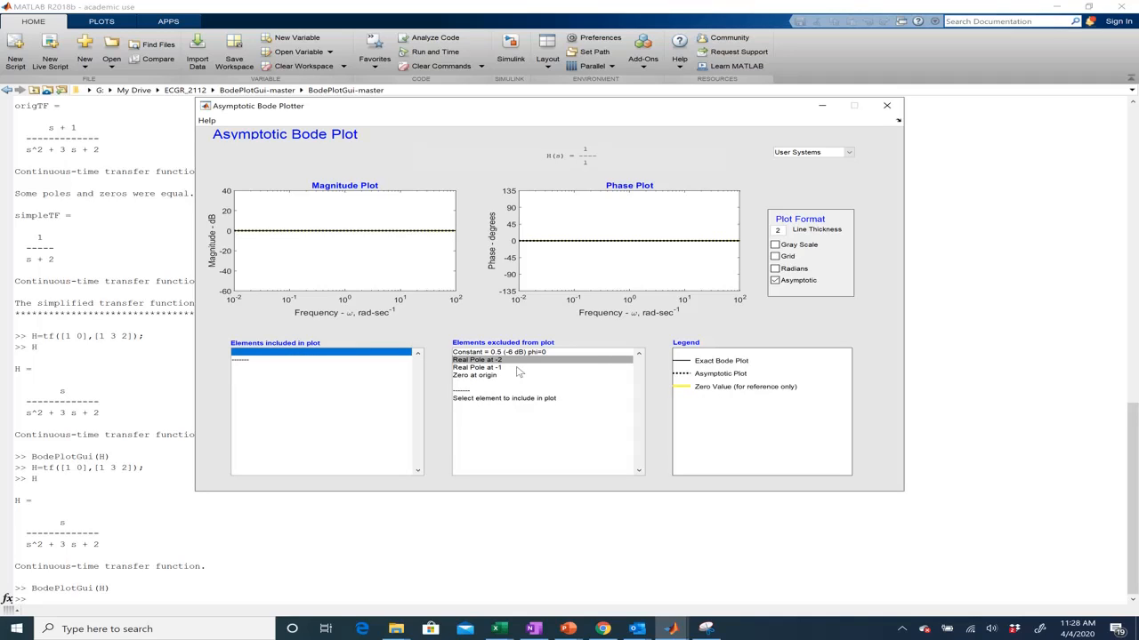
Include the pole at -1, the zero at origin, then the pole at -2 again
double_click(498, 360)
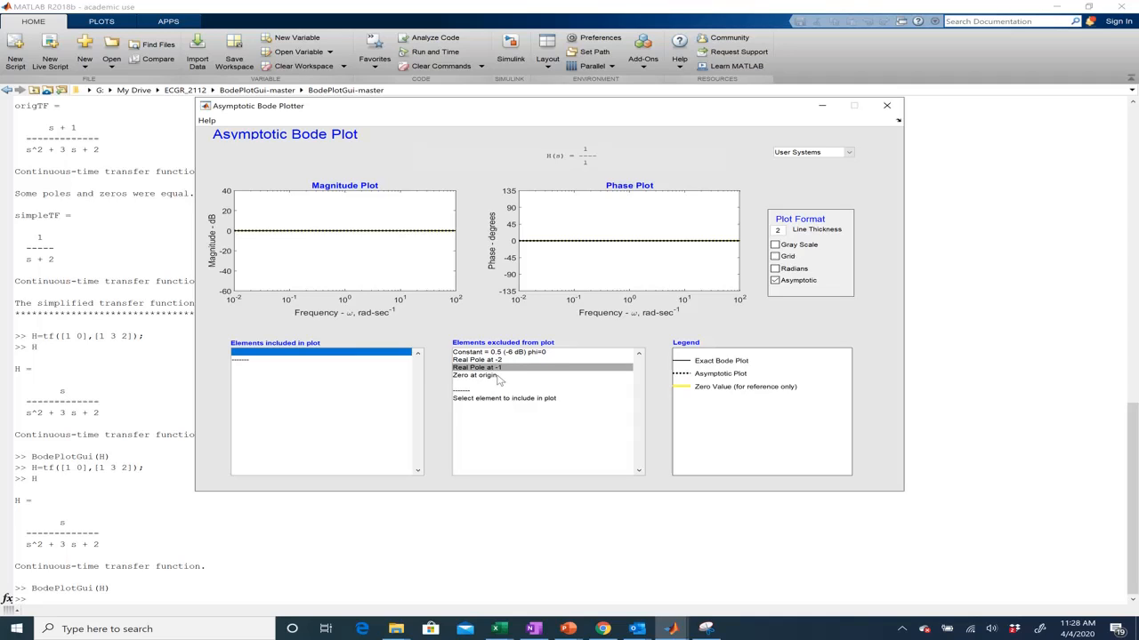
double_click(473, 373)
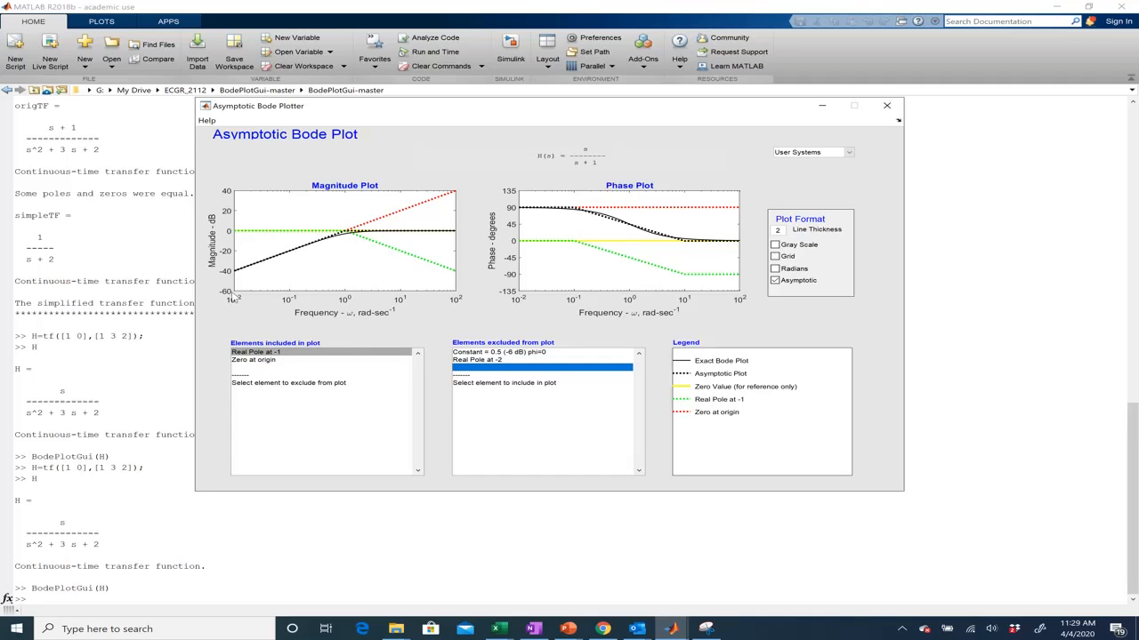
mouse_move(452, 196)
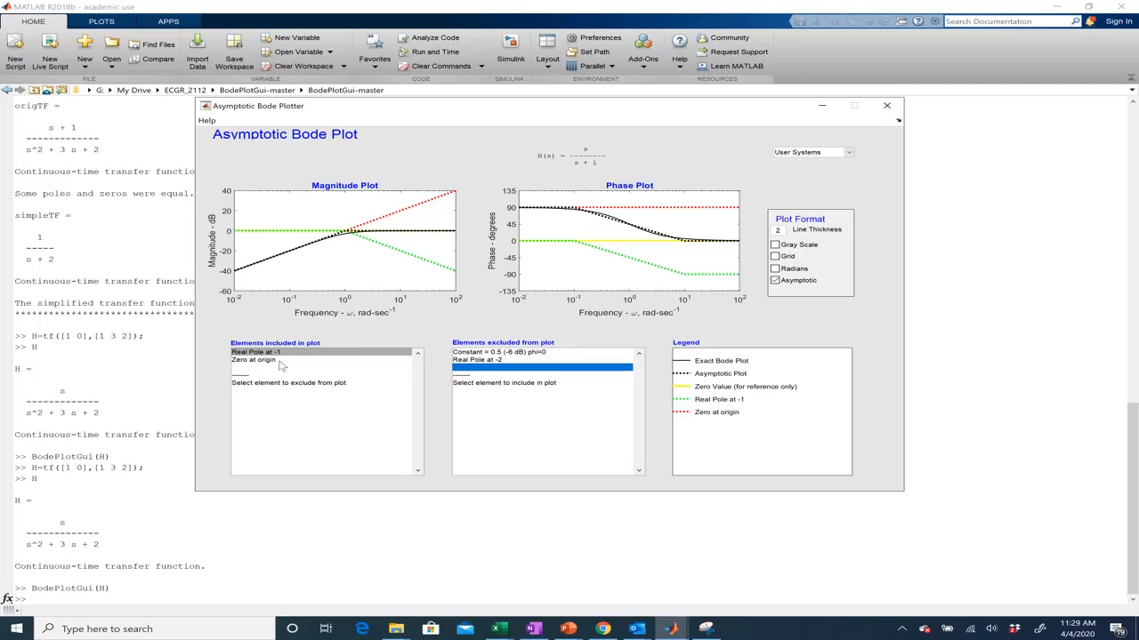
mouse_move(331, 229)
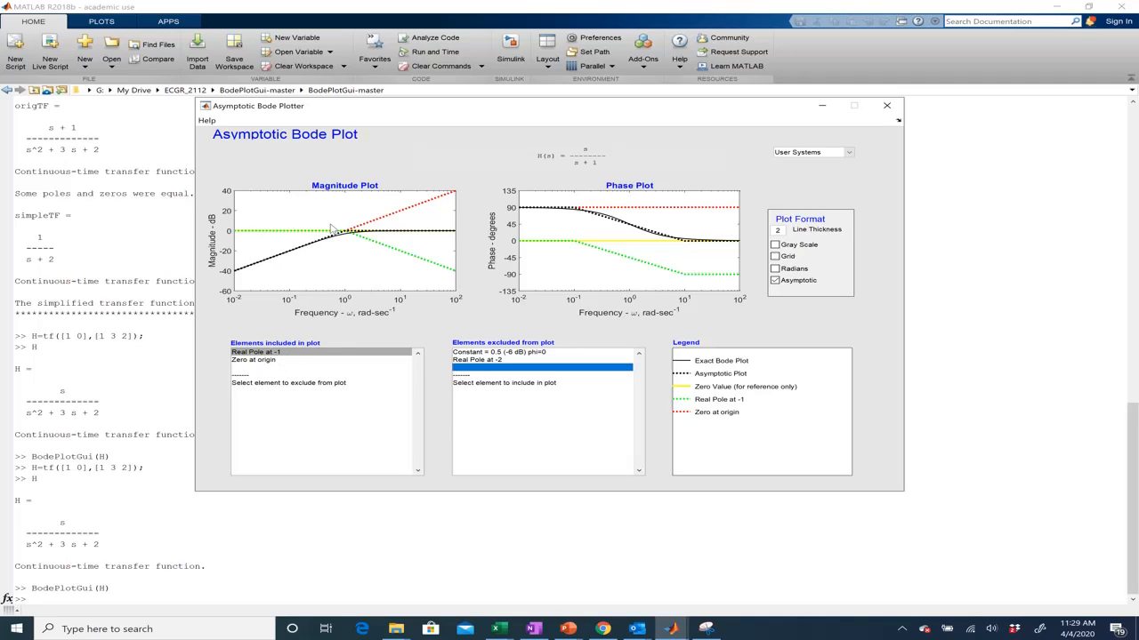
mouse_move(500, 320)
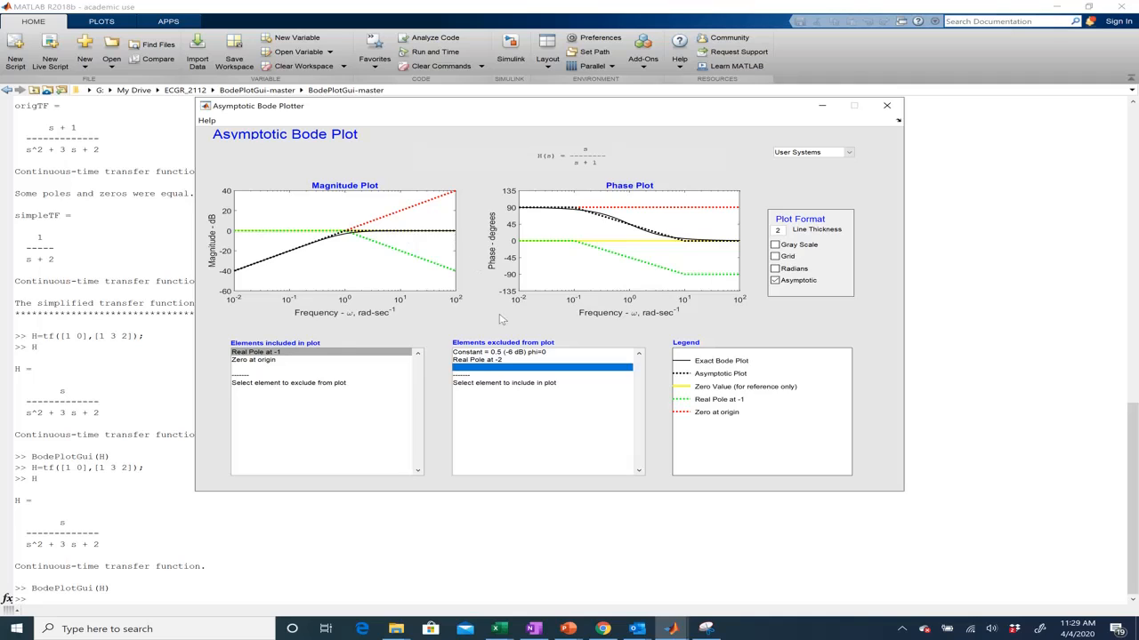
left_click(477, 360)
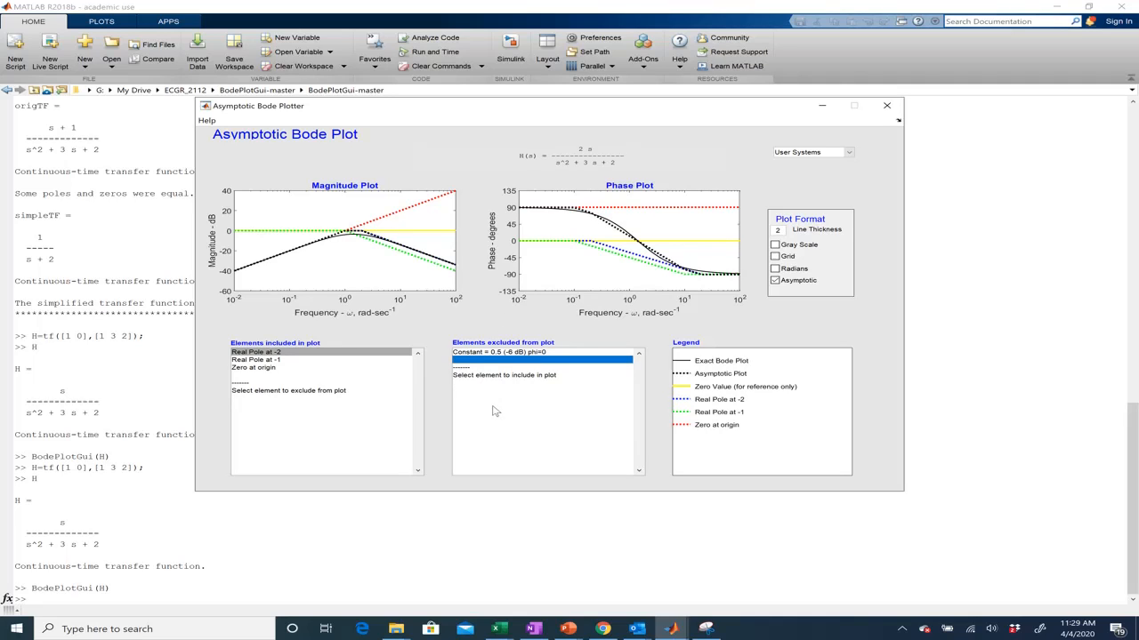
mouse_move(402, 253)
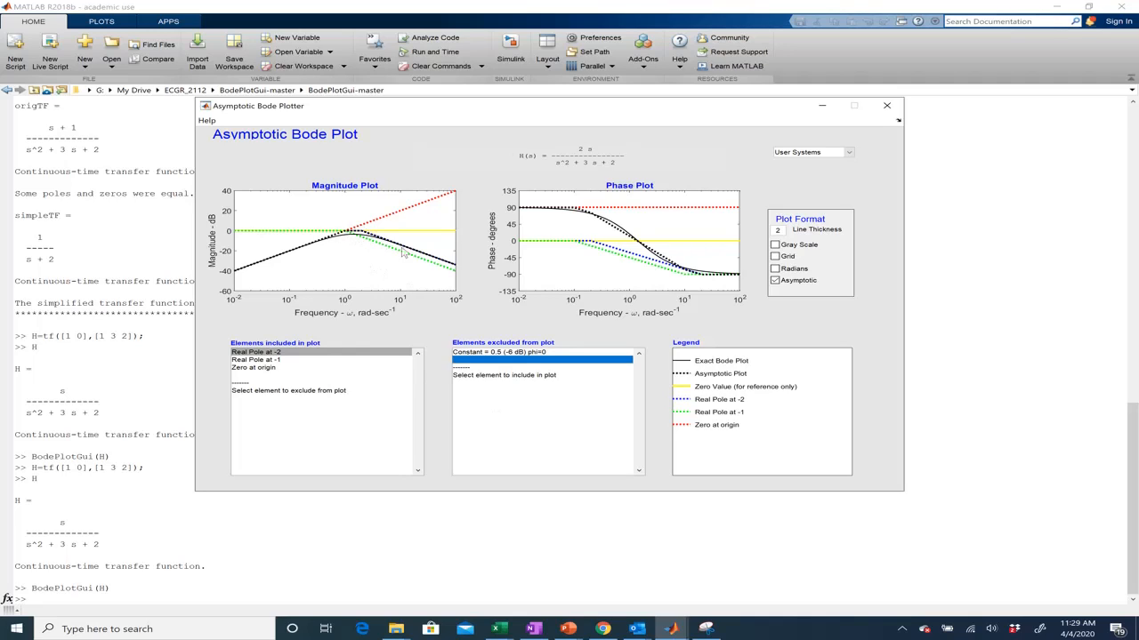
mouse_move(402, 376)
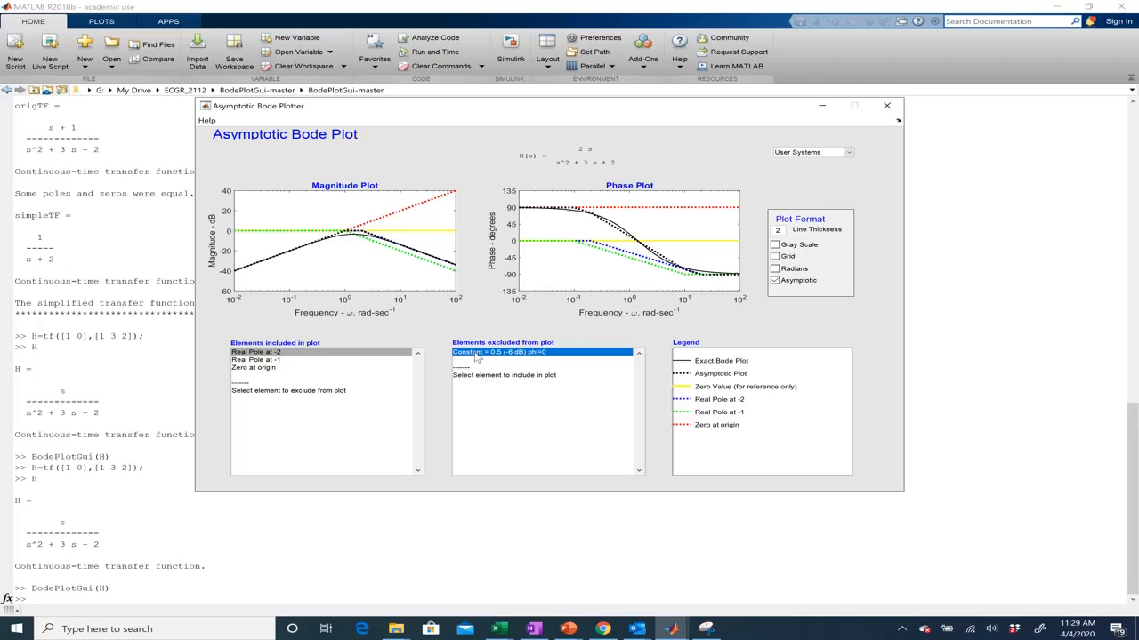
Include the constant so all four elements are plotted with none excluded
double_click(498, 352)
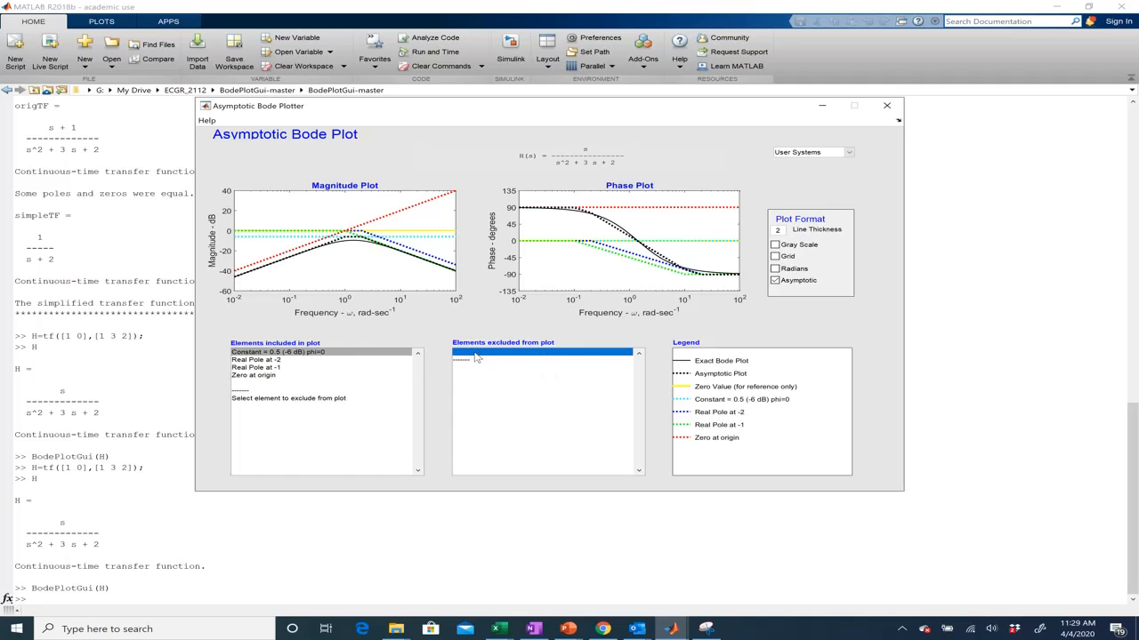
mouse_move(544, 363)
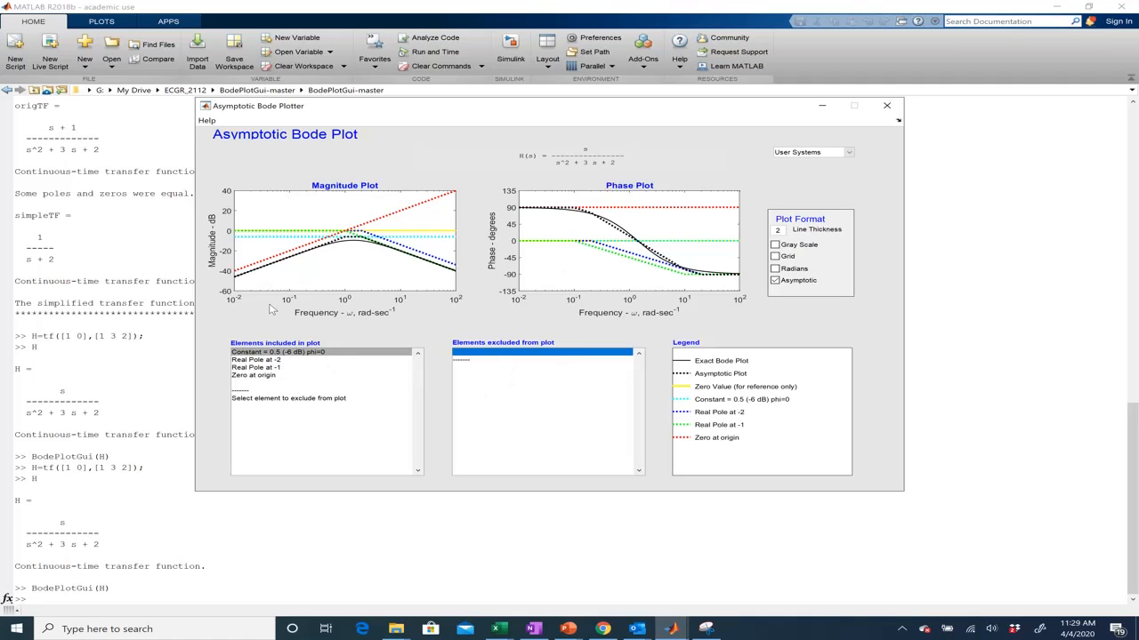
mouse_move(313, 338)
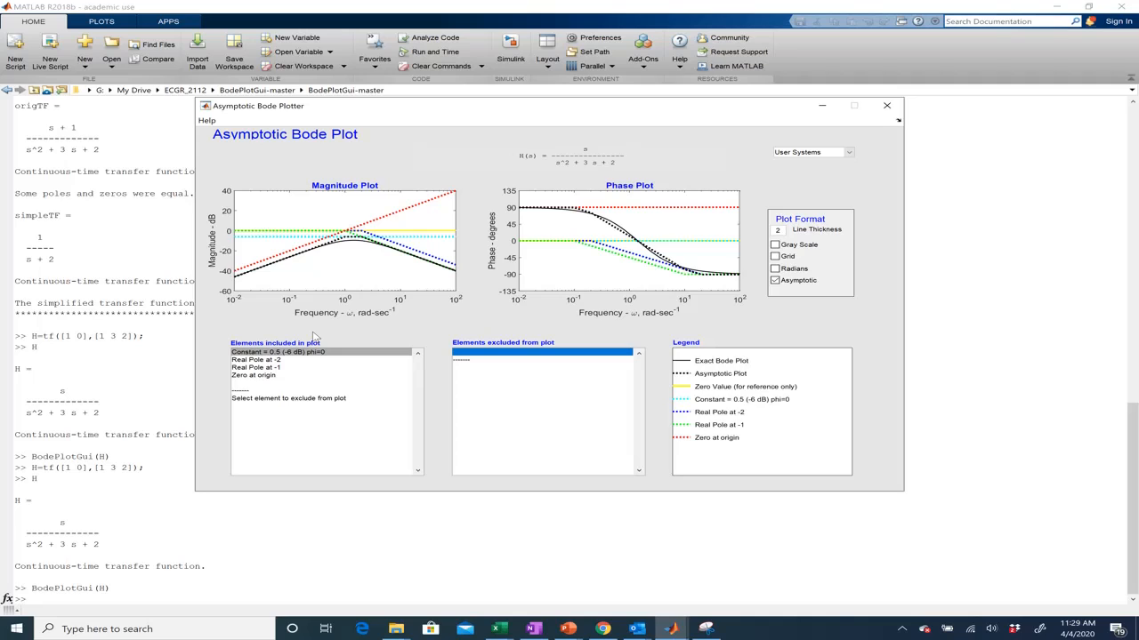
mouse_move(445, 267)
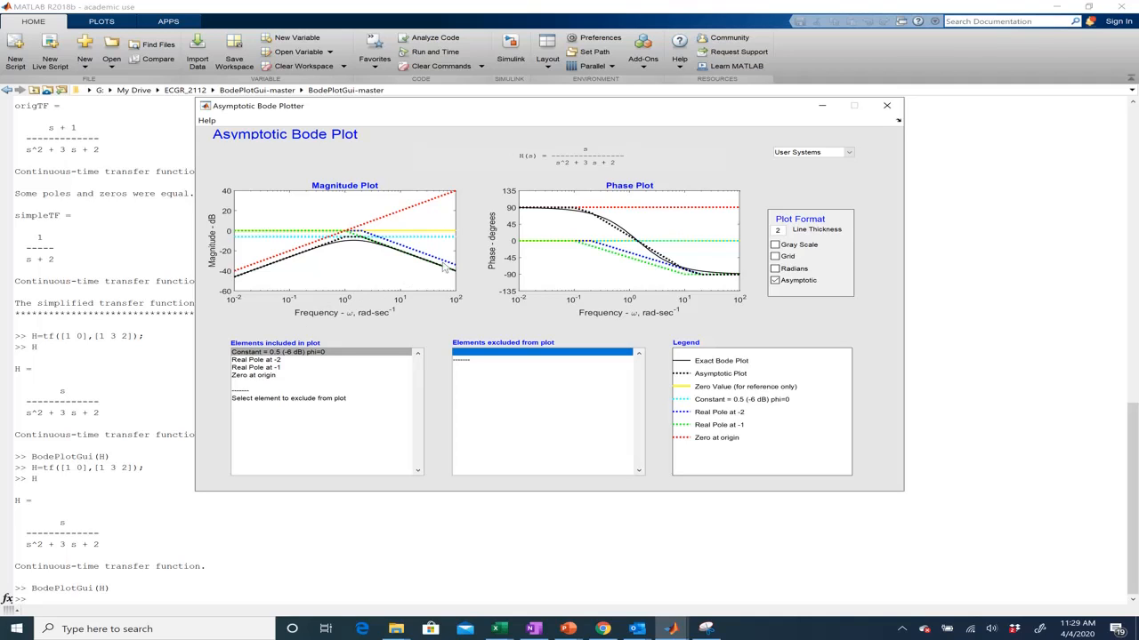
mouse_move(481, 320)
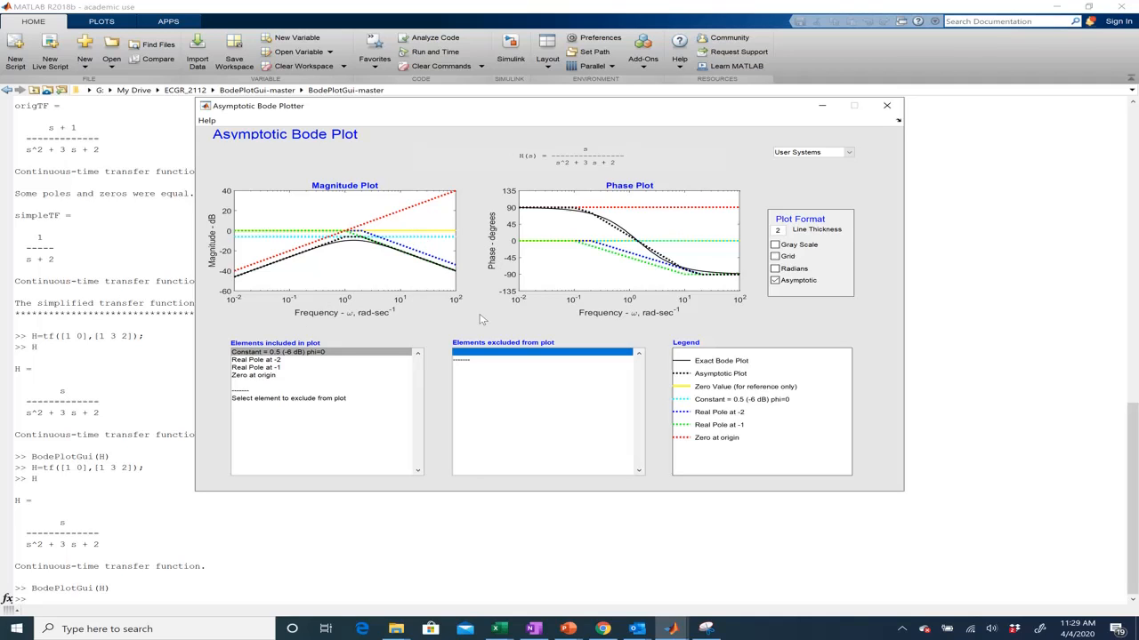
mouse_move(683, 459)
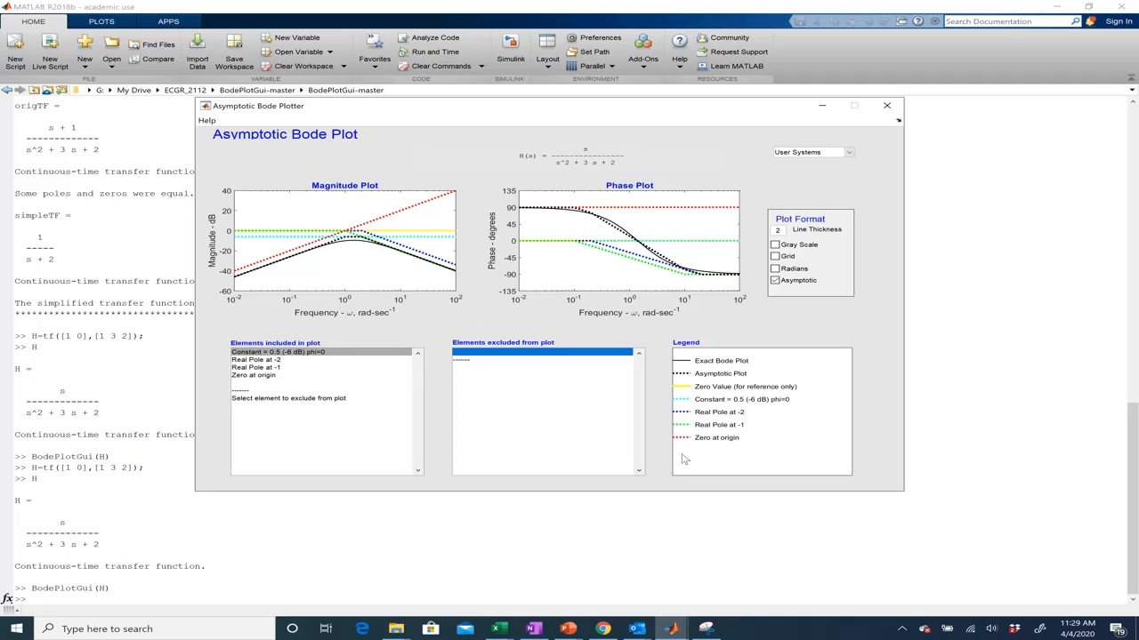